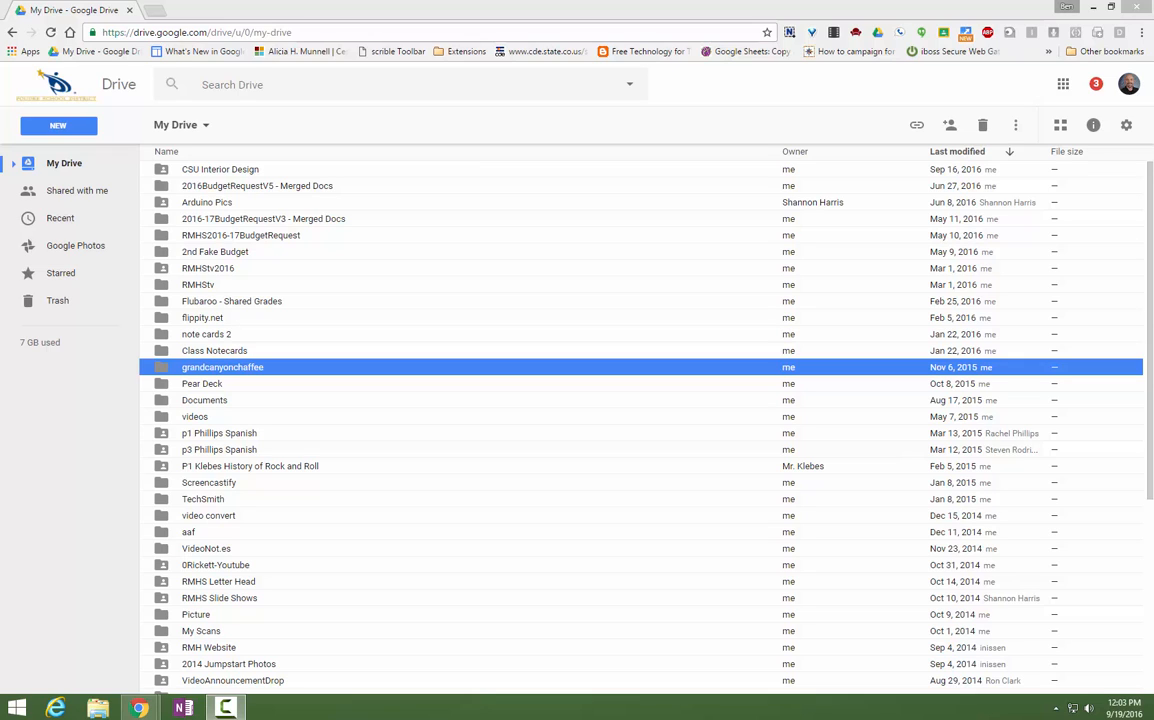
- Go to Google Sites from the Google apps grid in Drive
click(1064, 84)
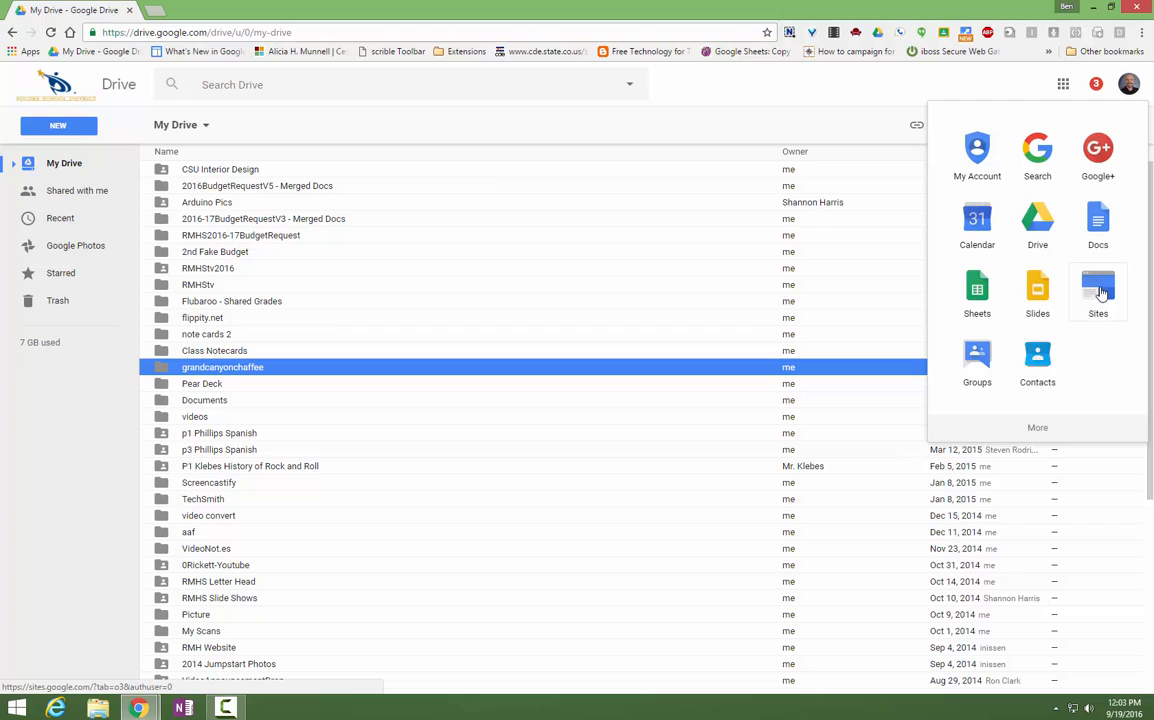
click(1096, 292)
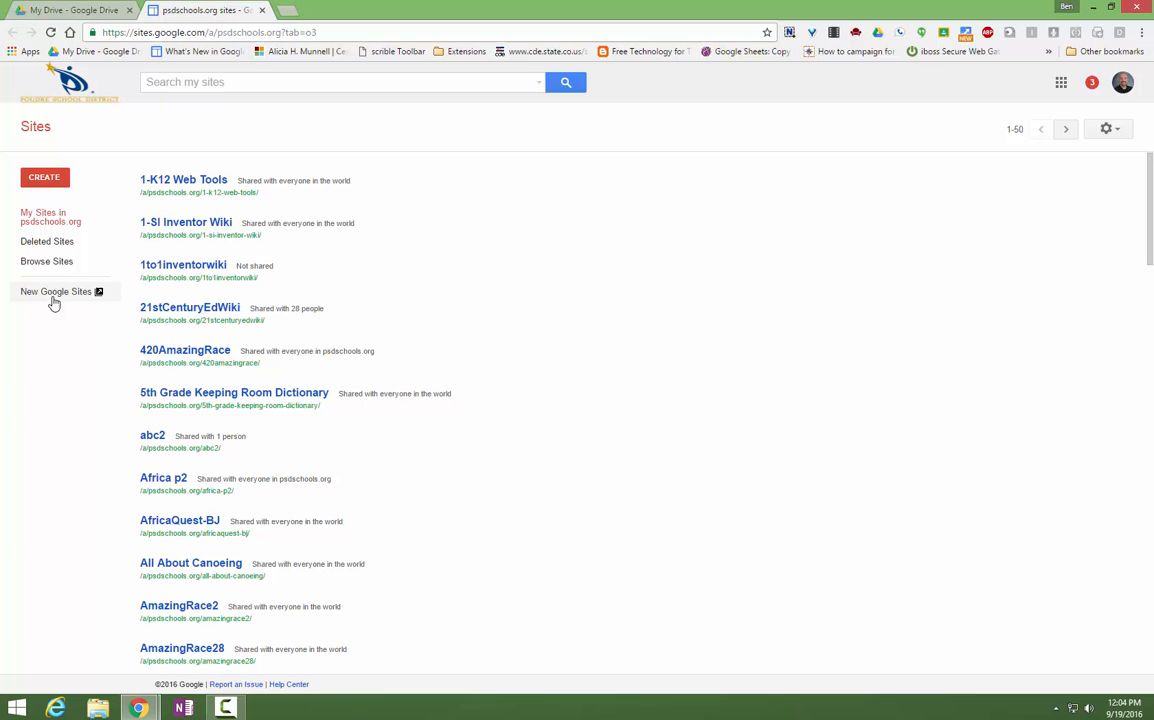
mouse_move(56, 292)
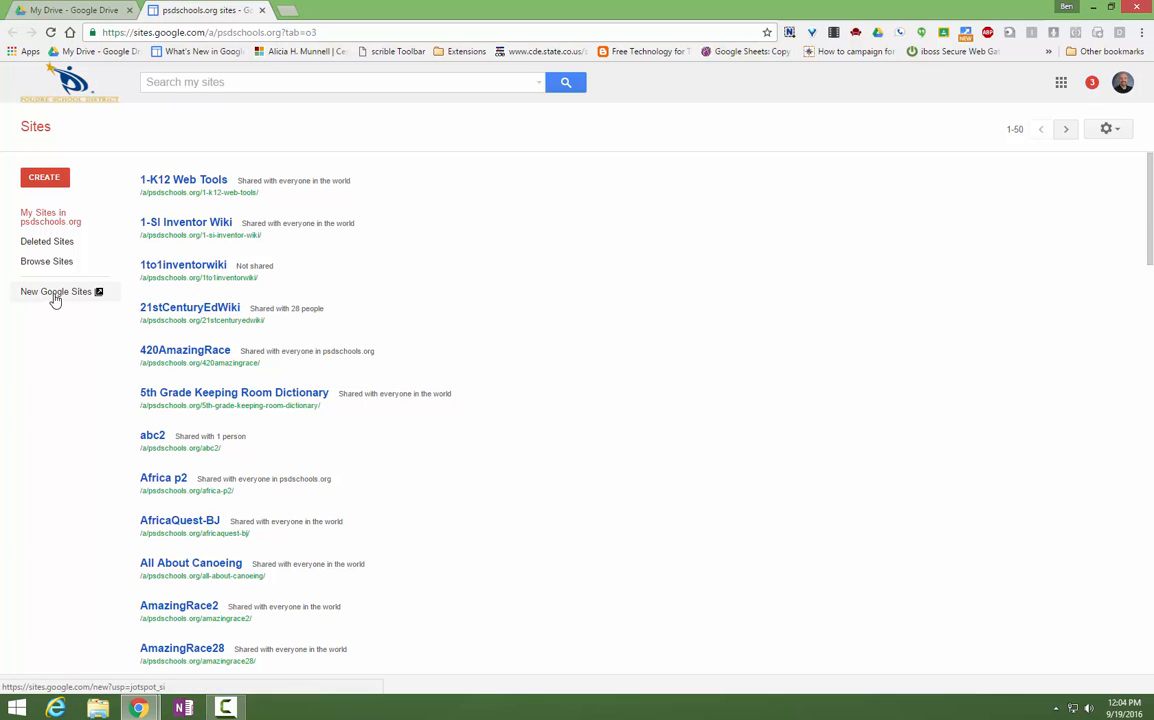
- Switch to the new Google Sites and create a blank site
click(56, 292)
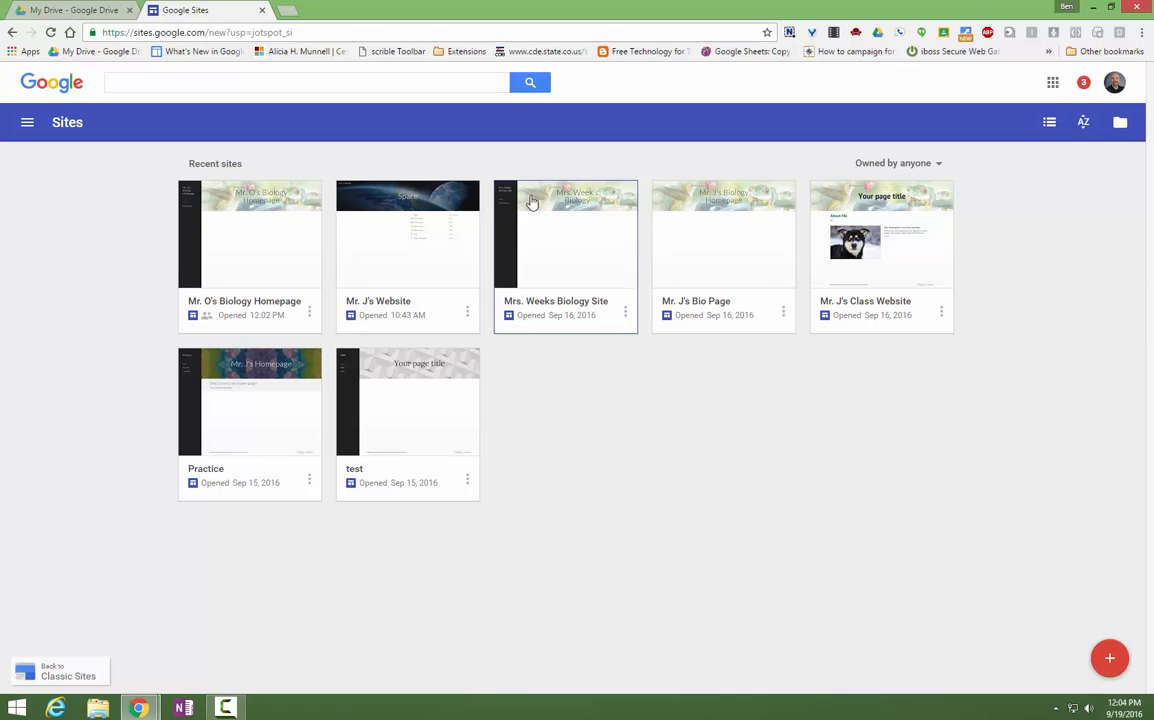
mouse_move(276, 248)
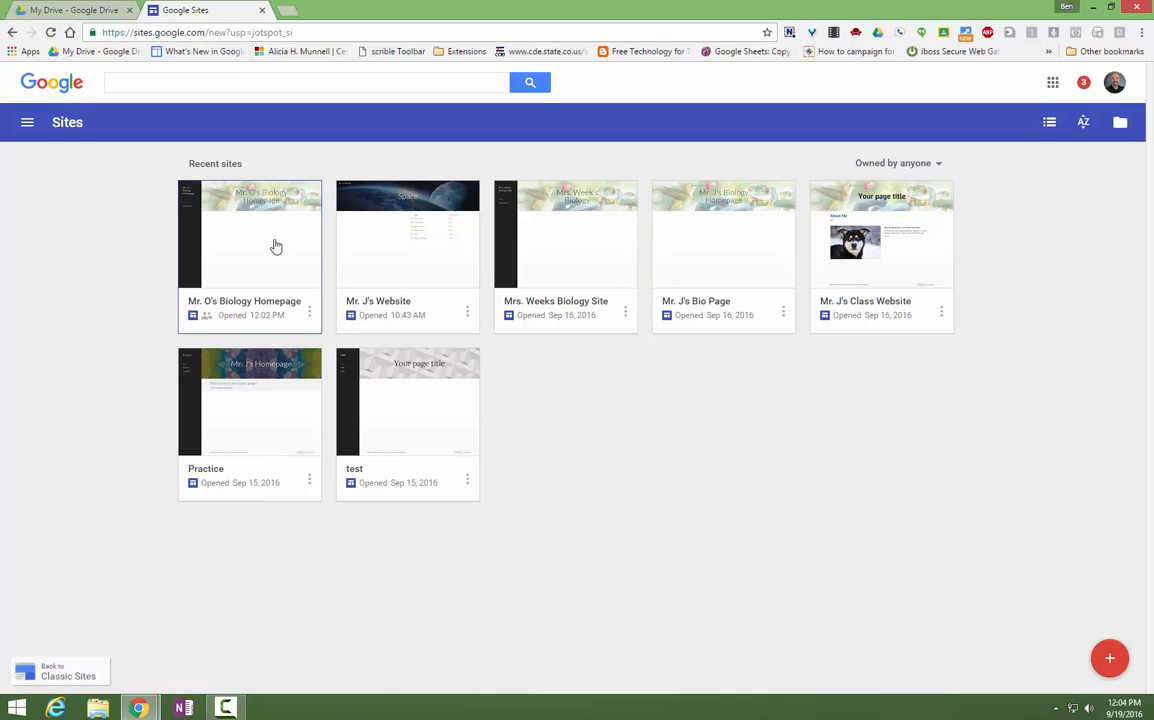
mouse_move(280, 512)
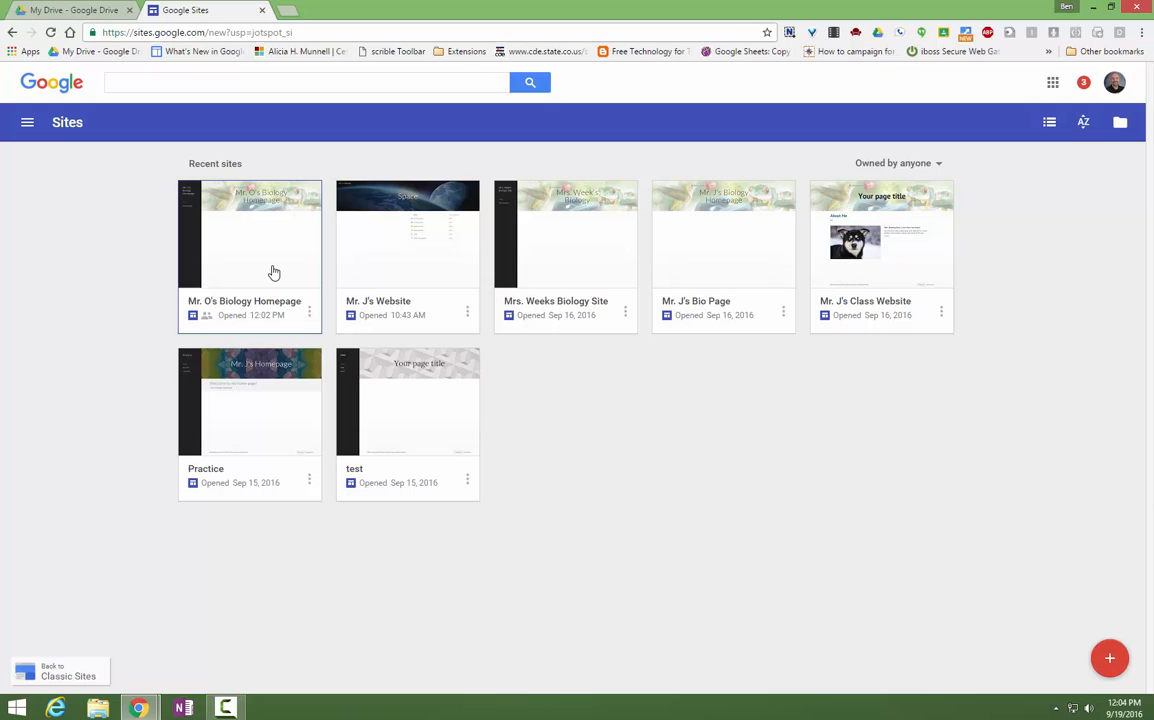
mouse_move(1098, 700)
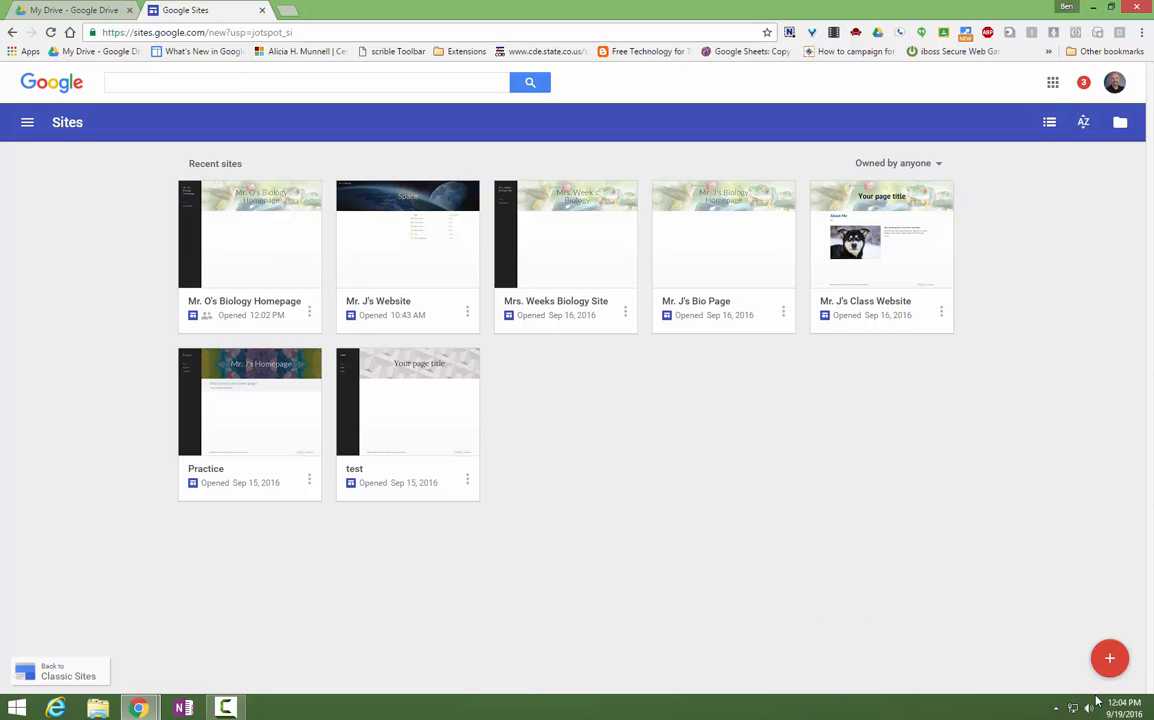
click(1108, 658)
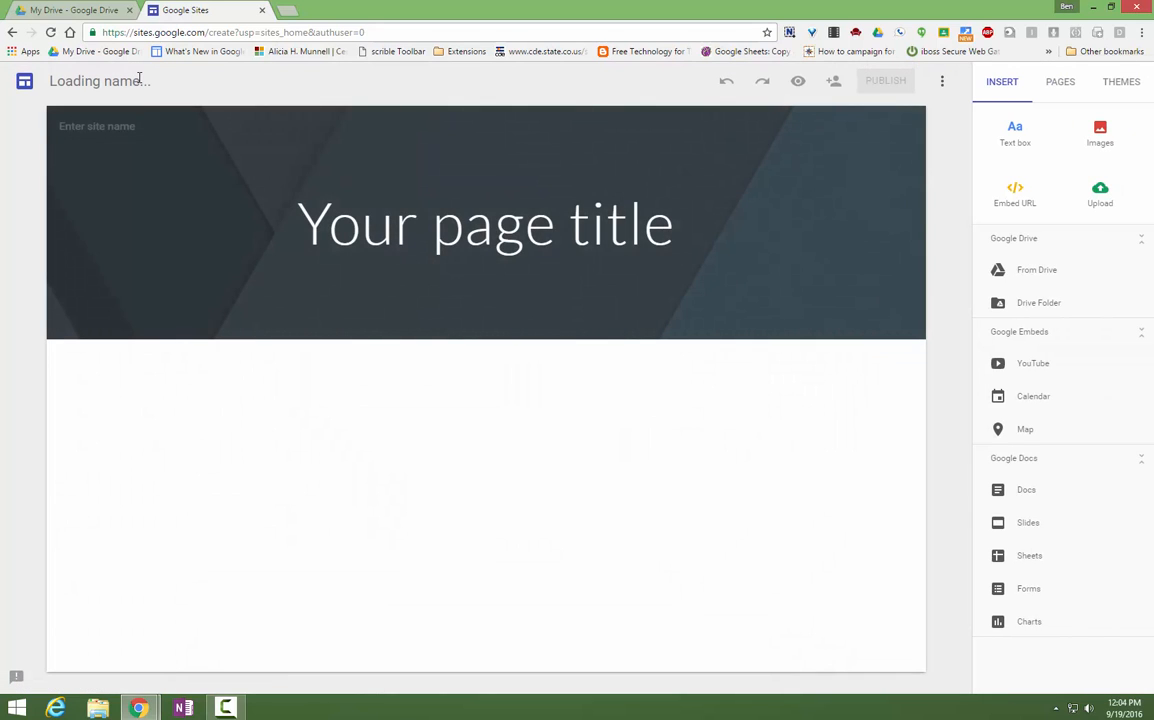
- Name the new site "Mr. J's Homepage"
click(100, 80)
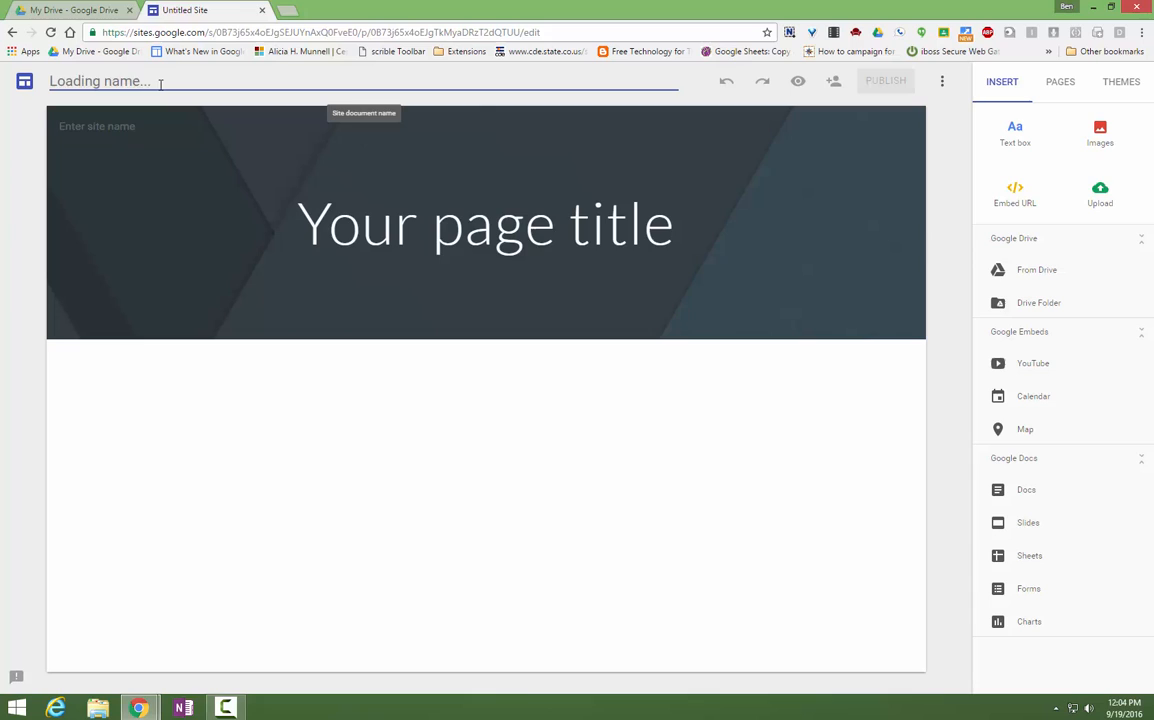
text(Mr. J's)
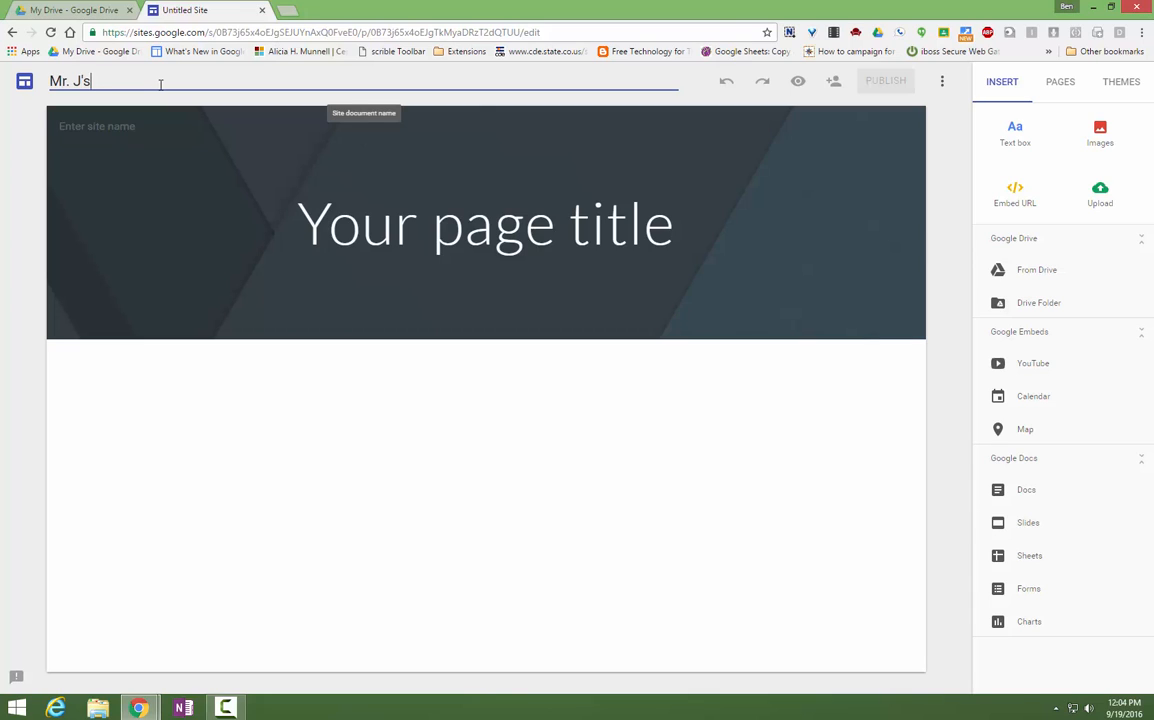
text(Home)
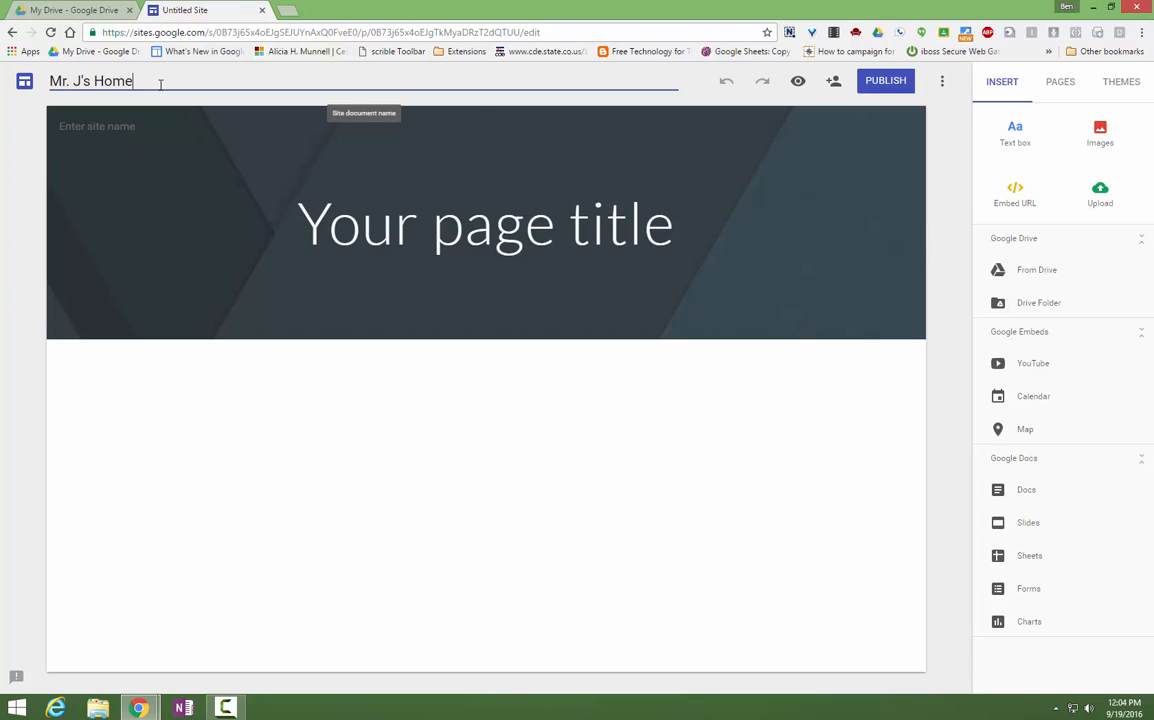
text(page)
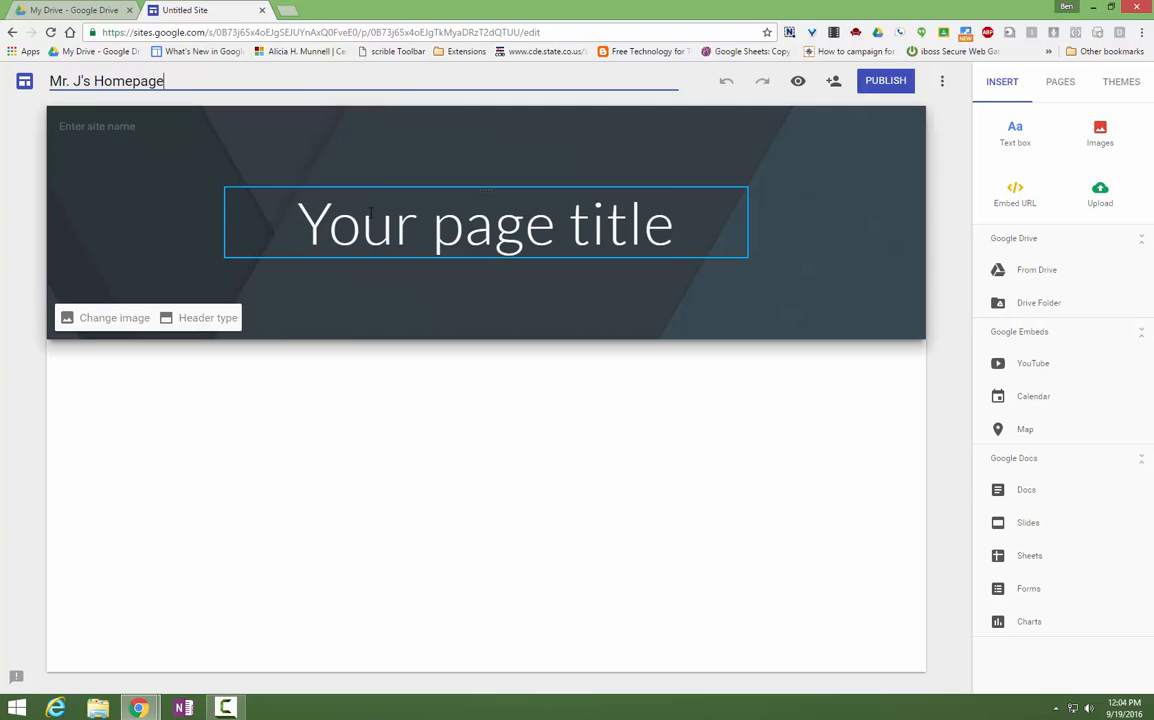
- Replace the placeholder page title with "Astromony Homepage"
click(484, 224)
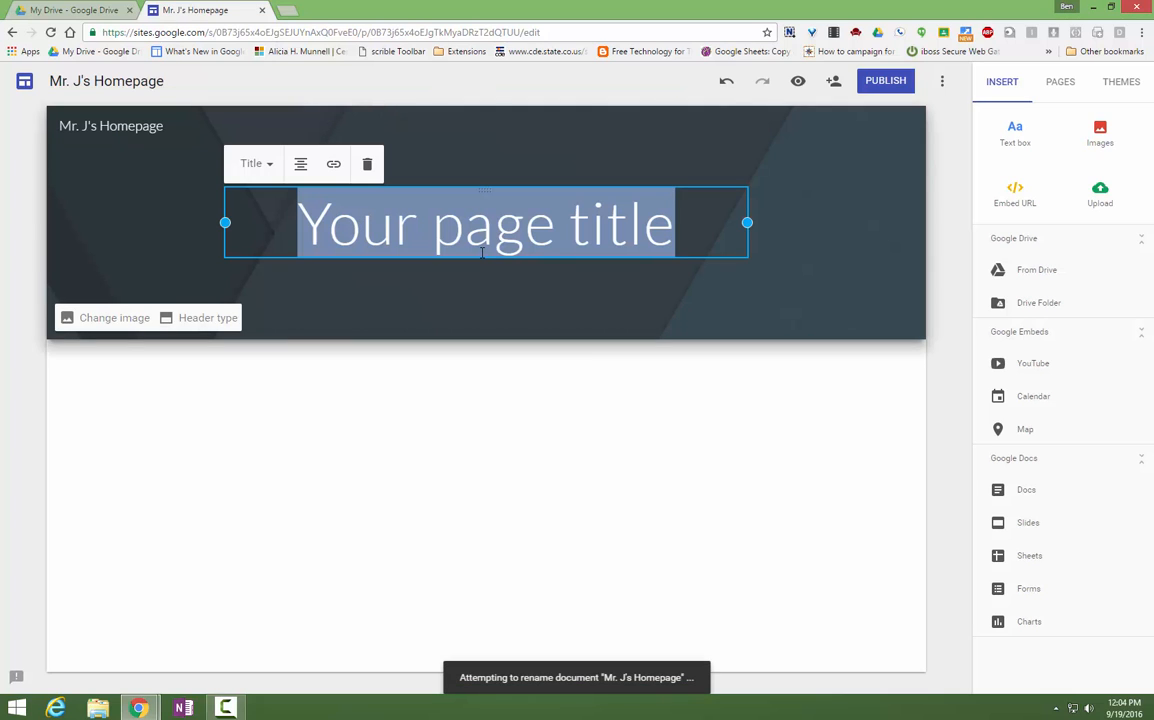
text(Astr)
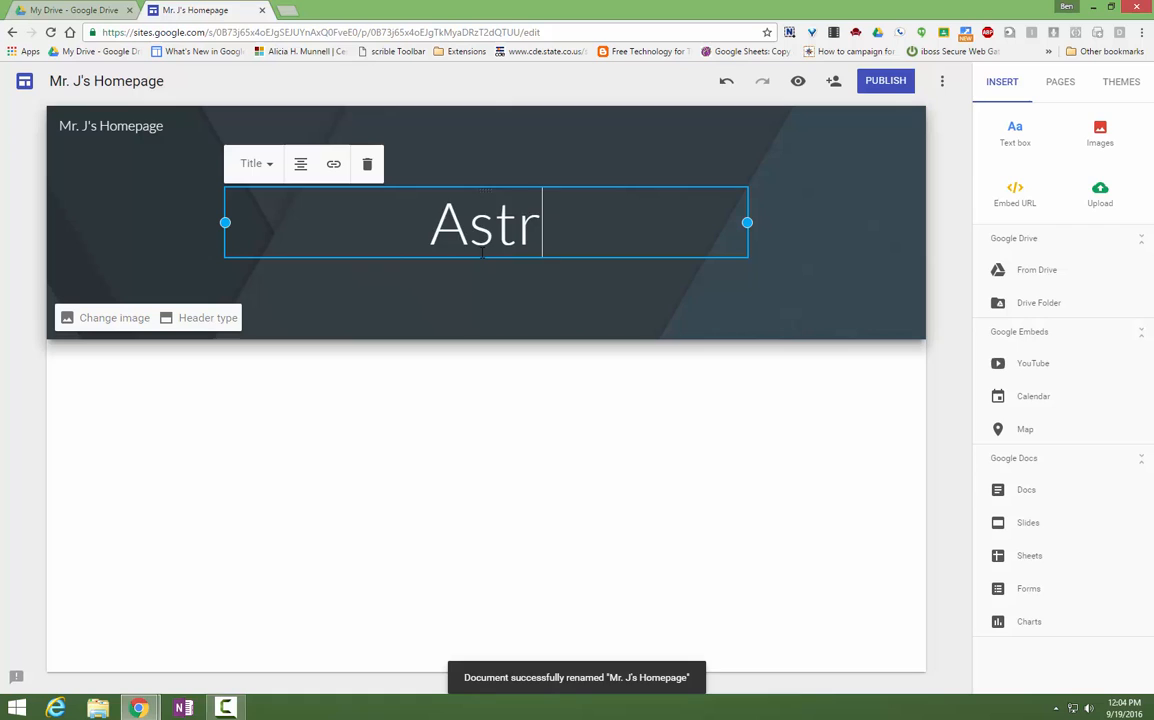
text(omony)
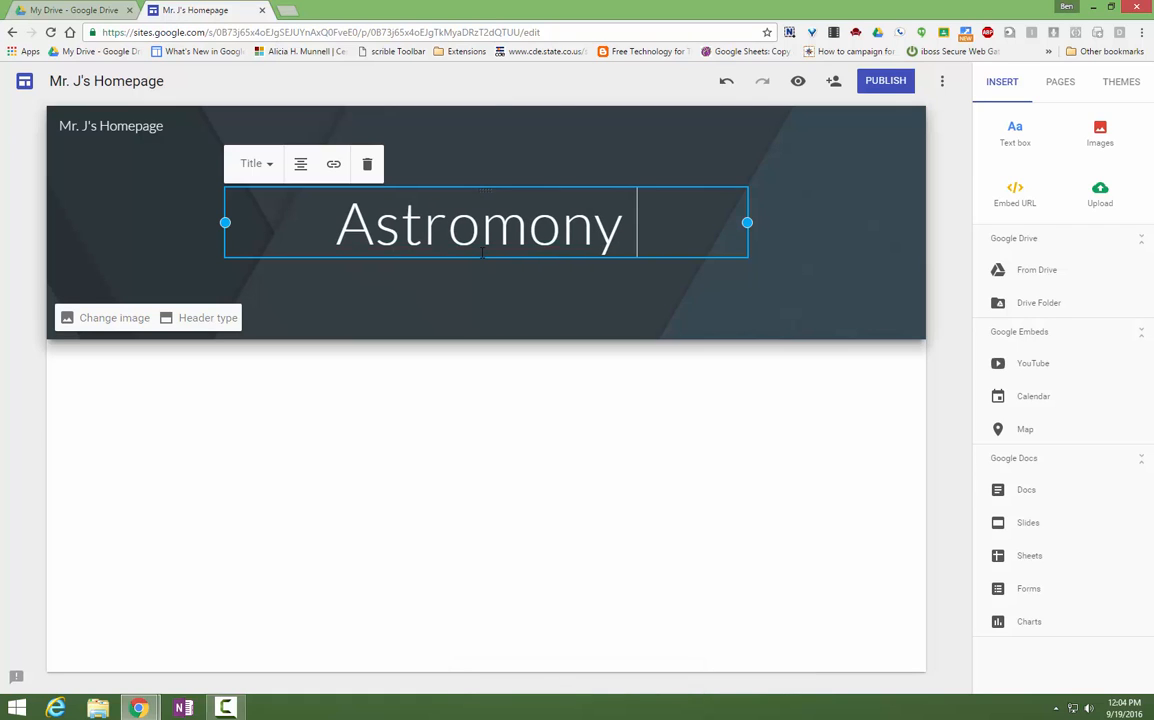
text(Hom)
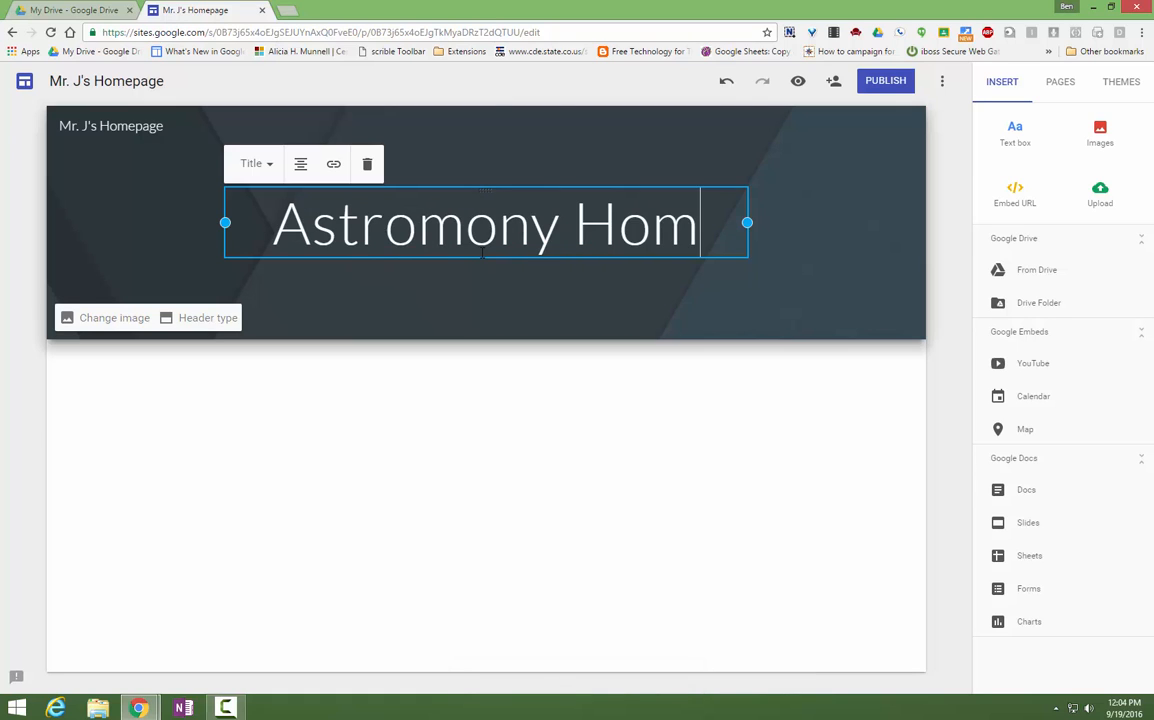
text(epage)
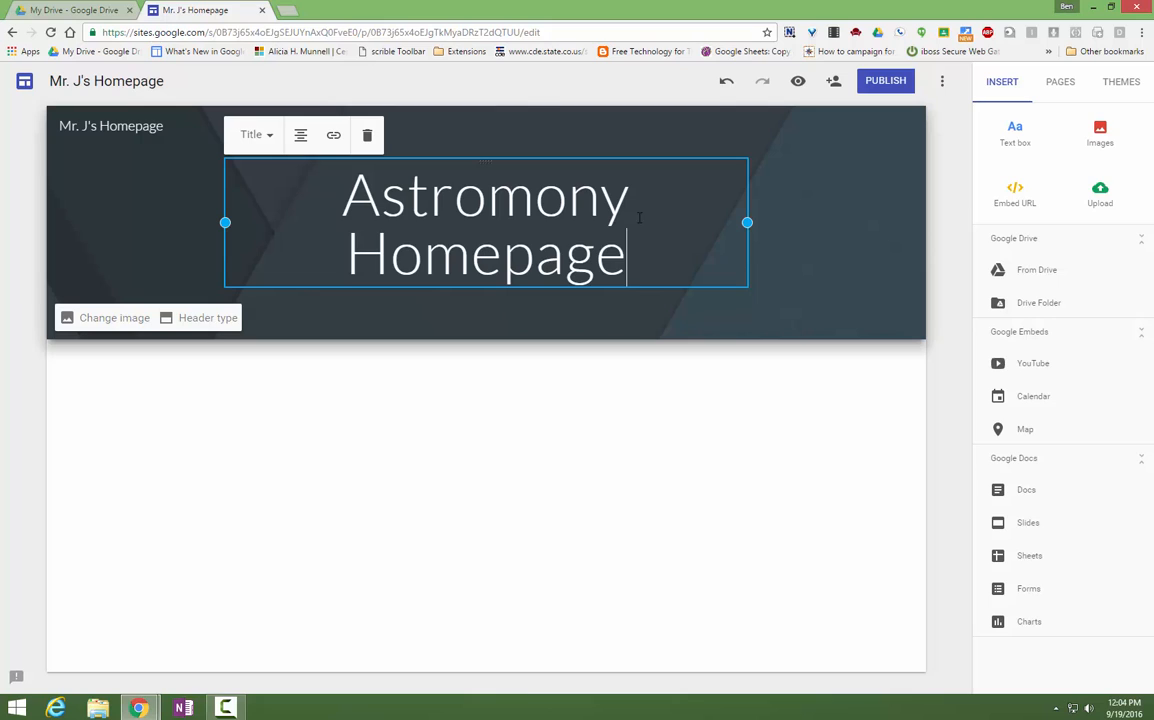
click(464, 520)
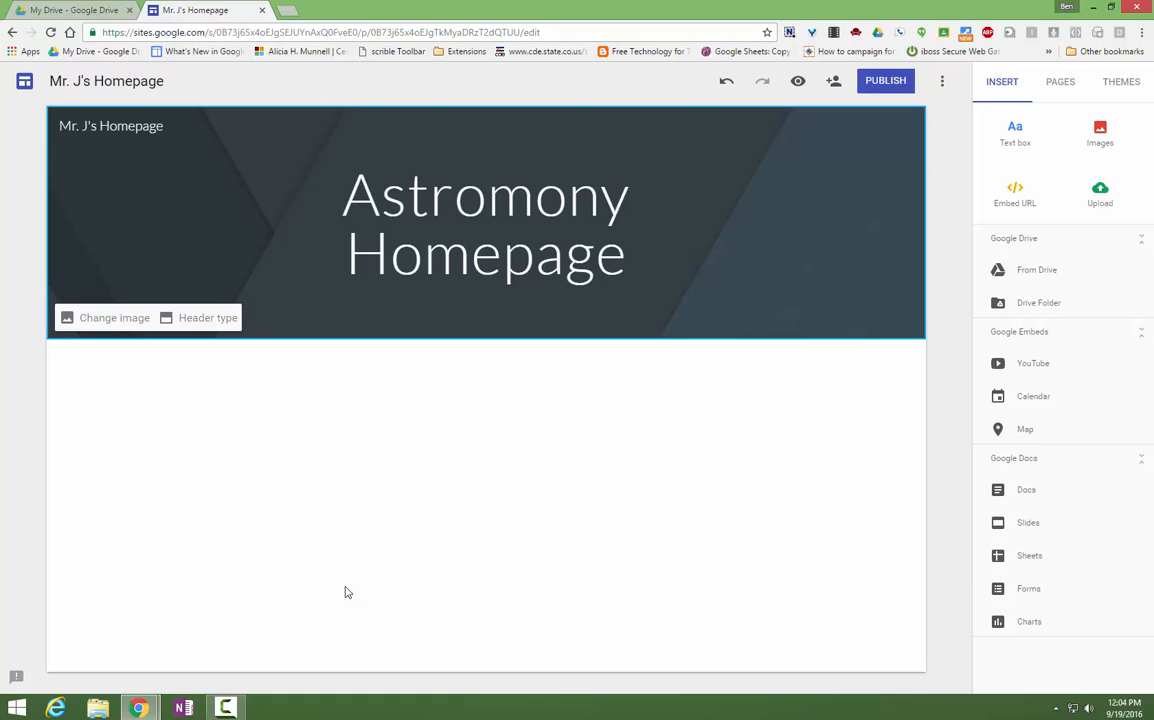
- Apply the pink polka-dot gallery image as the header background
click(114, 316)
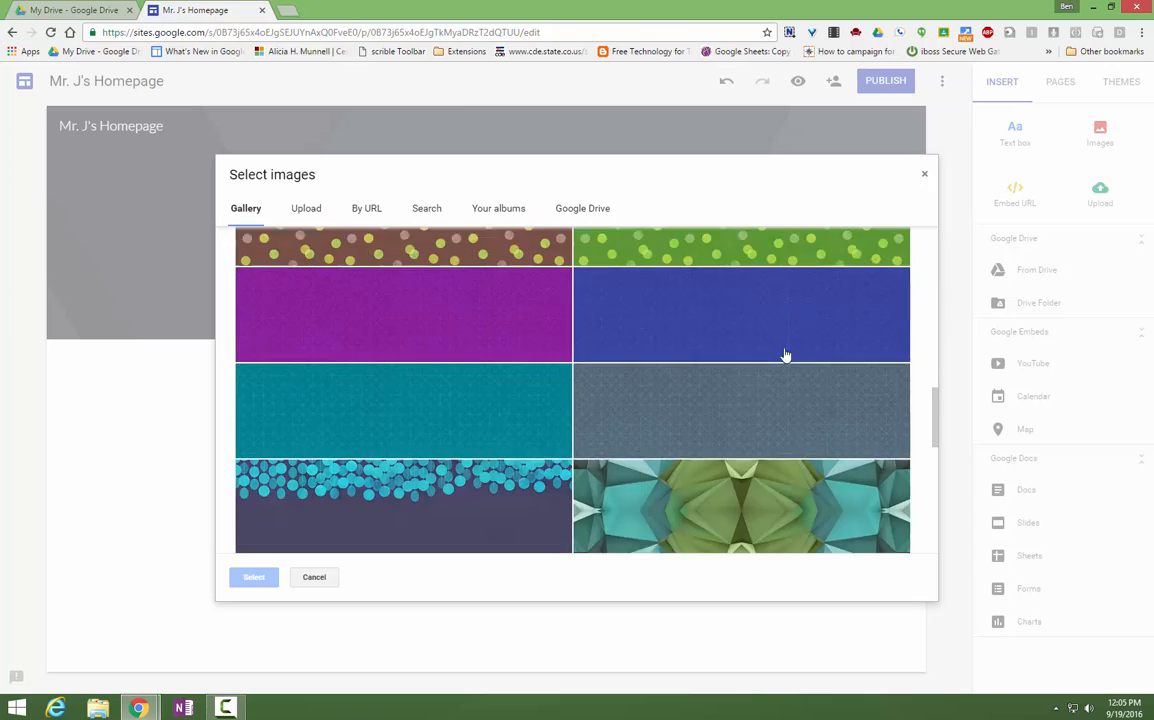
scroll(down, 3)
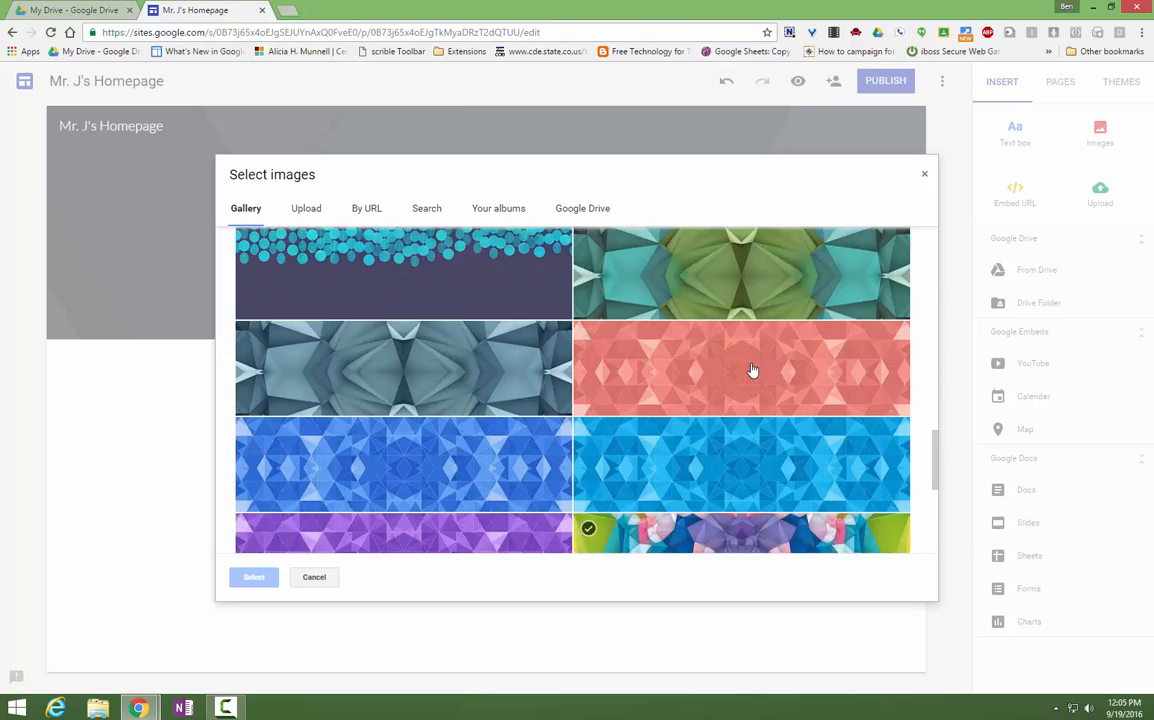
scroll(down, 3)
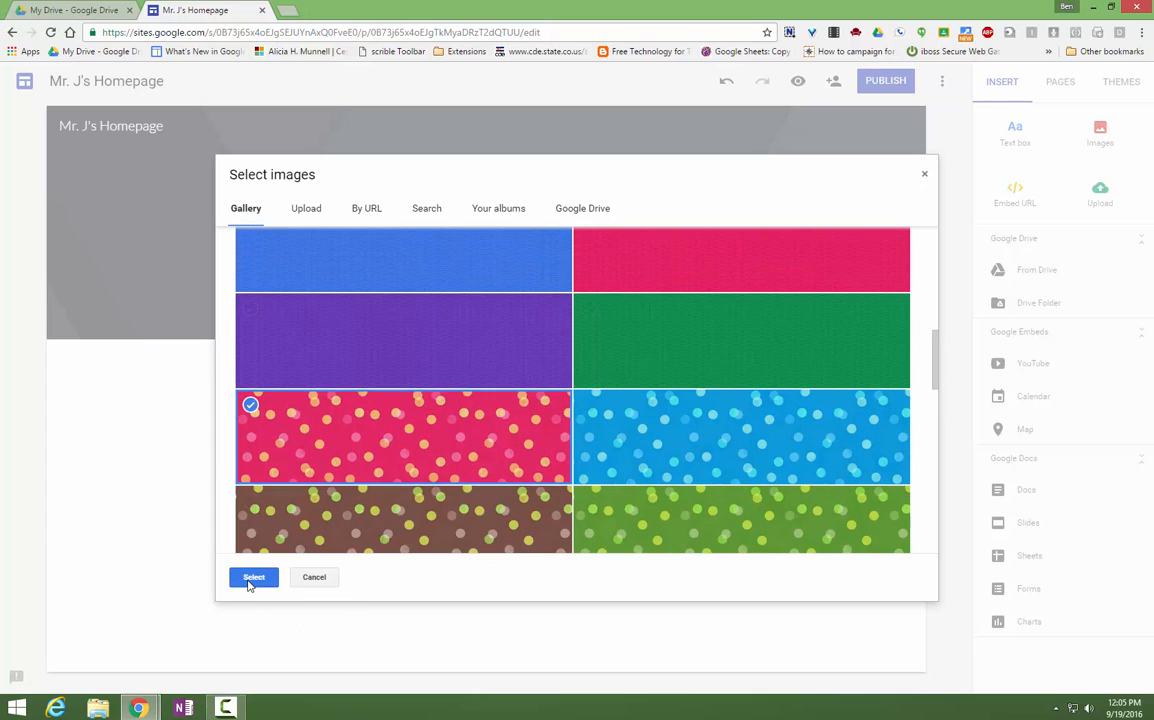
click(252, 576)
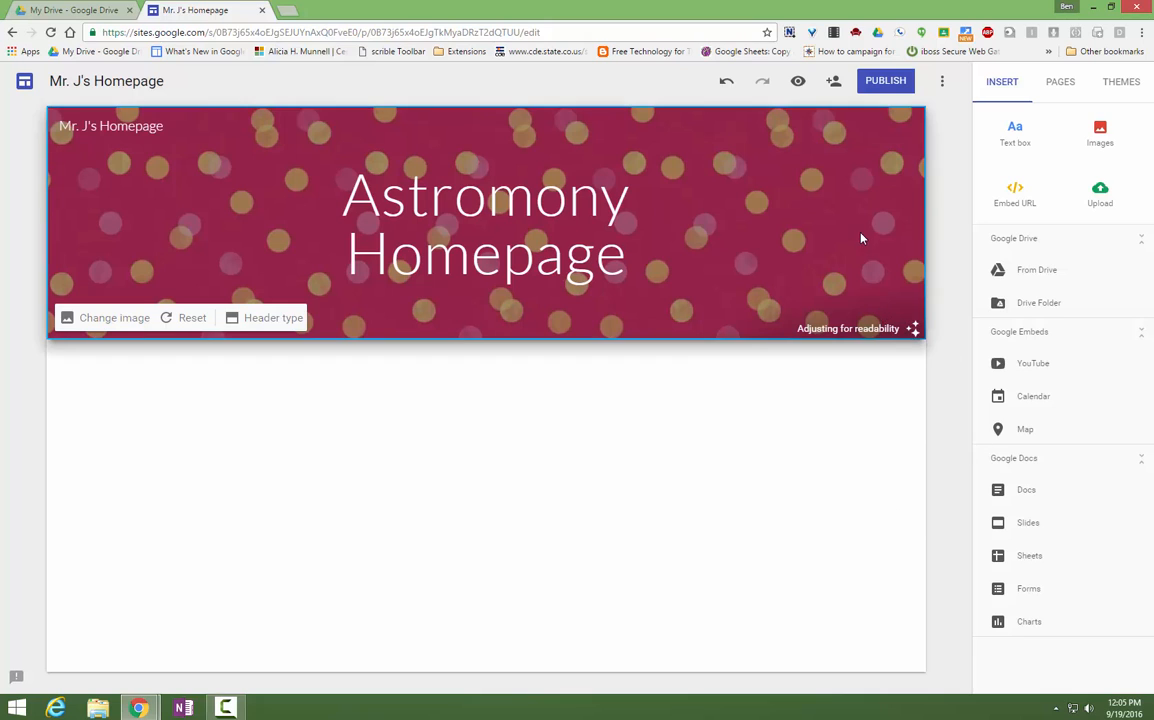
mouse_move(472, 588)
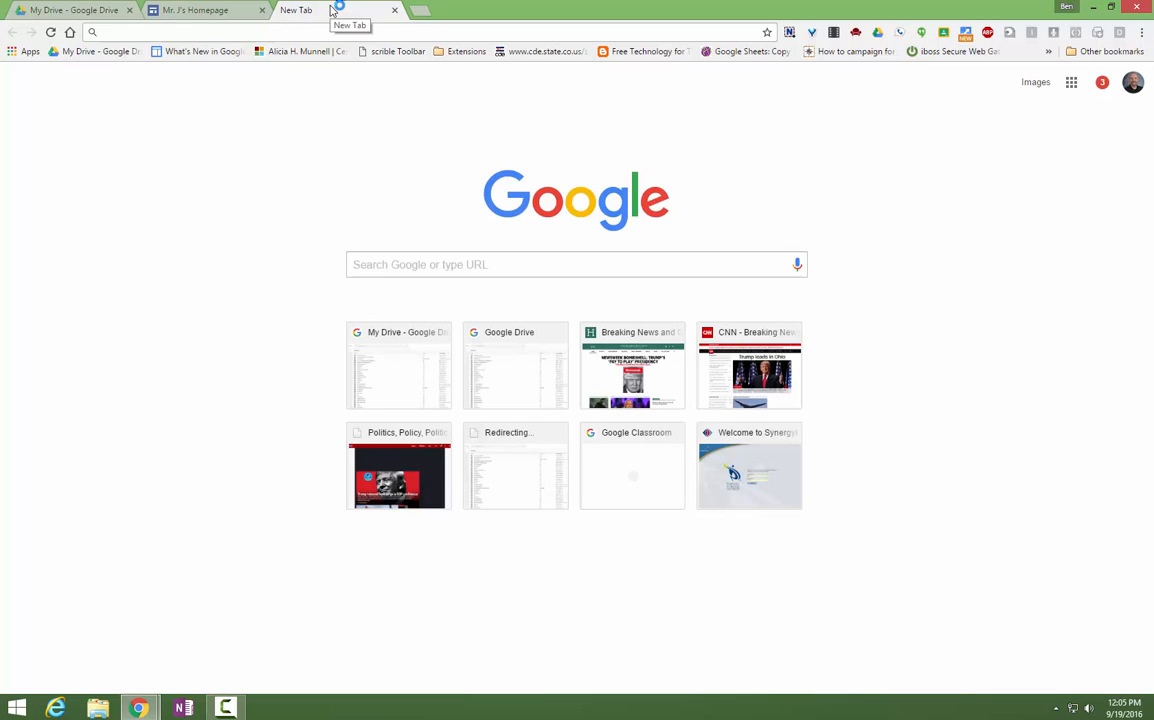
- Search Google Images for 'astronomy banner' and view the spiral galaxy result full size
text(astronomy)
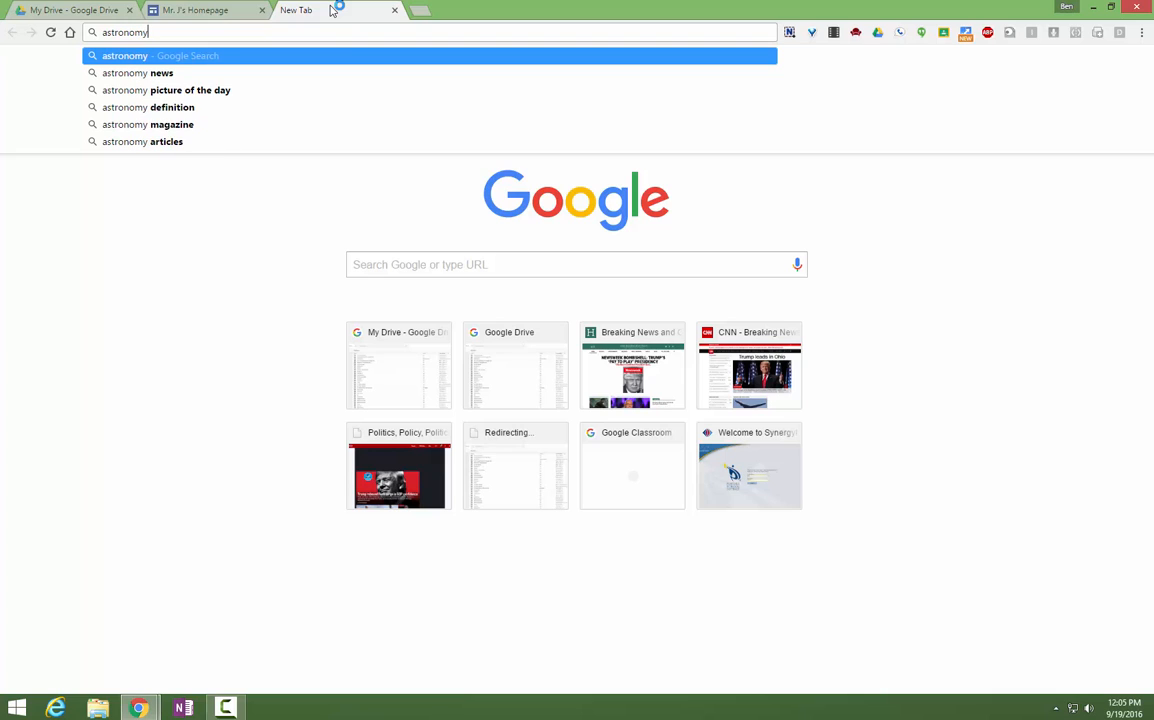
text(banner)
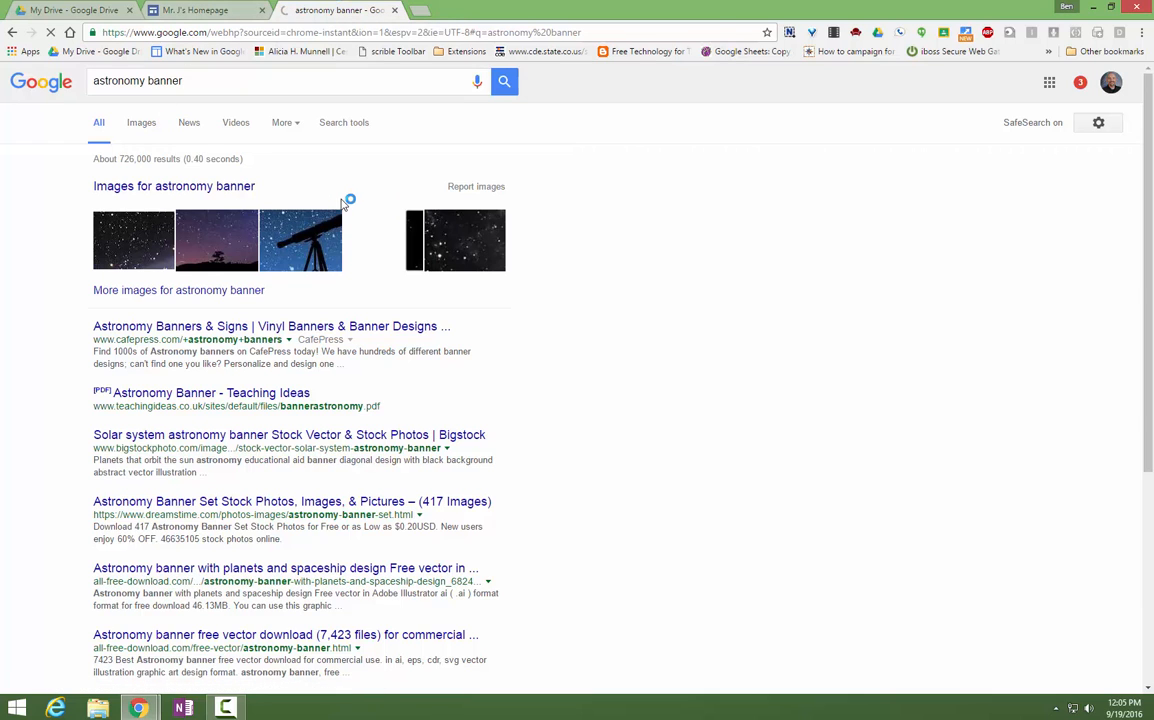
click(140, 122)
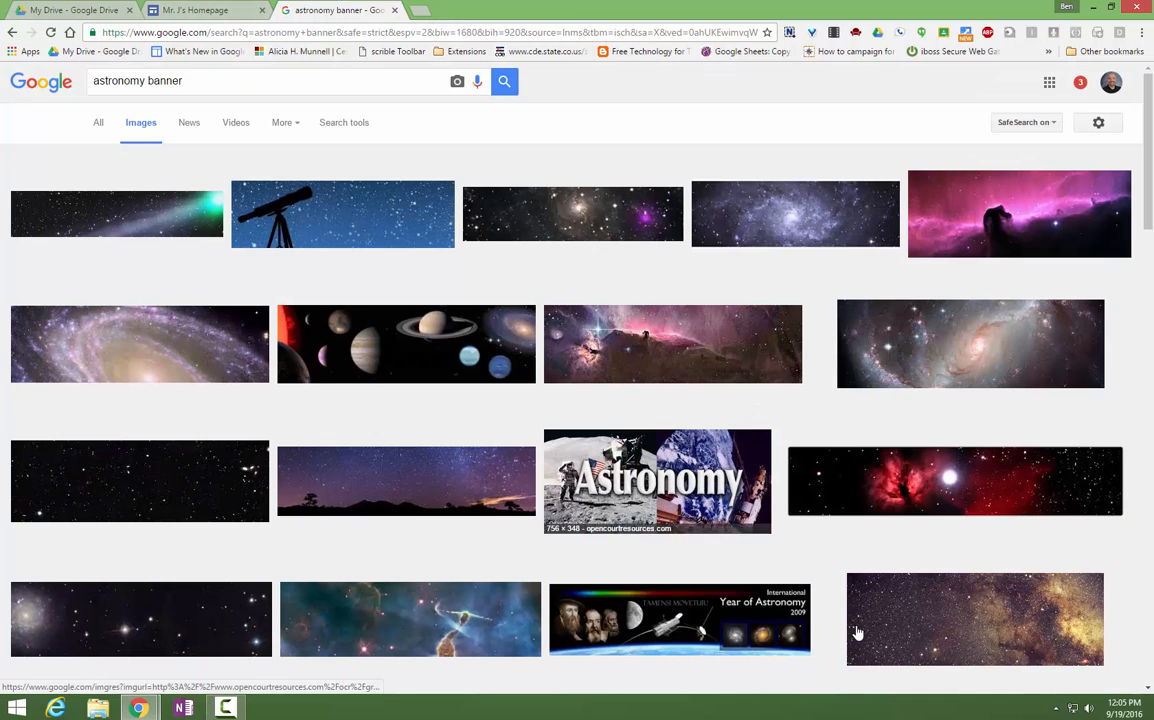
mouse_move(464, 434)
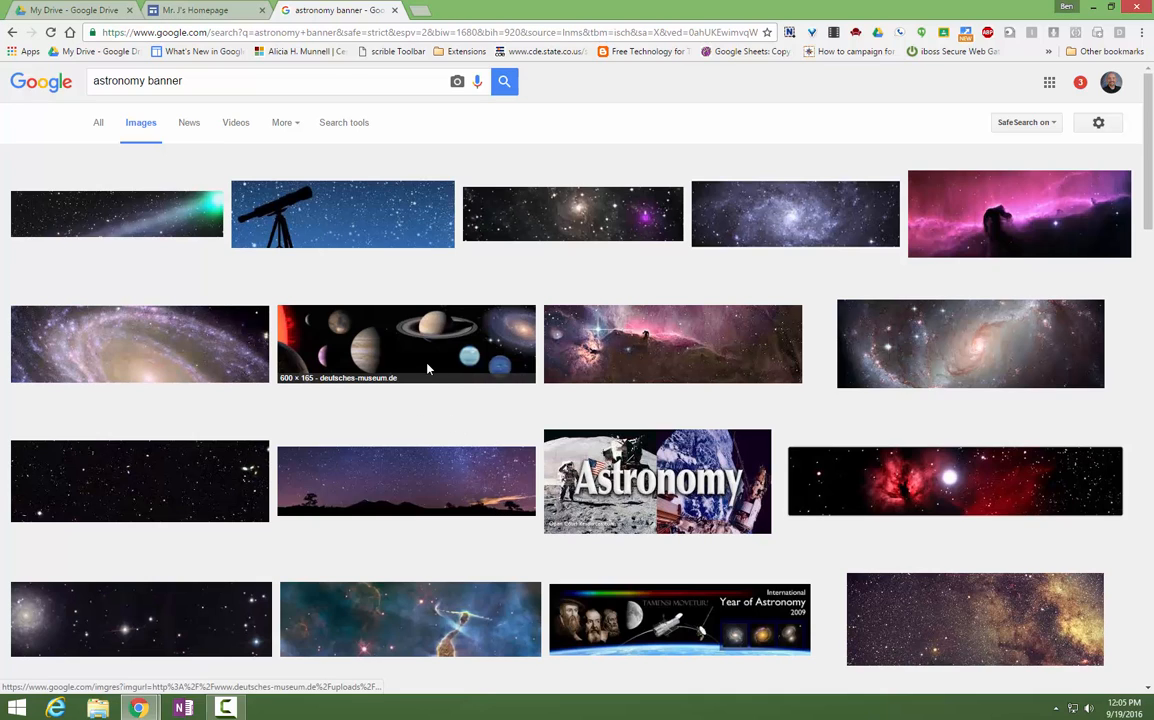
mouse_move(224, 336)
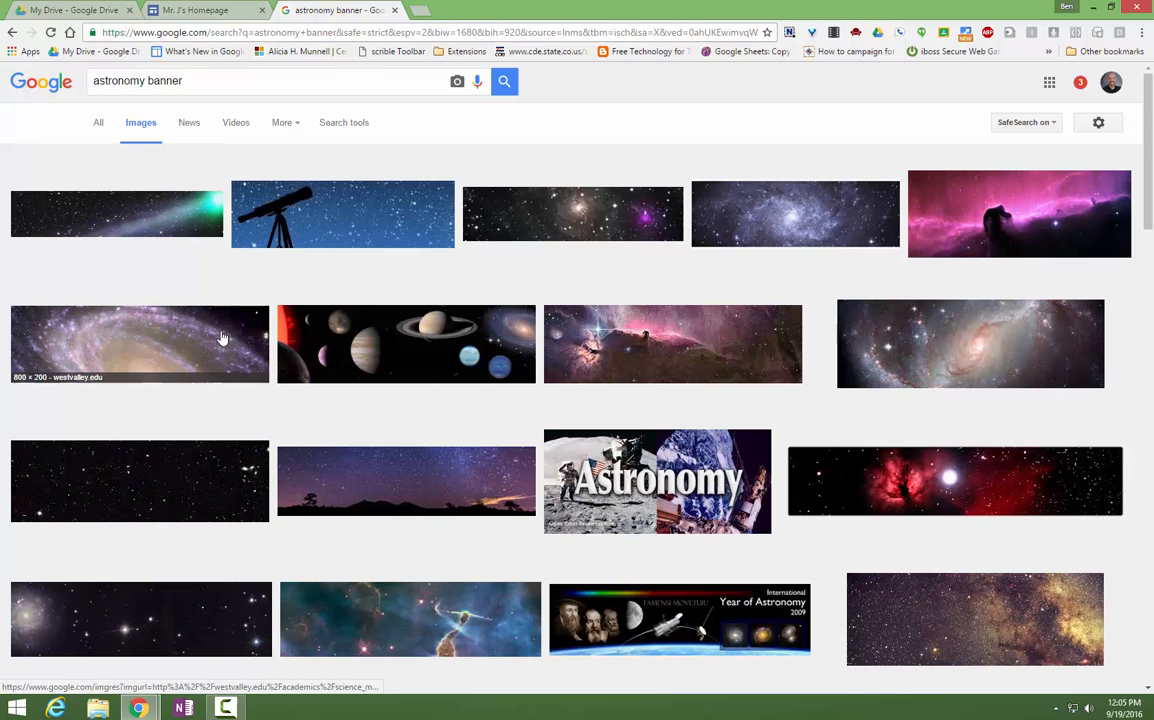
mouse_move(136, 354)
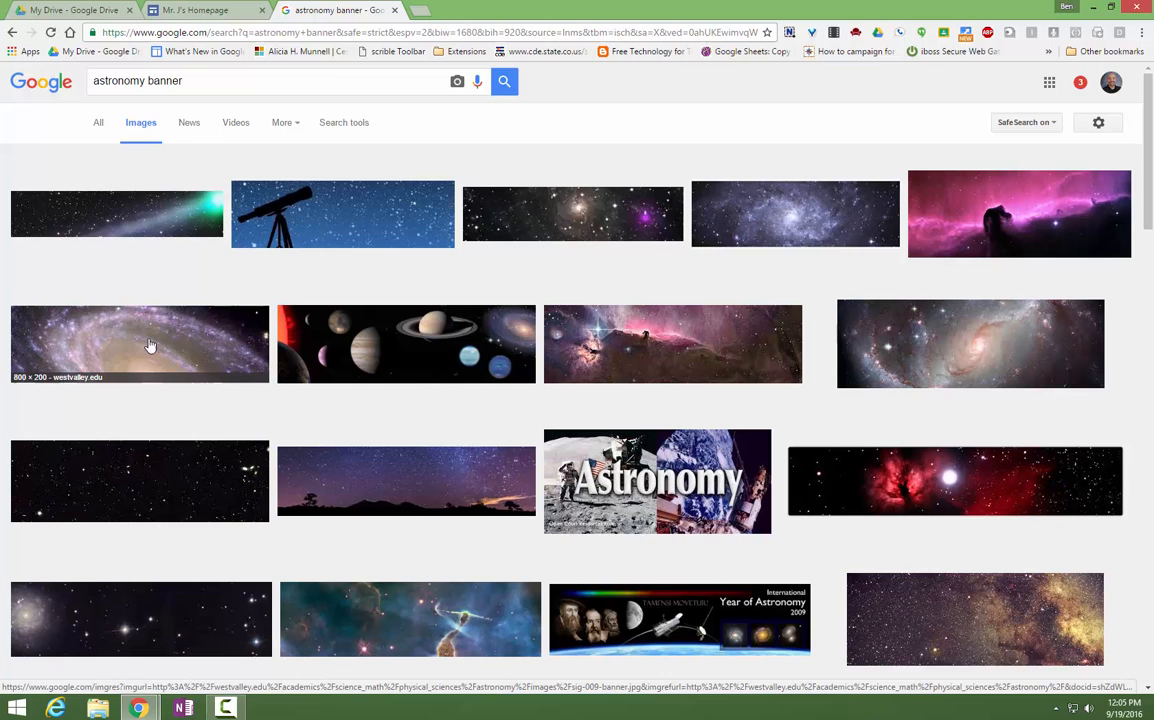
click(140, 344)
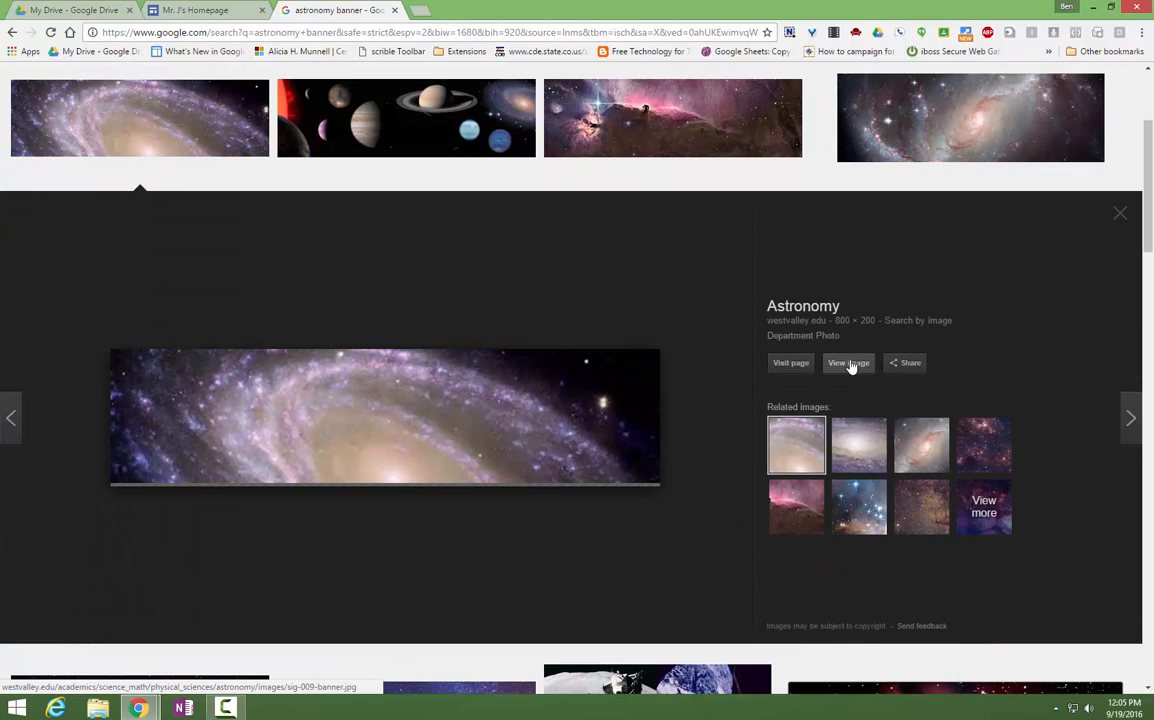
click(848, 362)
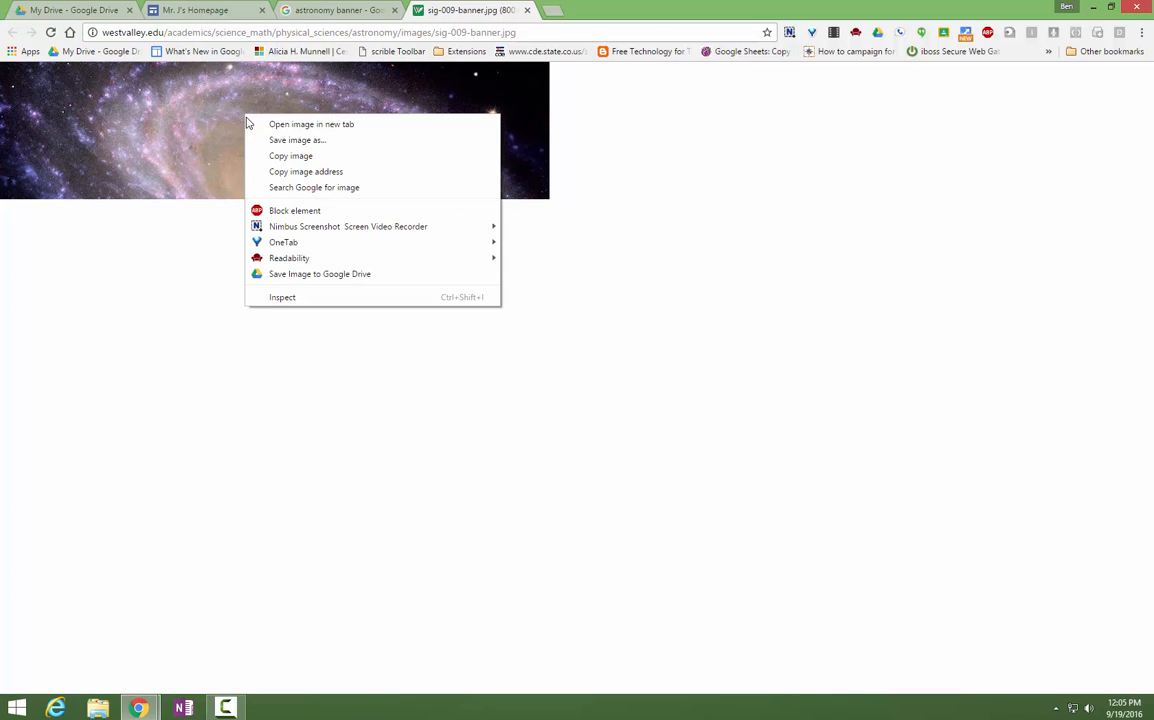
- Save the galaxy image as astronomy banner.jpg and return to the Sites tab
click(296, 140)
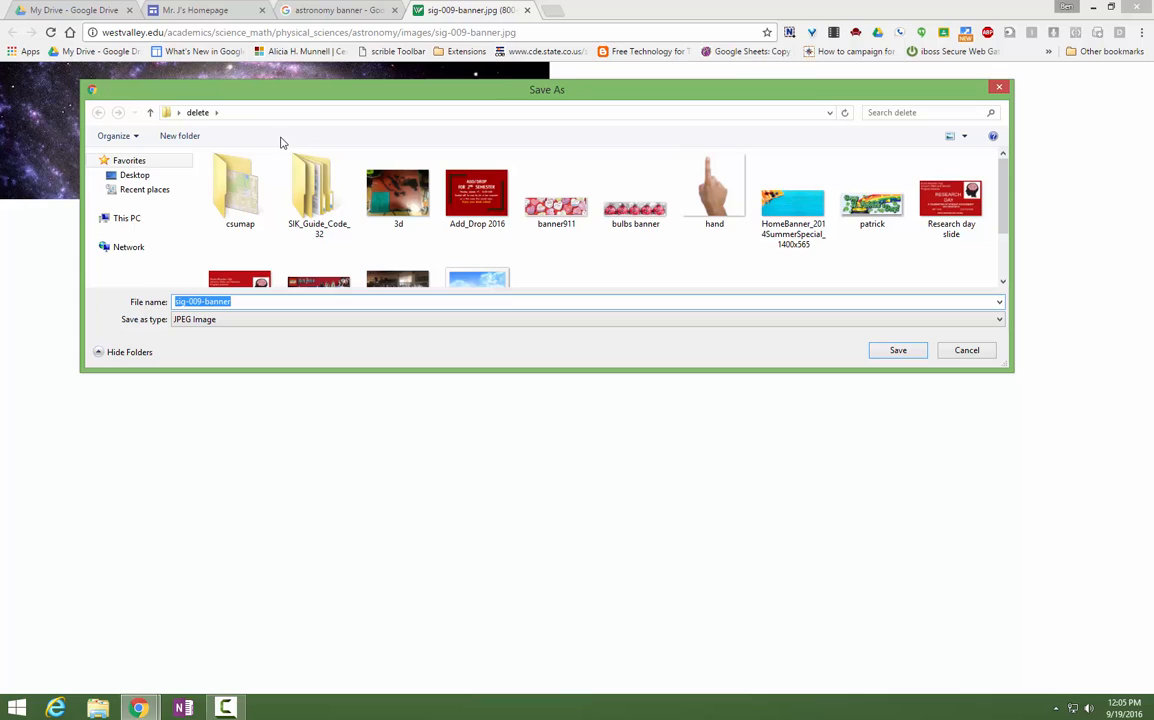
click(100, 218)
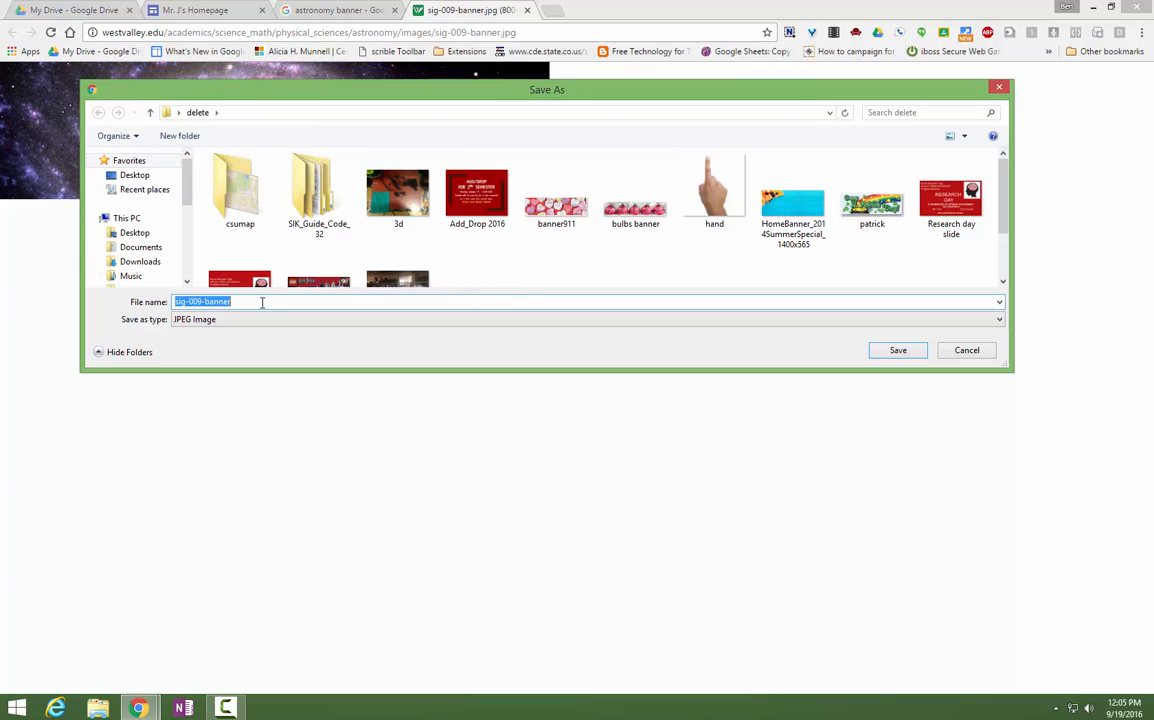
text(astronomy)
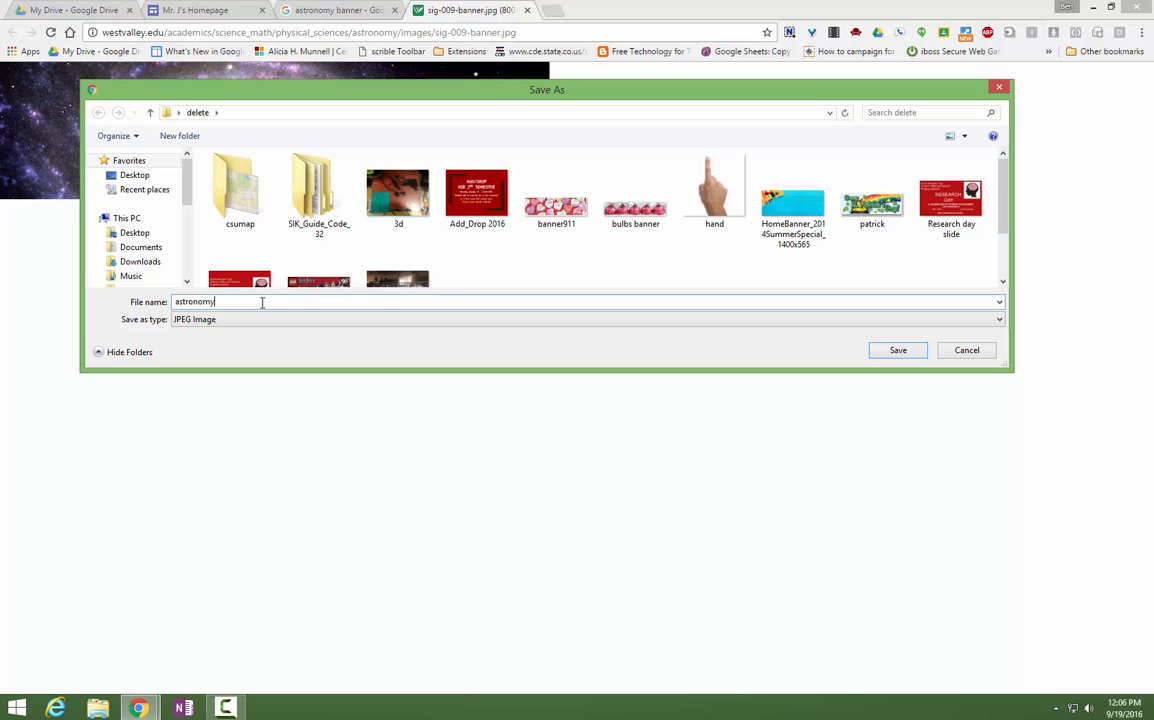
click(896, 350)
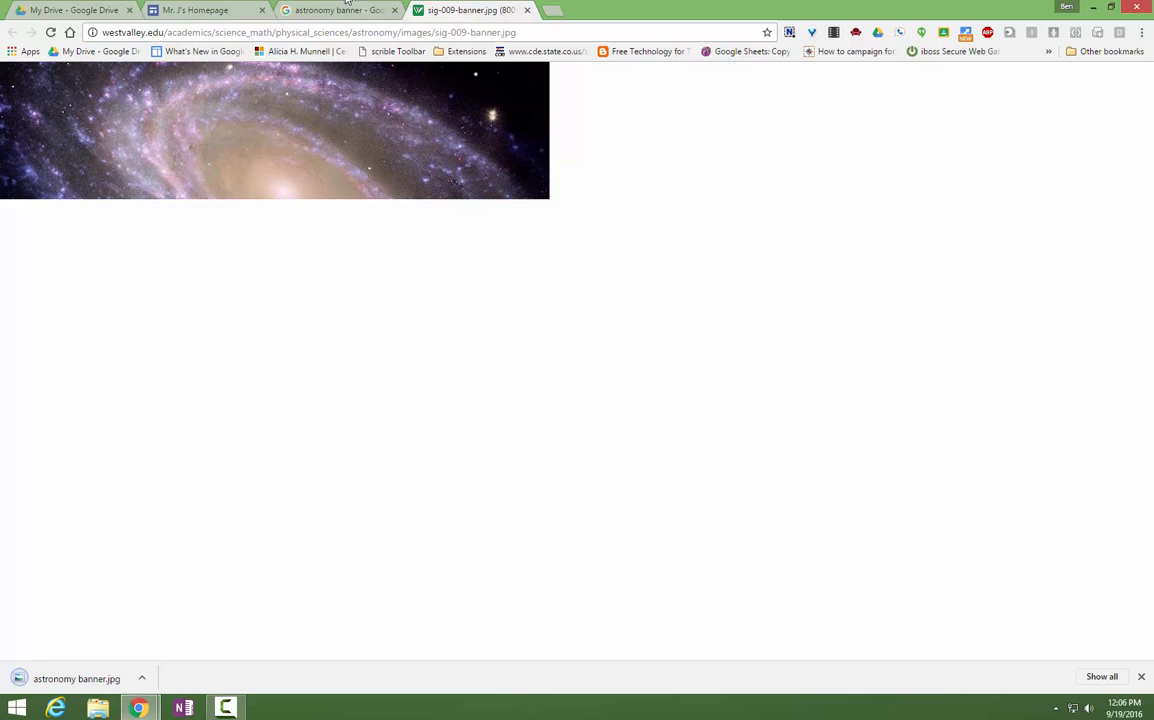
click(196, 10)
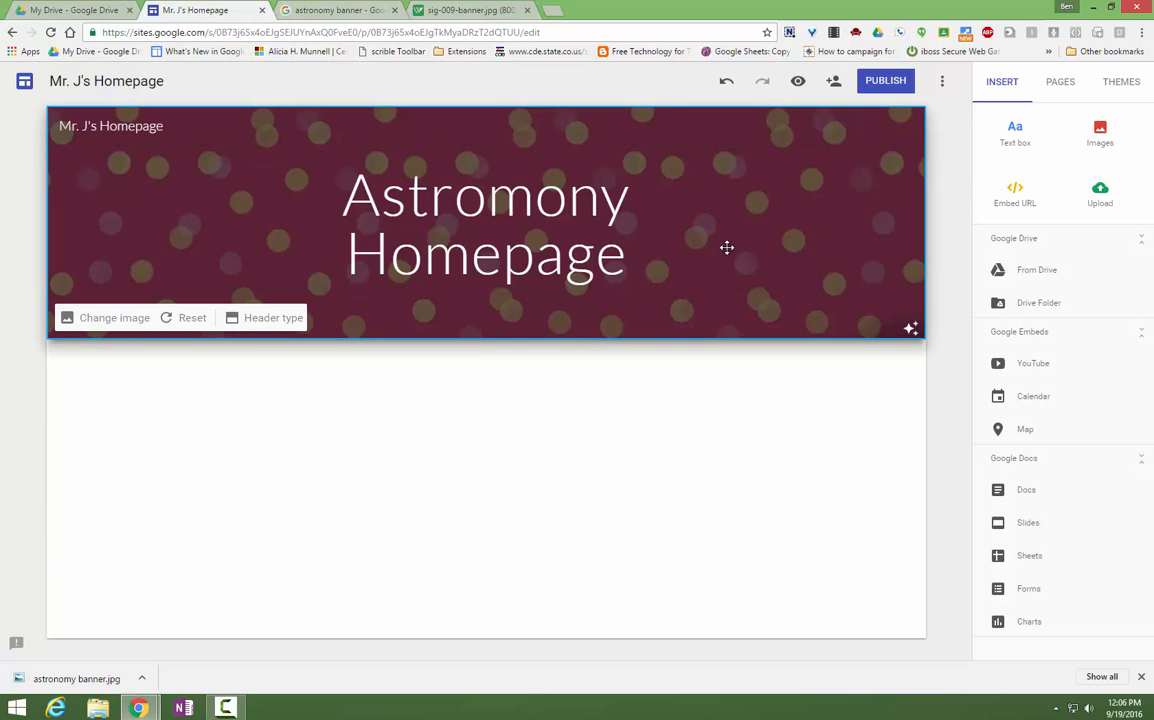
- Upload astronomy banner.jpg as the header background and try the title-only header style
click(114, 316)
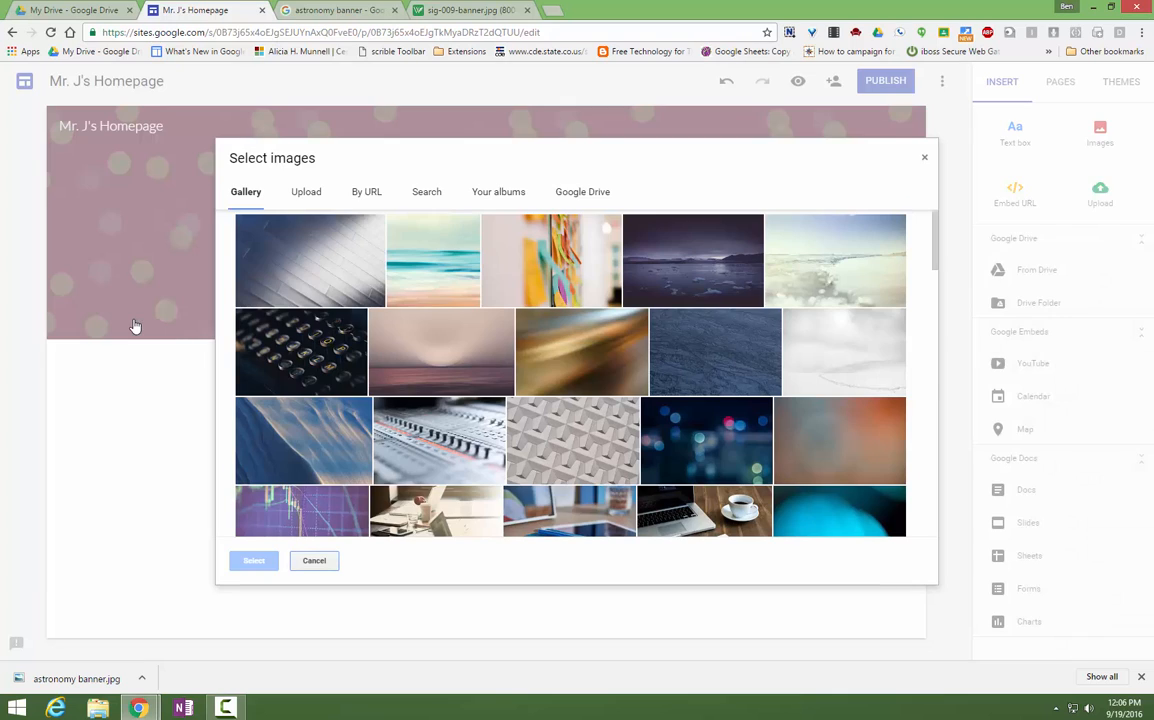
click(304, 192)
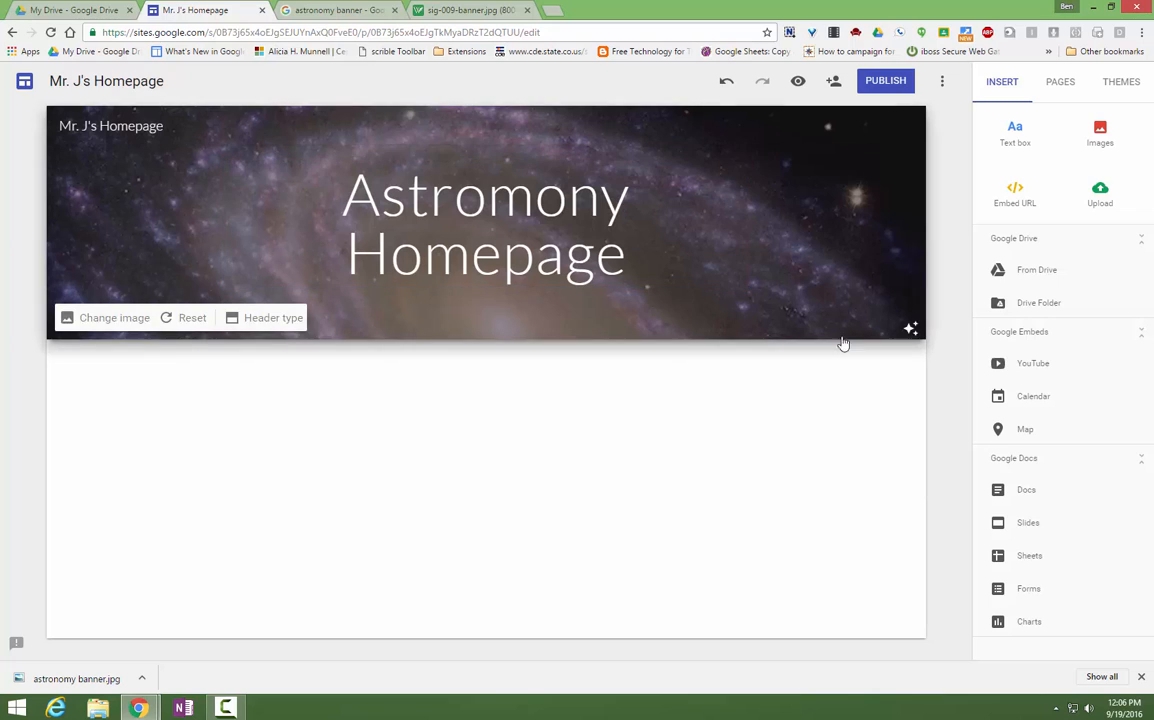
click(808, 456)
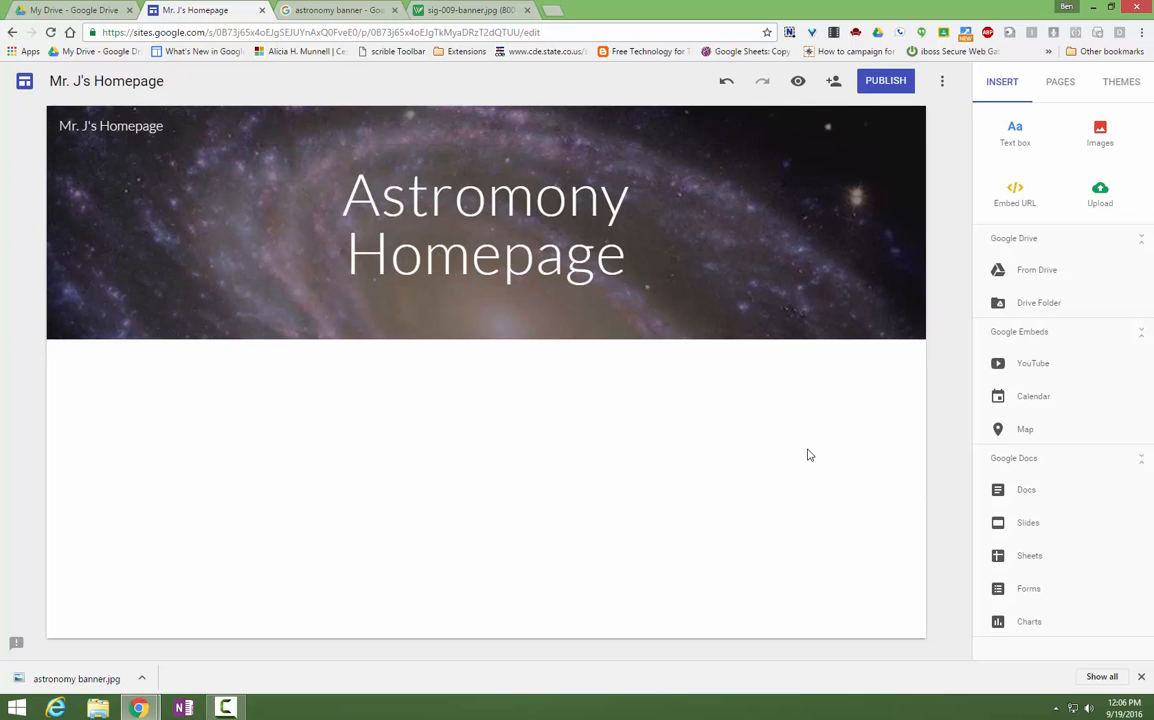
mouse_move(770, 392)
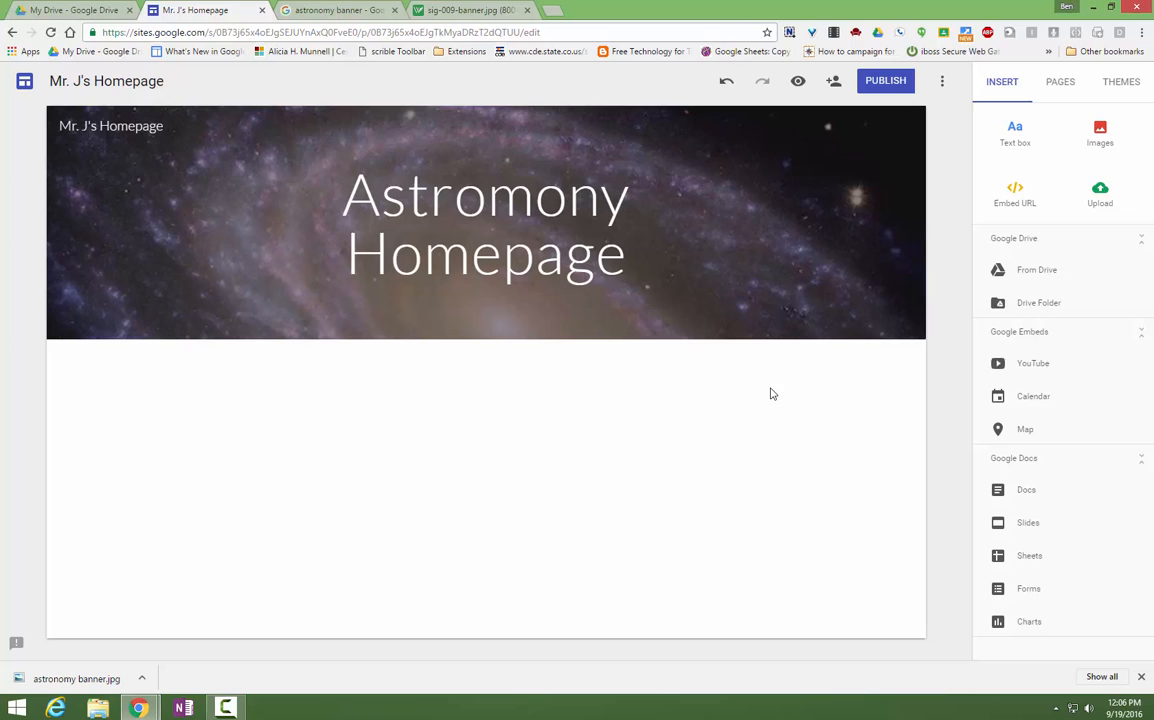
mouse_move(416, 518)
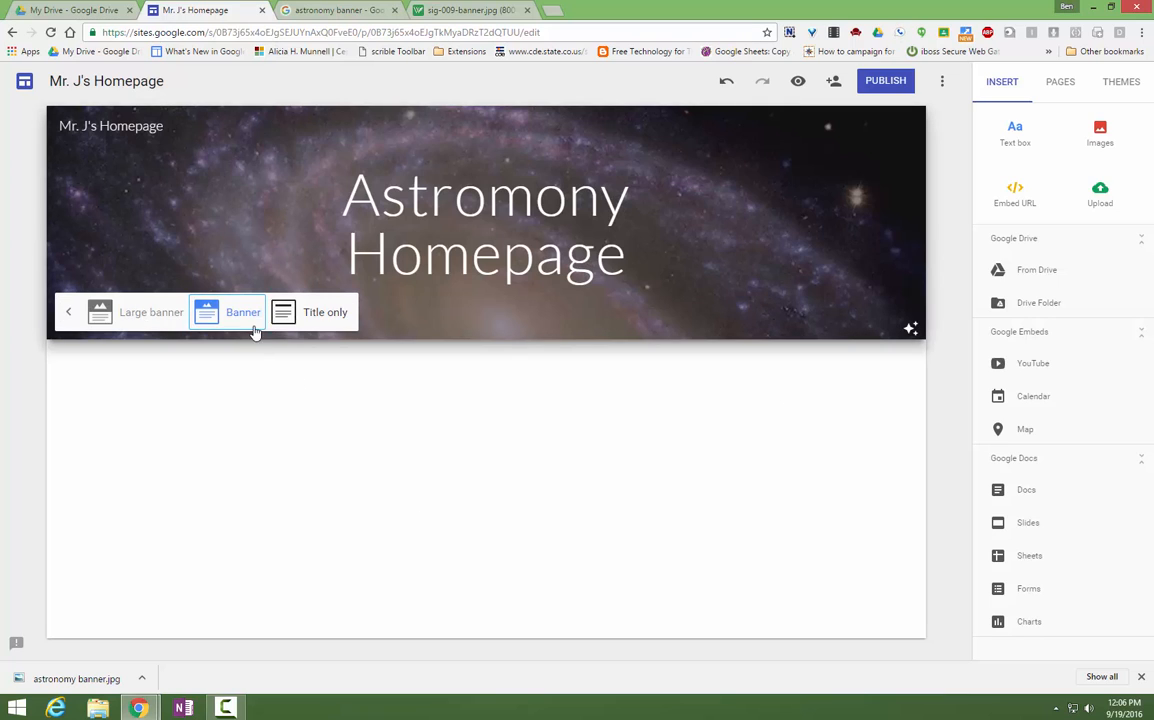
click(152, 312)
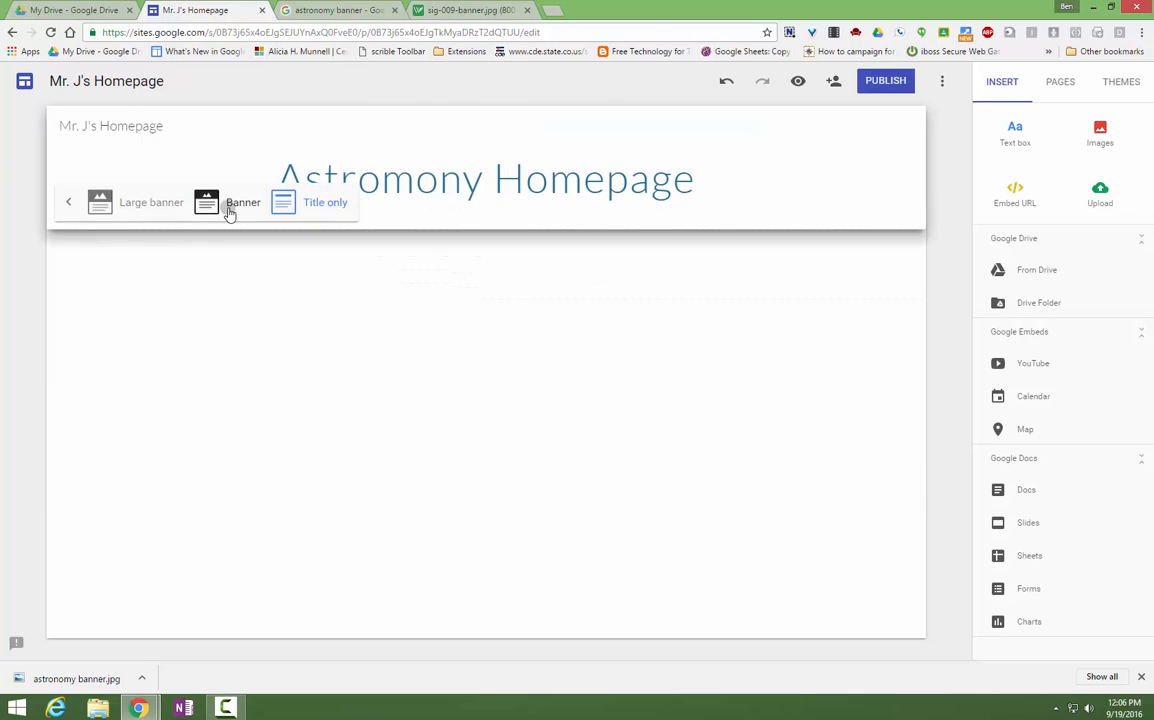
click(244, 202)
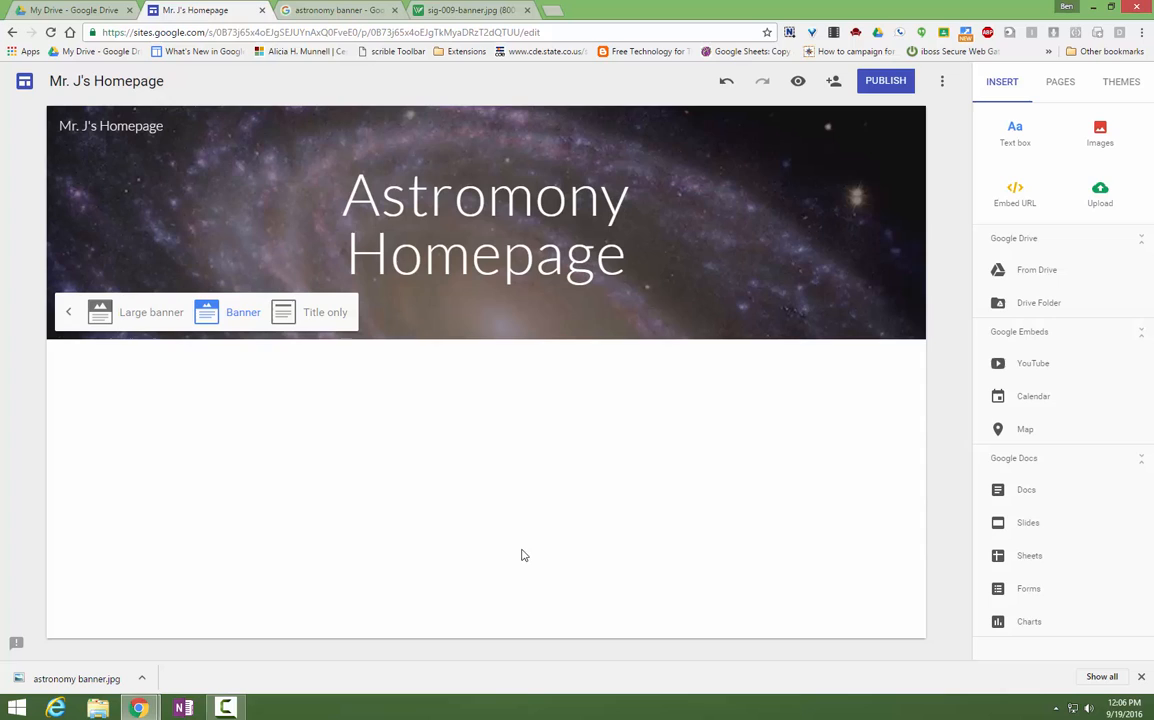
mouse_move(820, 364)
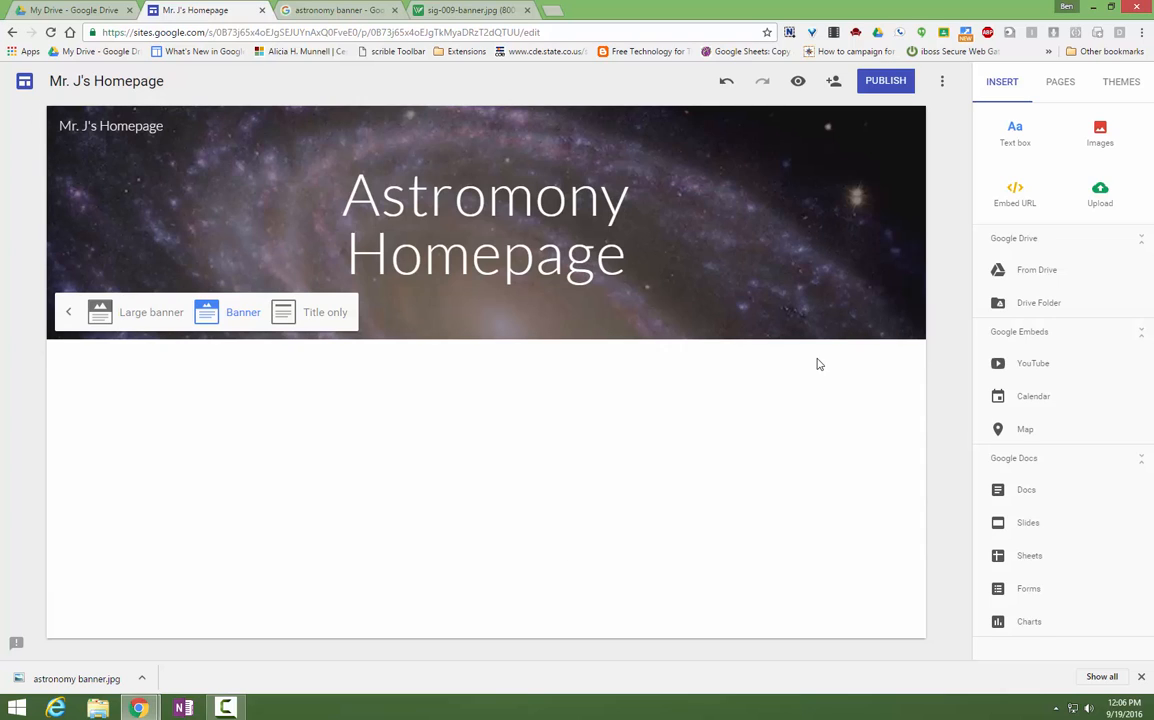
mouse_move(544, 594)
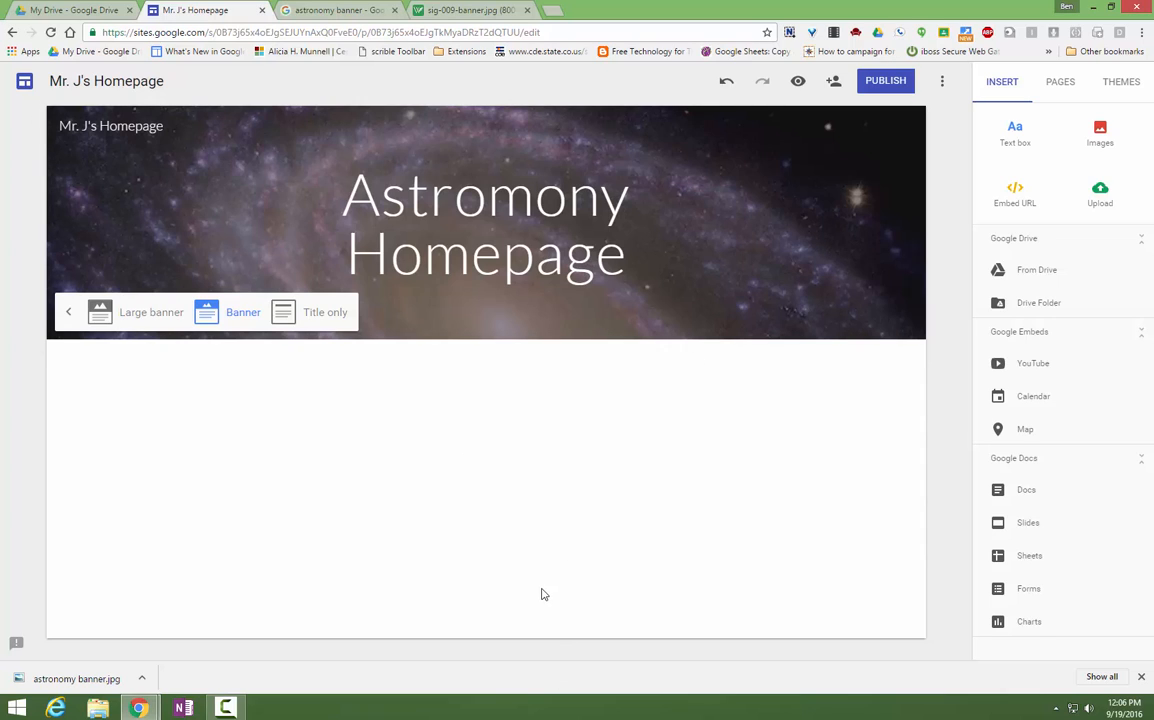
mouse_move(704, 552)
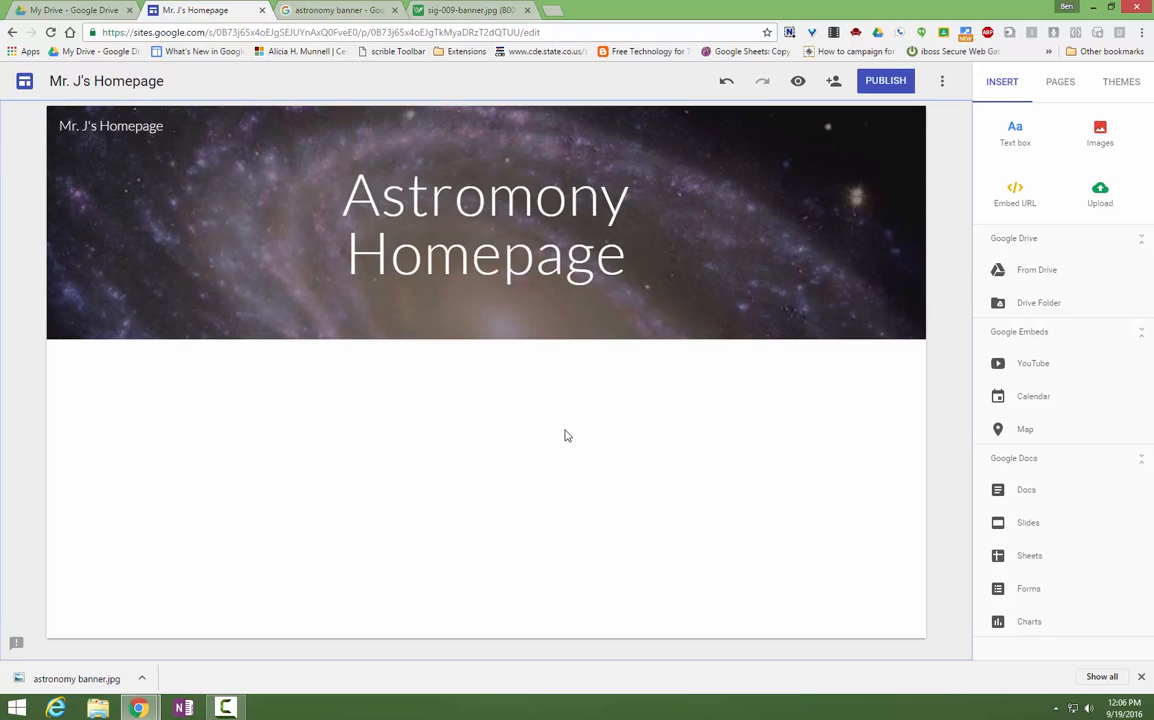
mouse_move(260, 696)
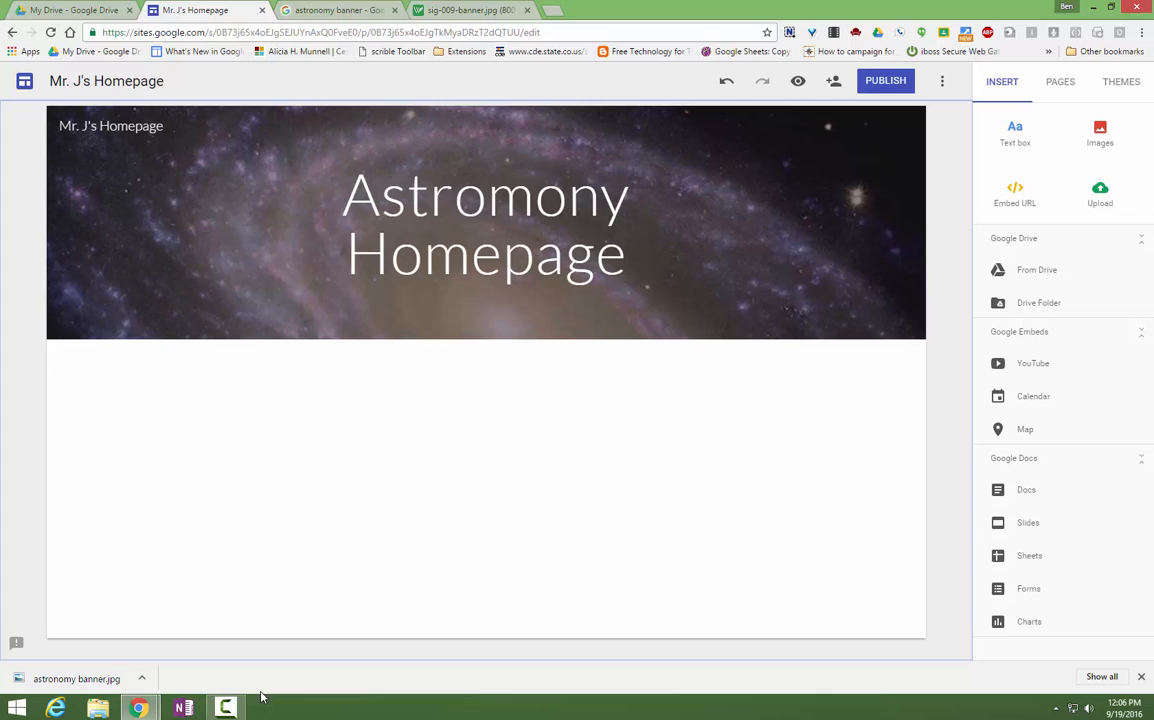
mouse_move(144, 428)
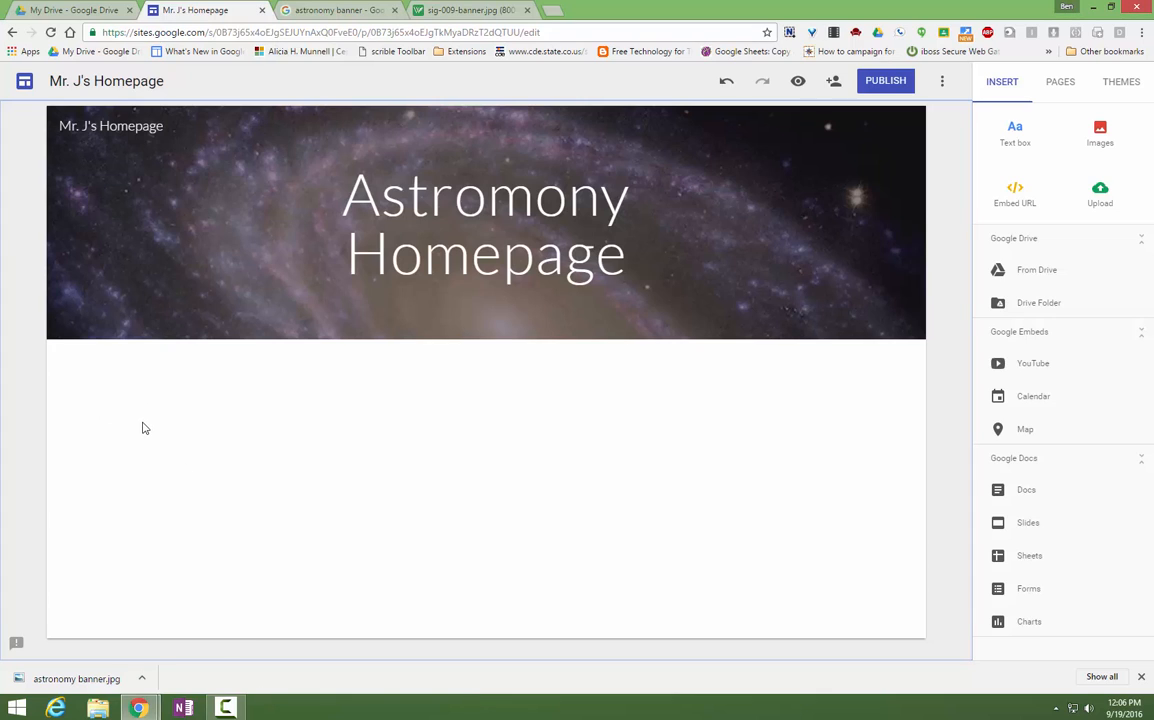
- Add a text box reading "My Astronomy Page." with "Paragraphs" on the next line
click(142, 428)
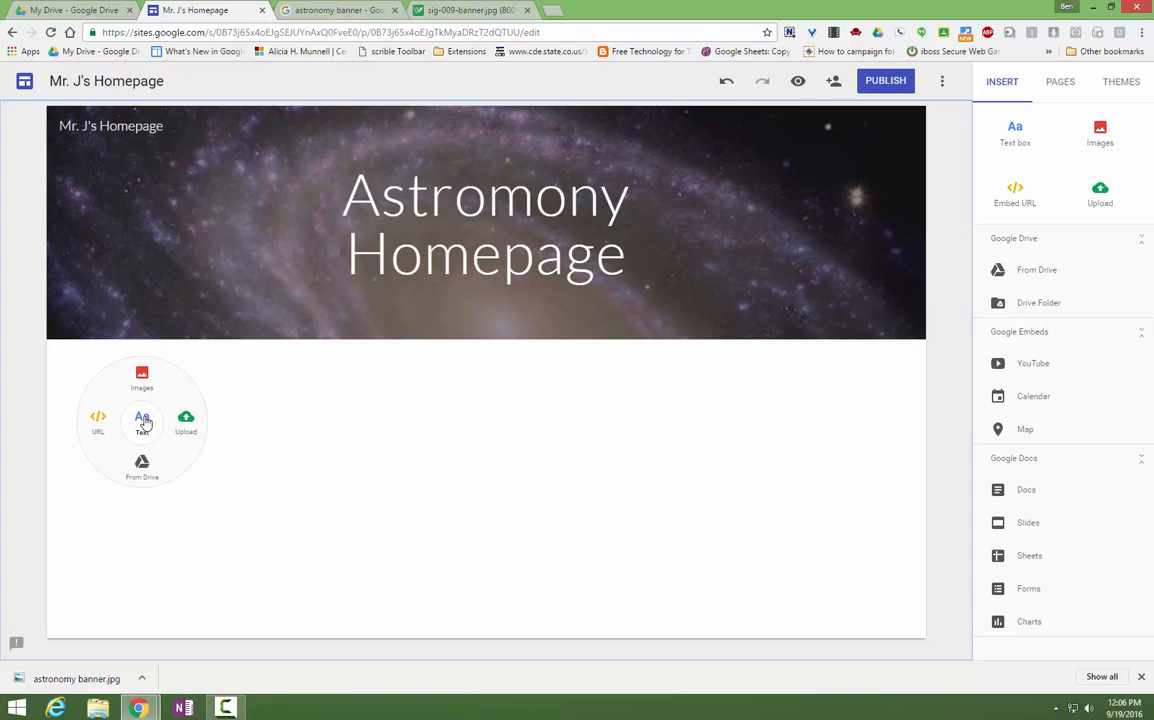
click(142, 420)
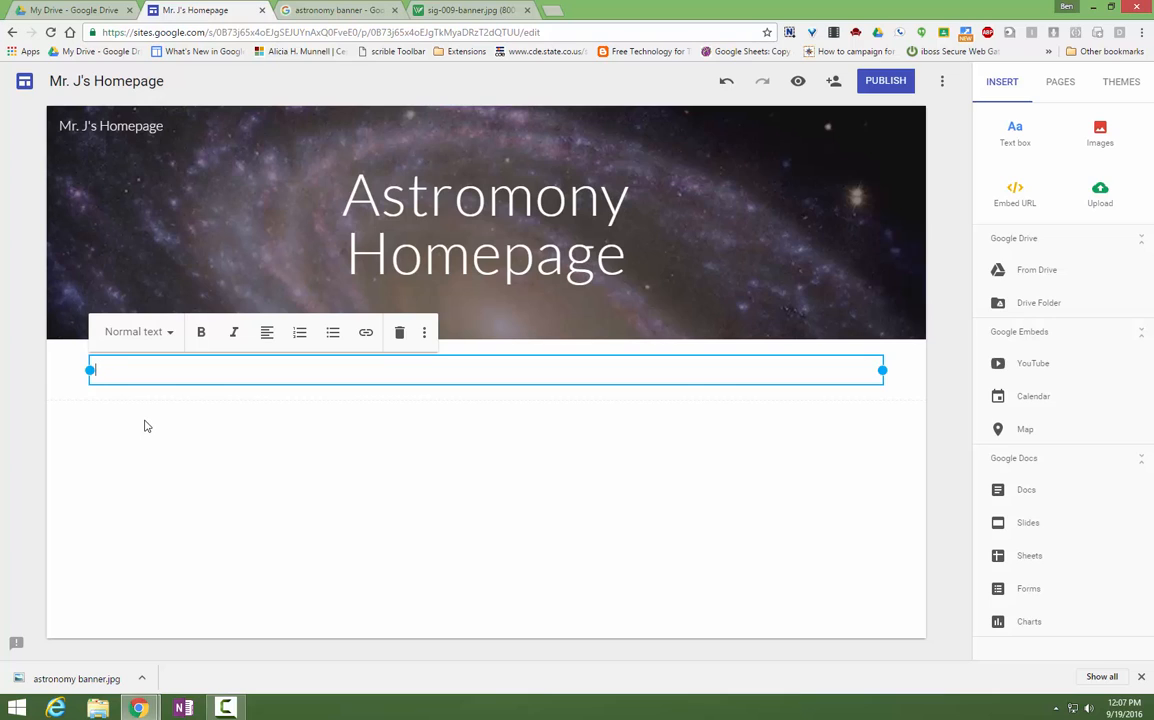
text(My A)
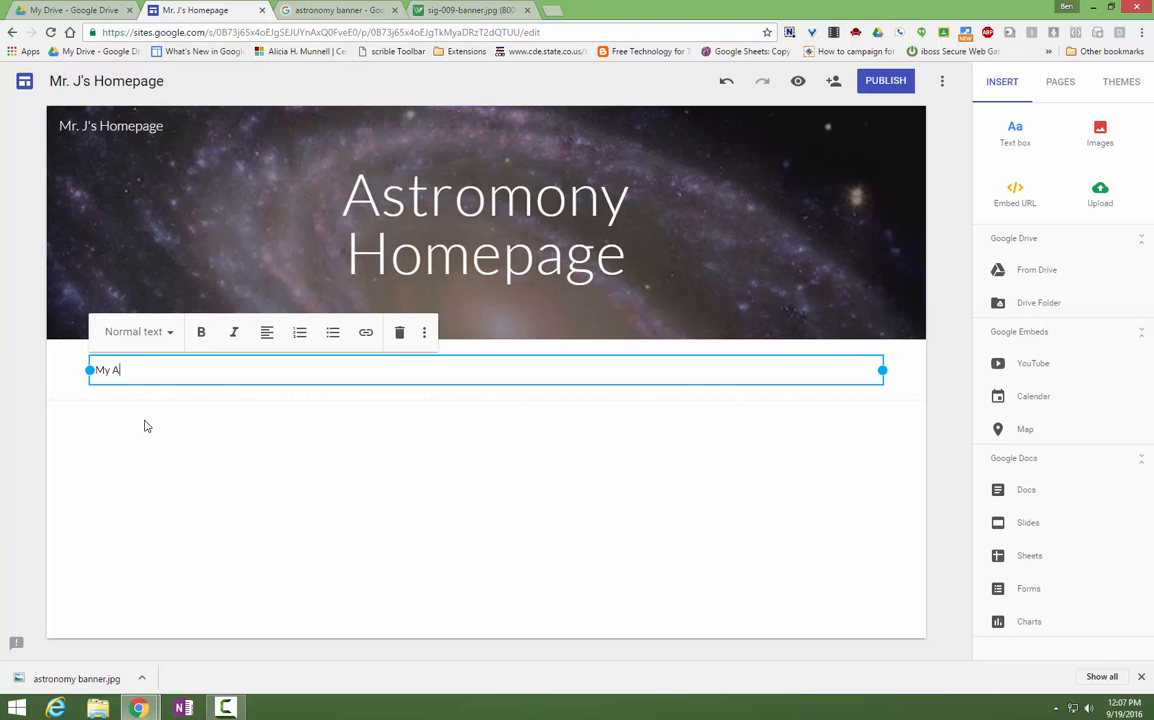
text(stronomy)
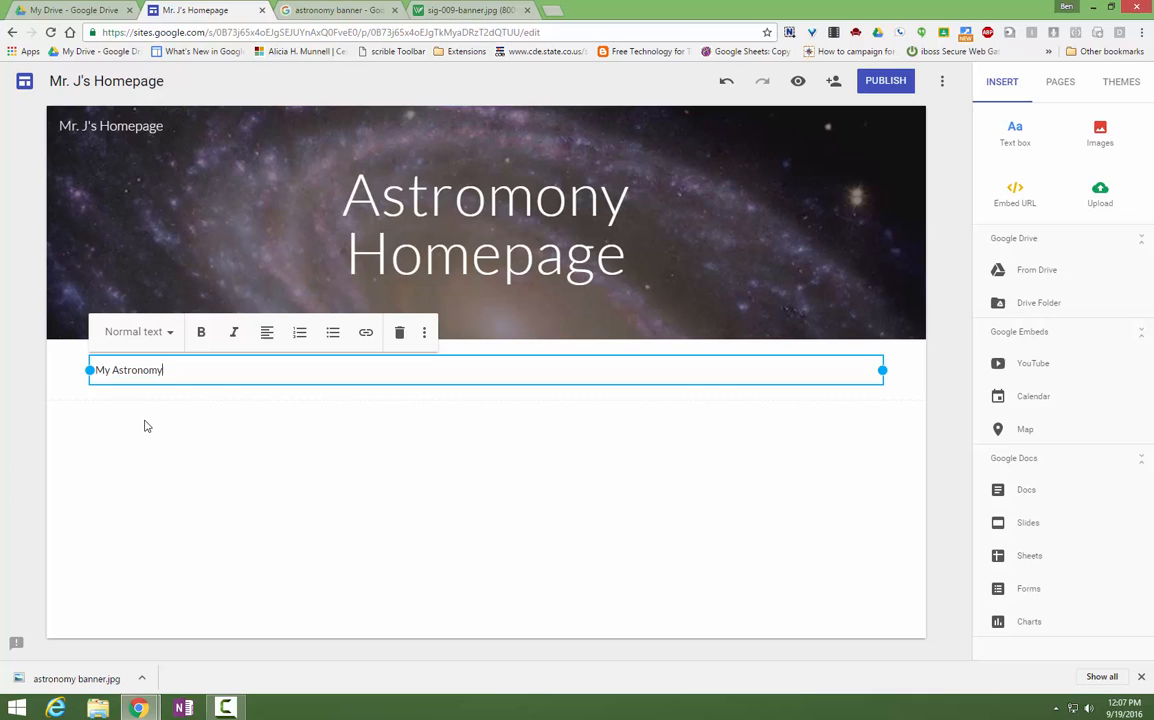
text(Page.)
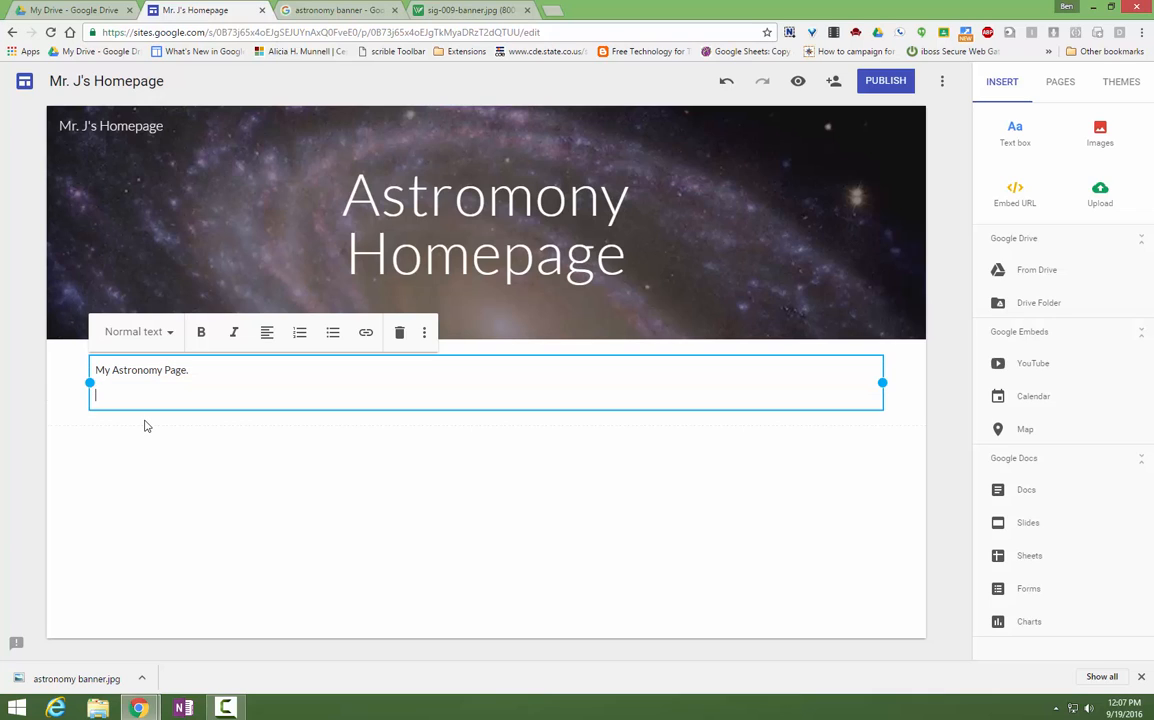
text(Paragrahs)
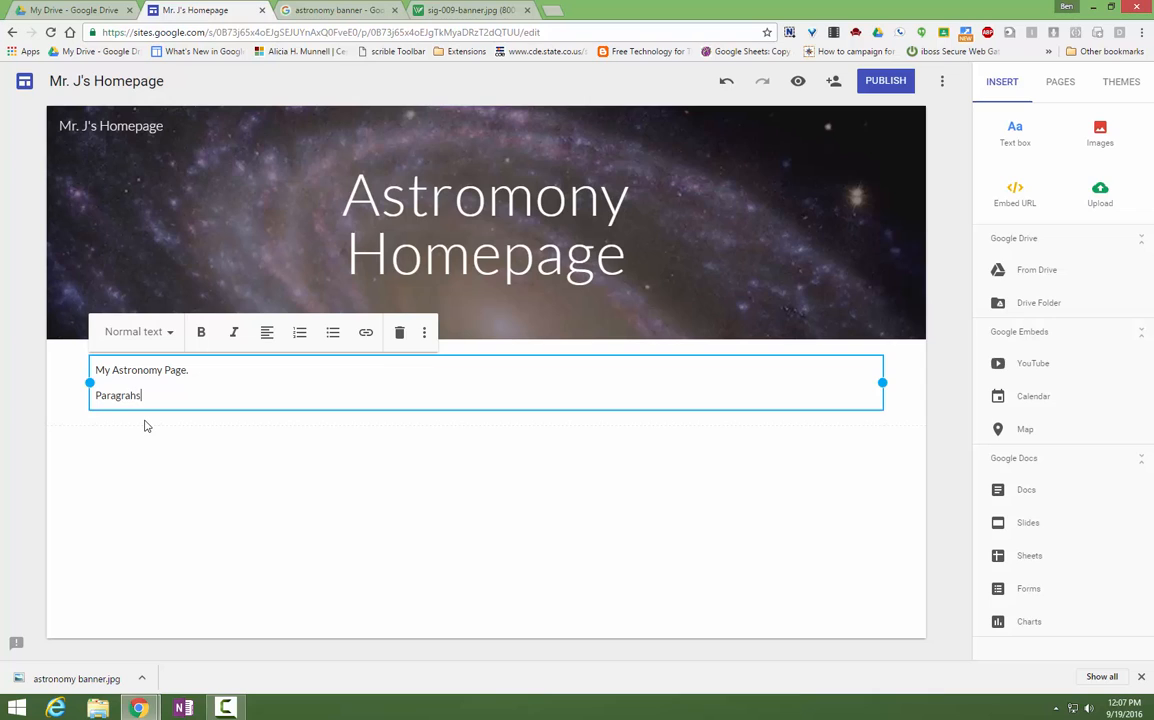
key(Backspace)
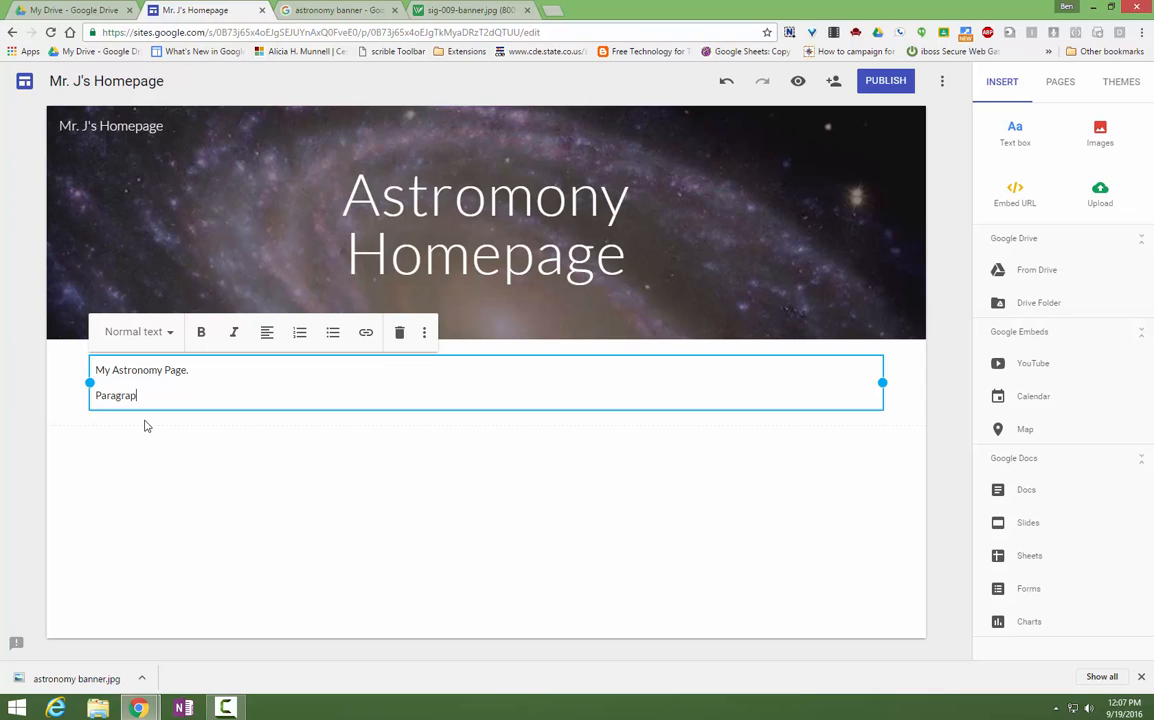
text(hs)
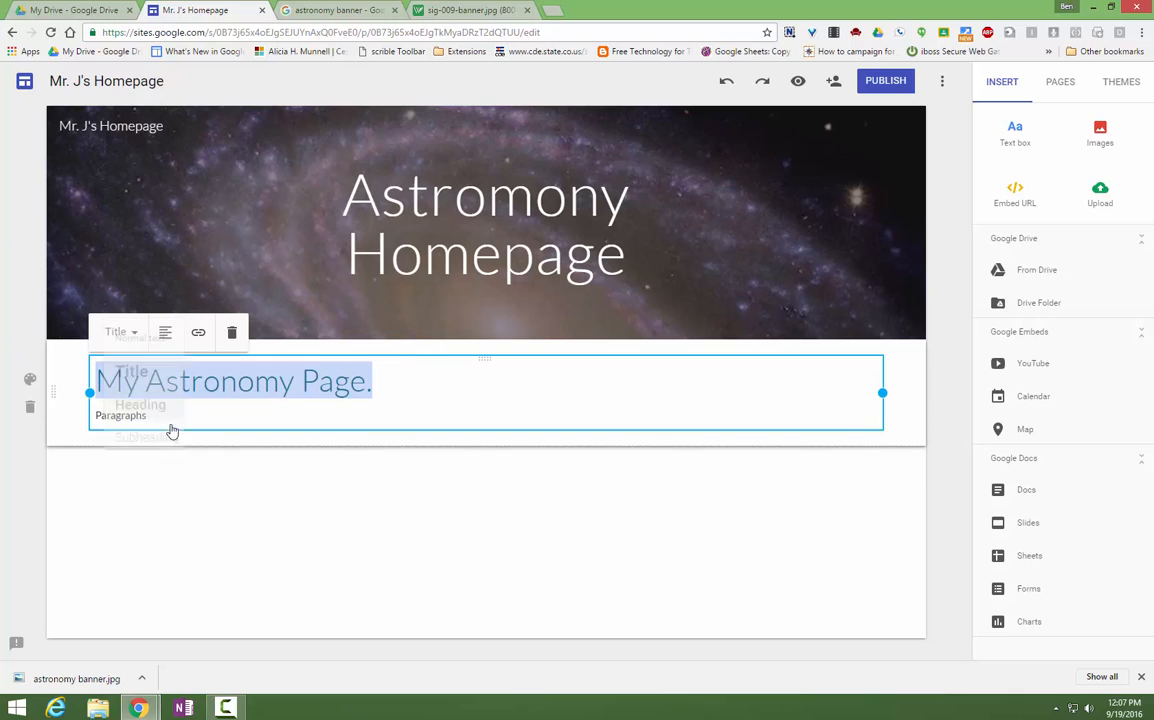
- Make the first line a subheading, leaving alignment unchanged
click(120, 414)
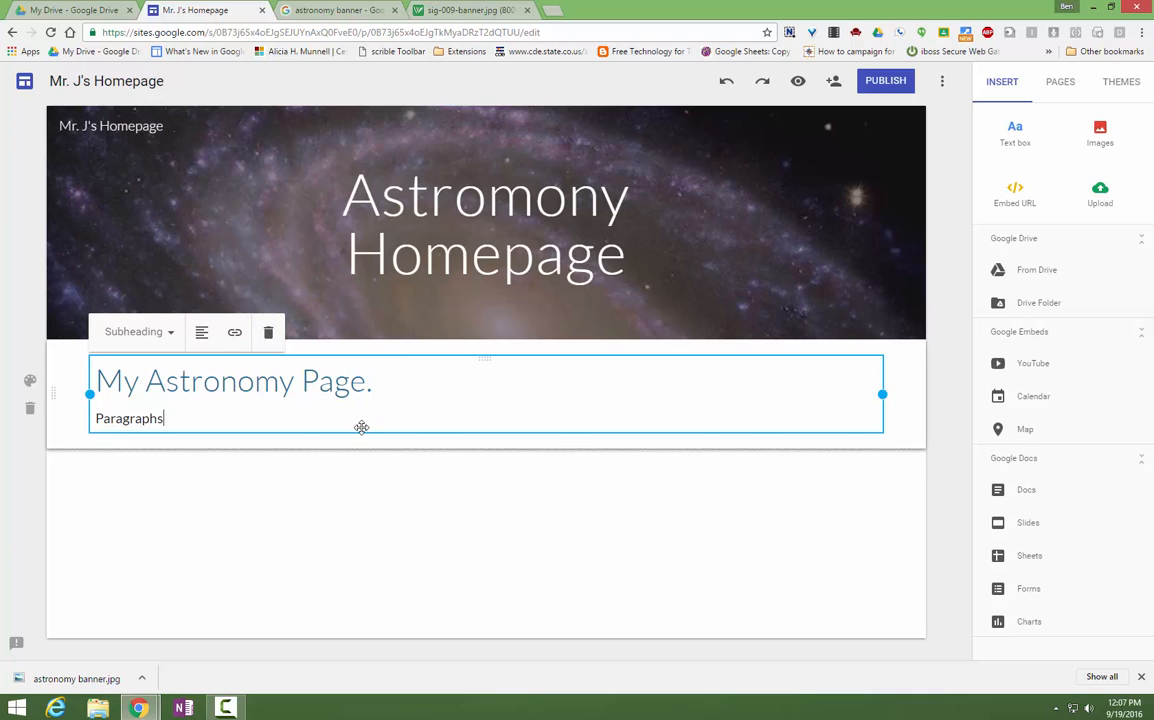
mouse_move(202, 332)
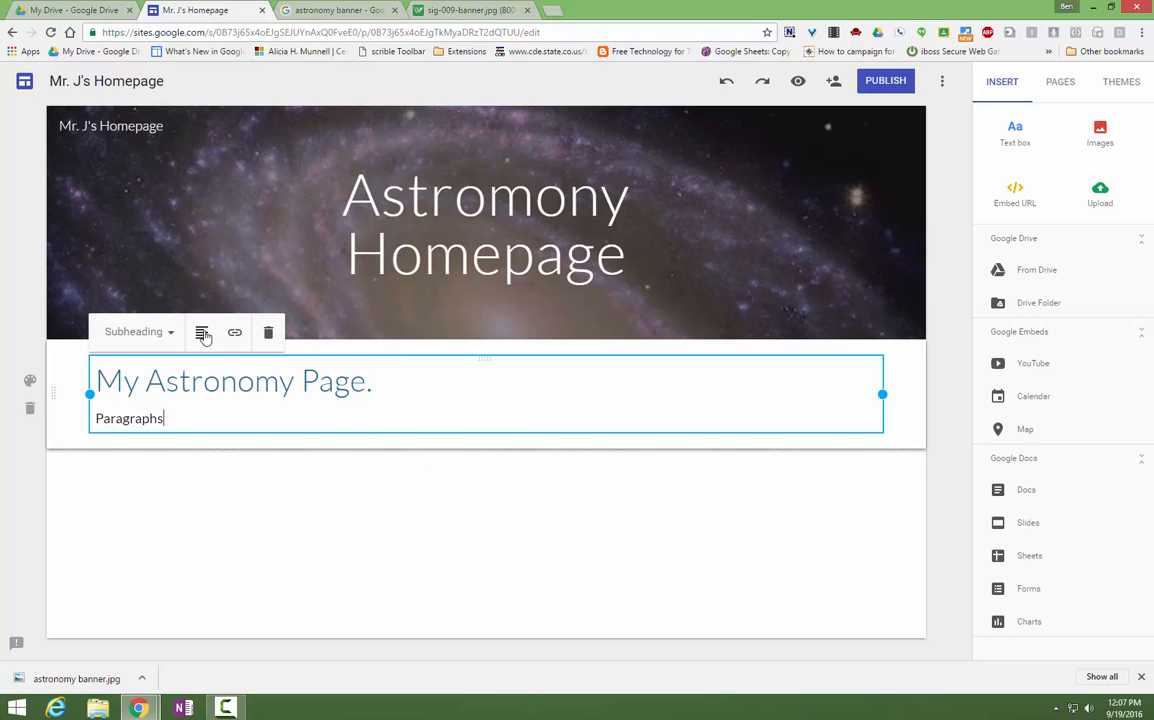
click(204, 332)
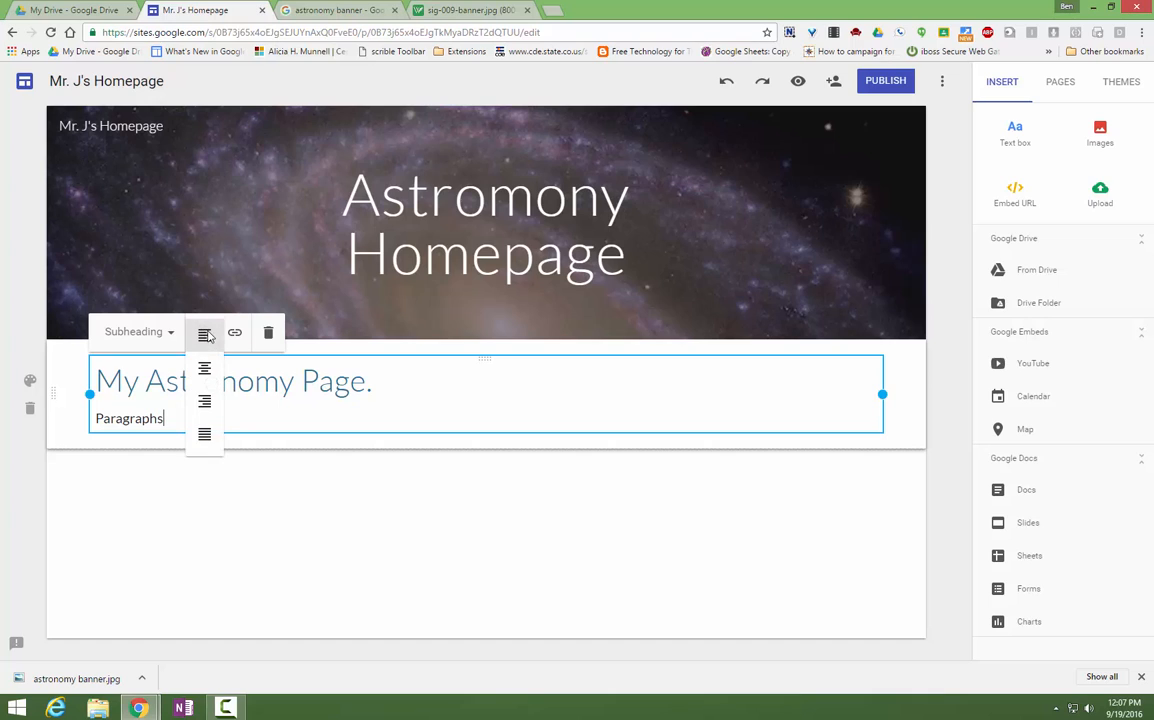
click(234, 332)
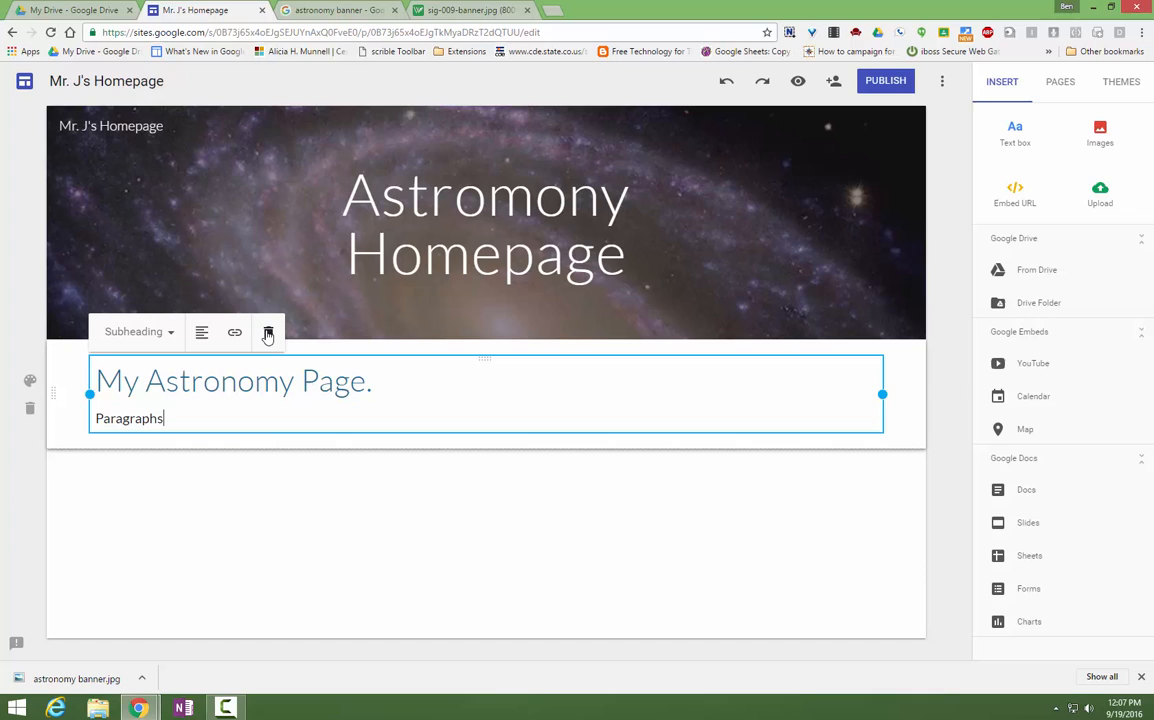
mouse_move(196, 498)
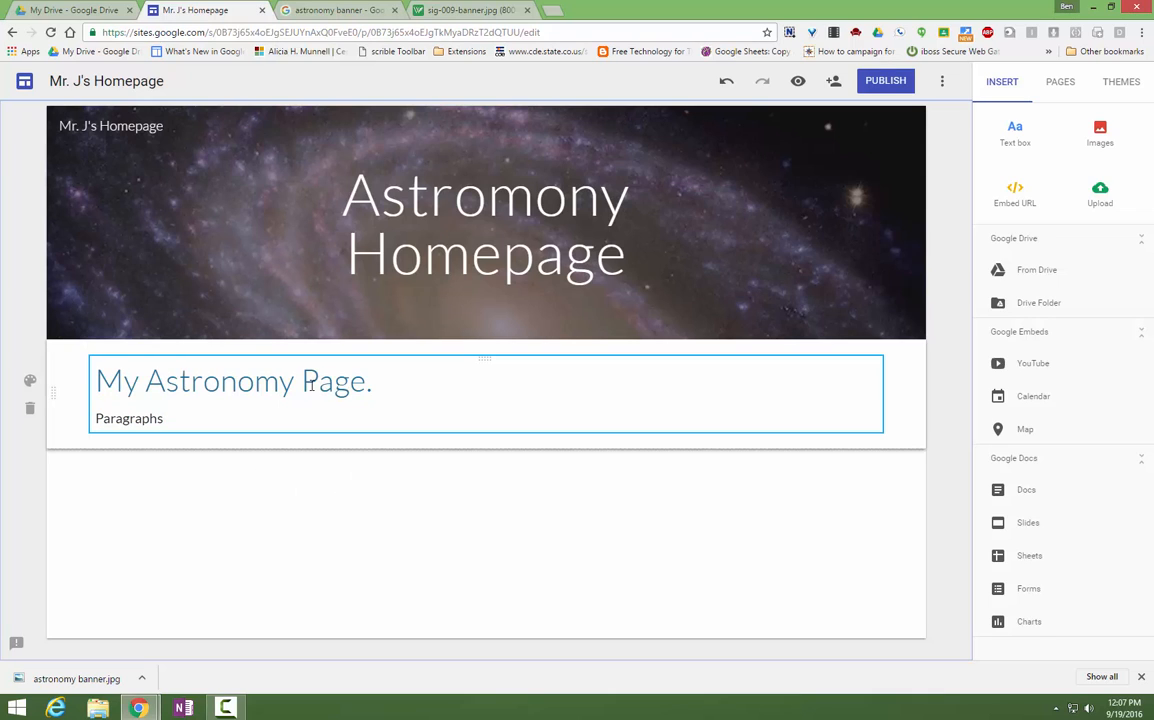
- Browse the Google Docs picker of recent documents to embed
click(148, 490)
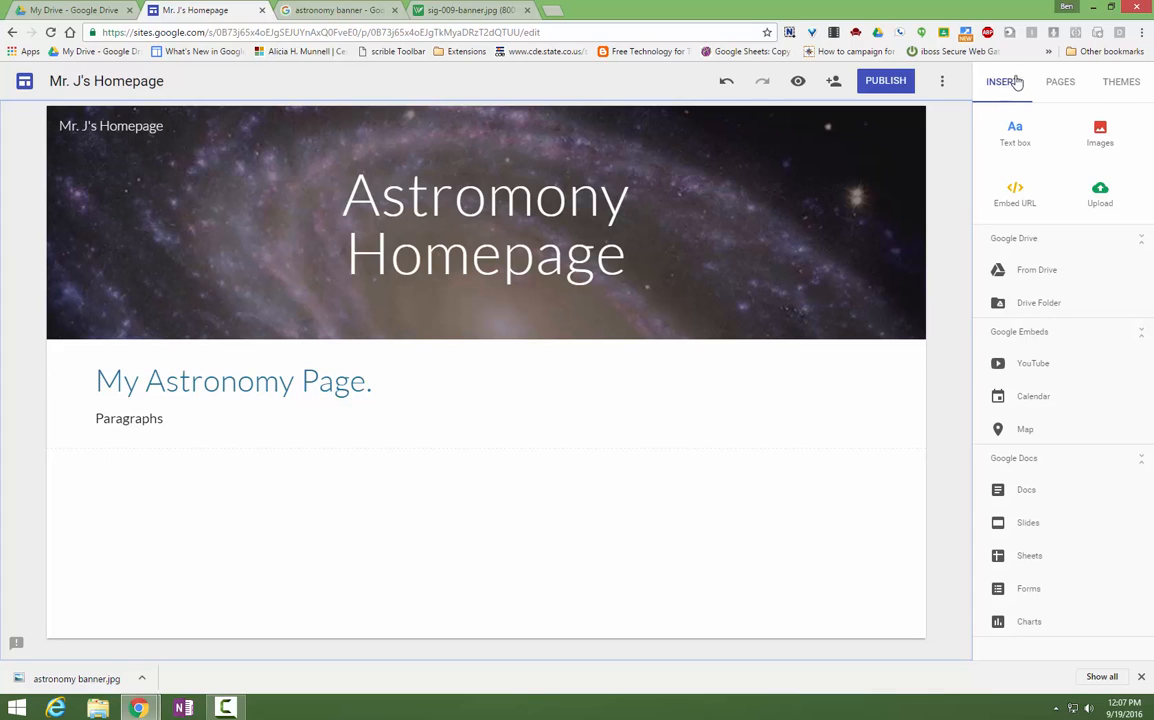
mouse_move(1028, 488)
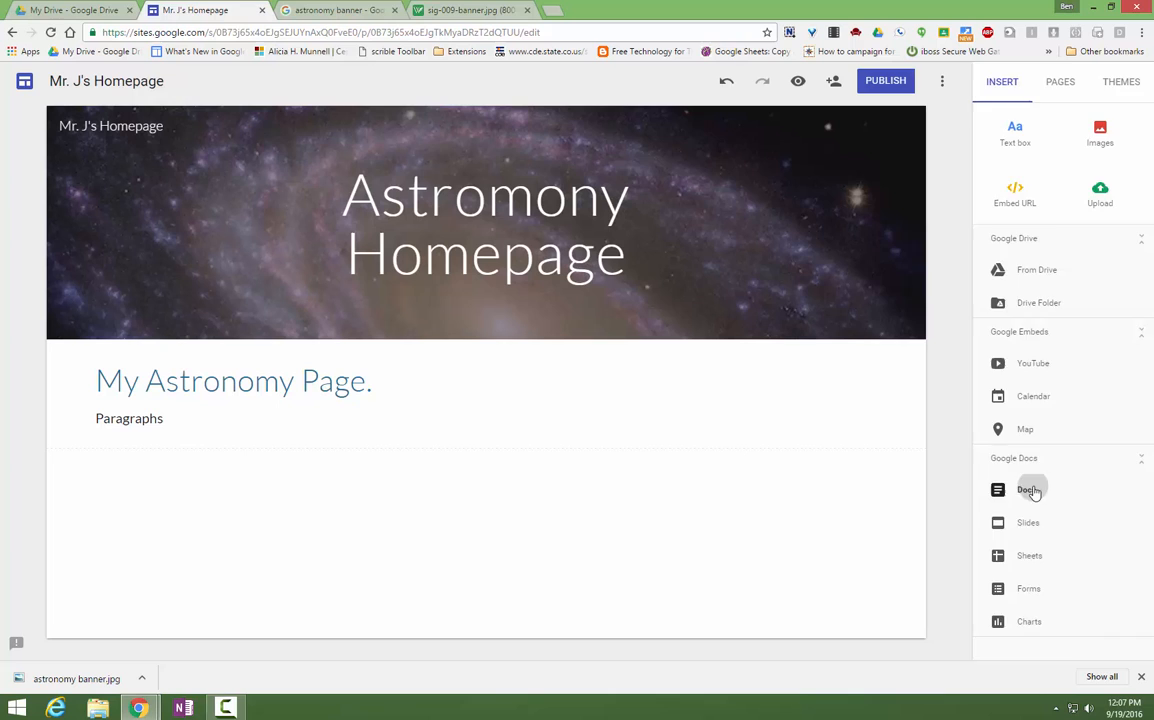
click(1028, 488)
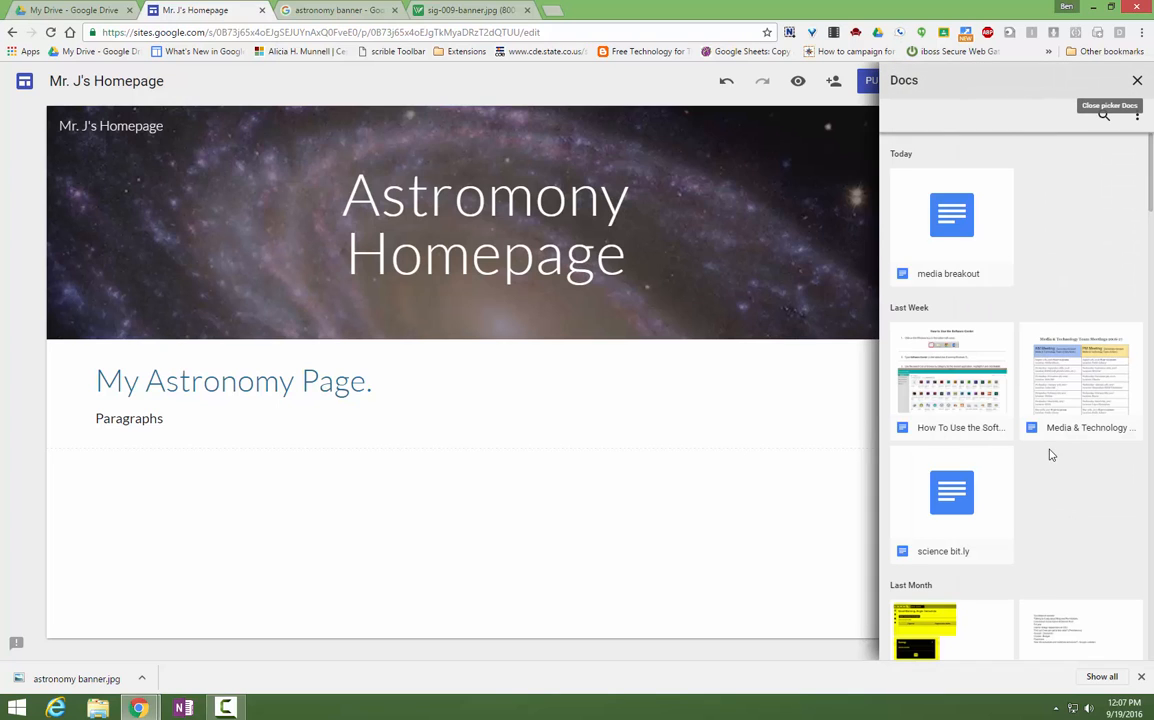
scroll(down, 3)
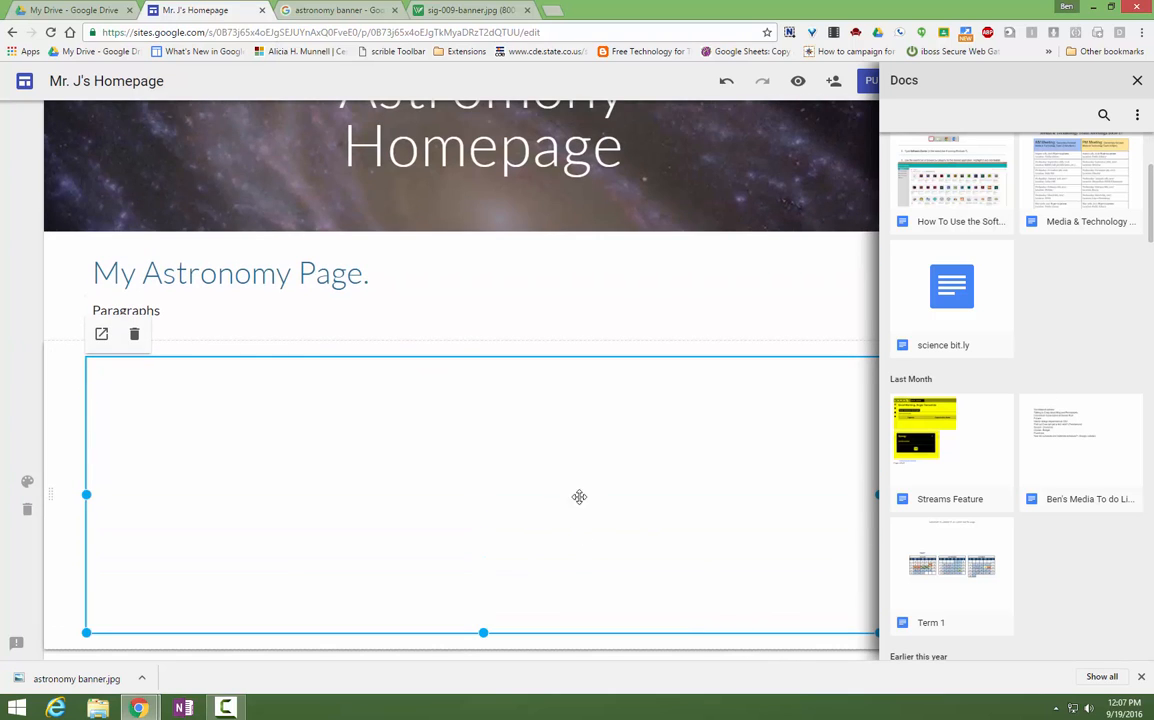
scroll(up, 3)
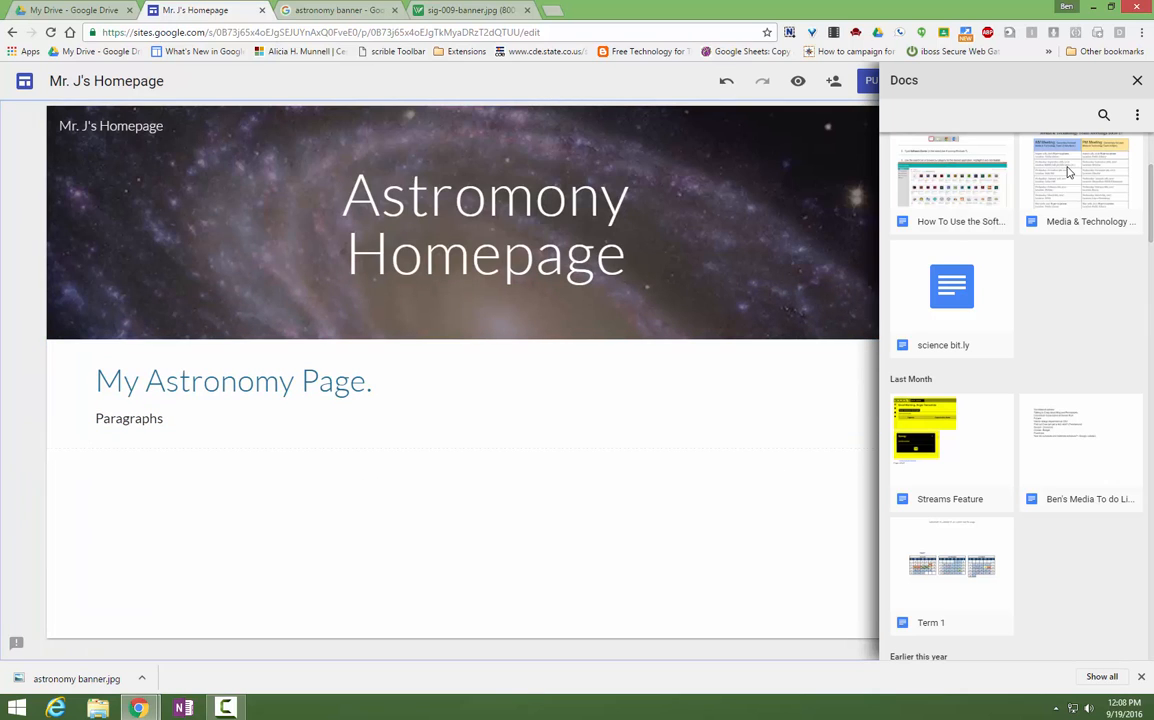
- Embed the Top Ten Technology Tools For Teachers Slides presentation and widen it
click(1000, 80)
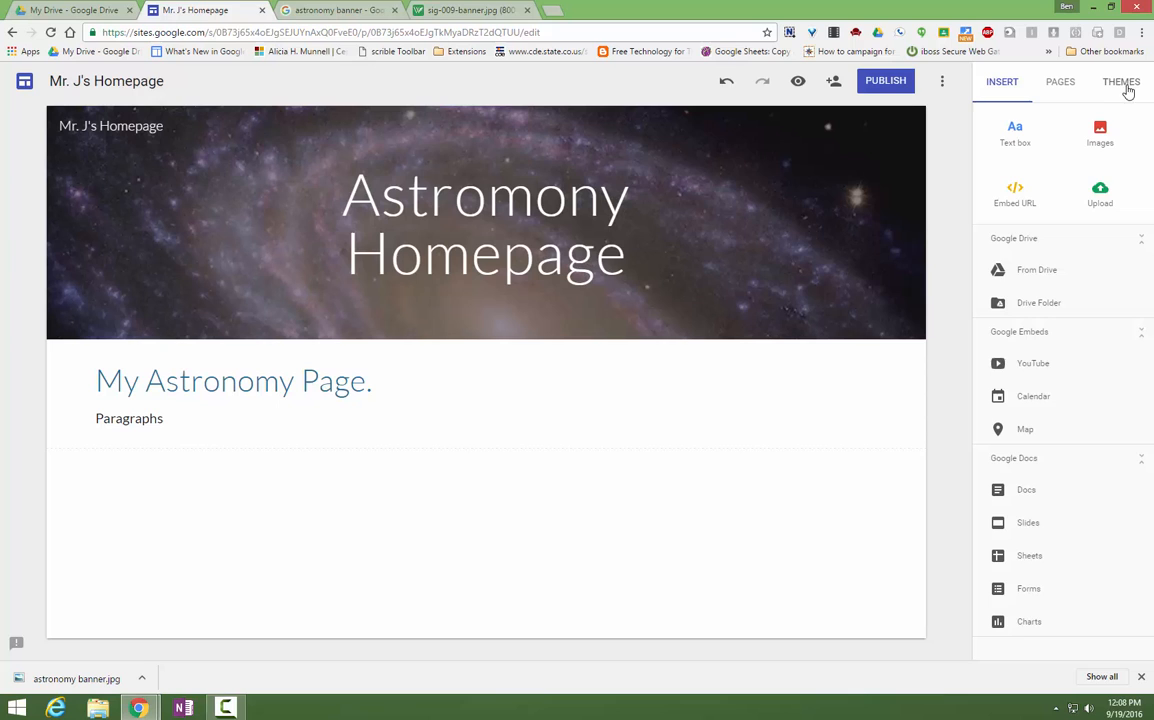
click(1028, 522)
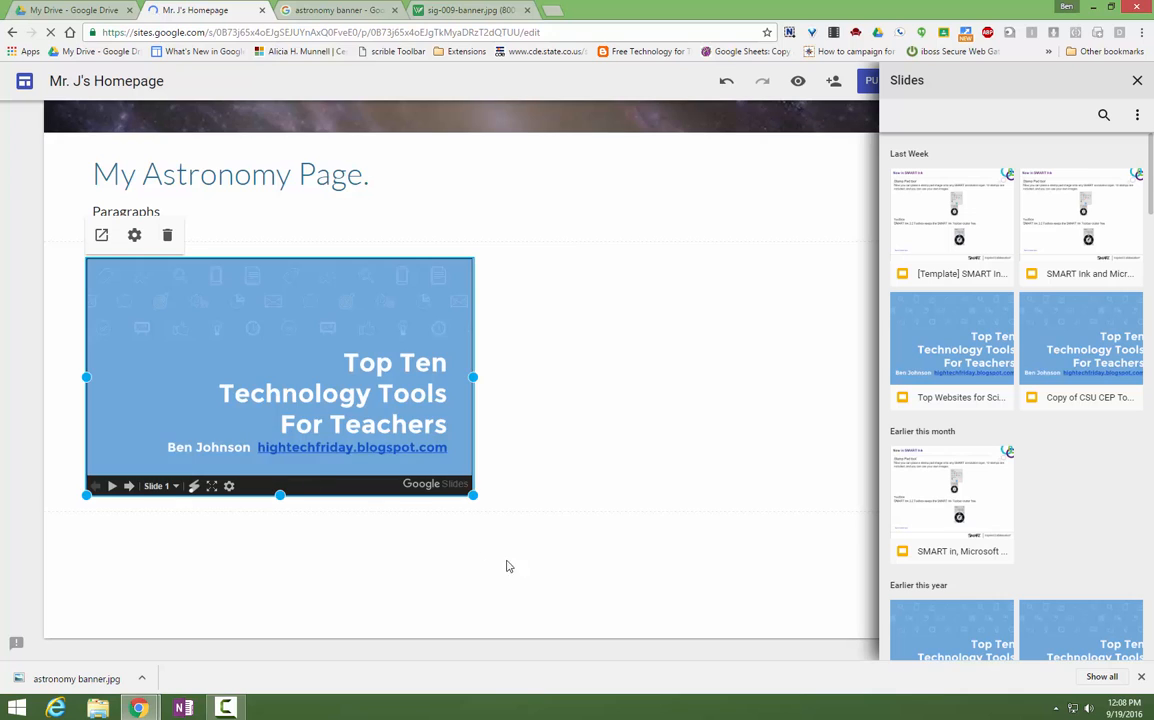
drag(472, 496, 544, 572)
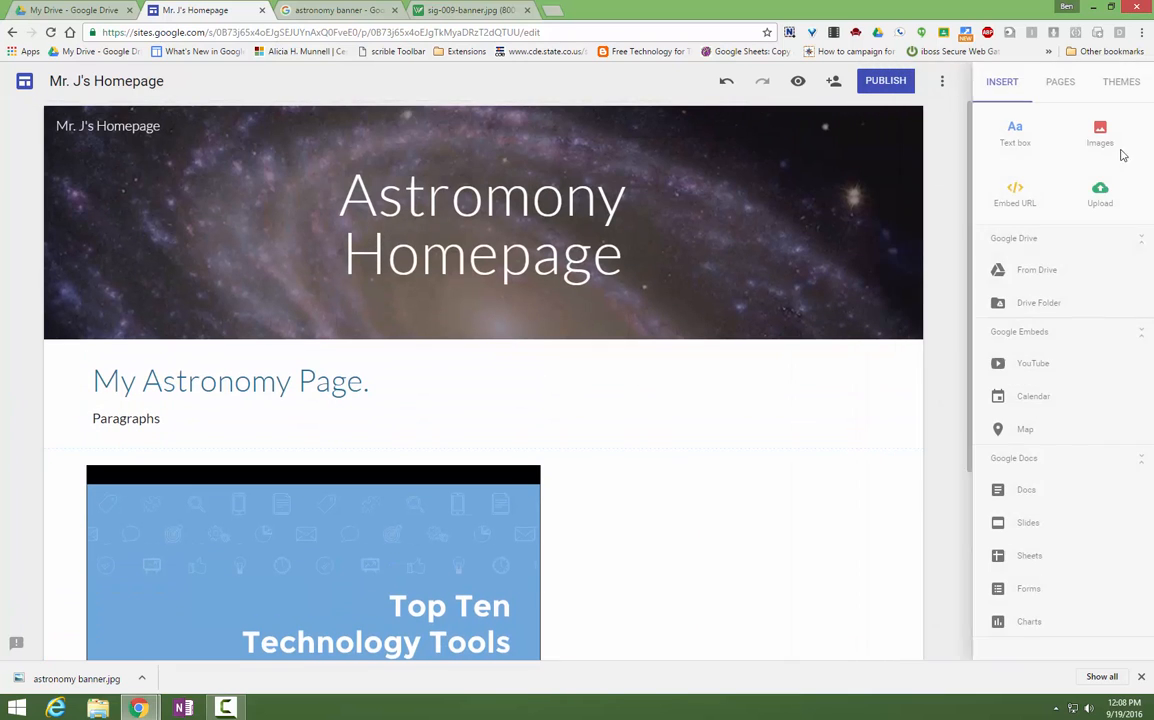
- Embed the Boys Basketball Profile Google Form below the slides presentation on the homepage
click(1028, 588)
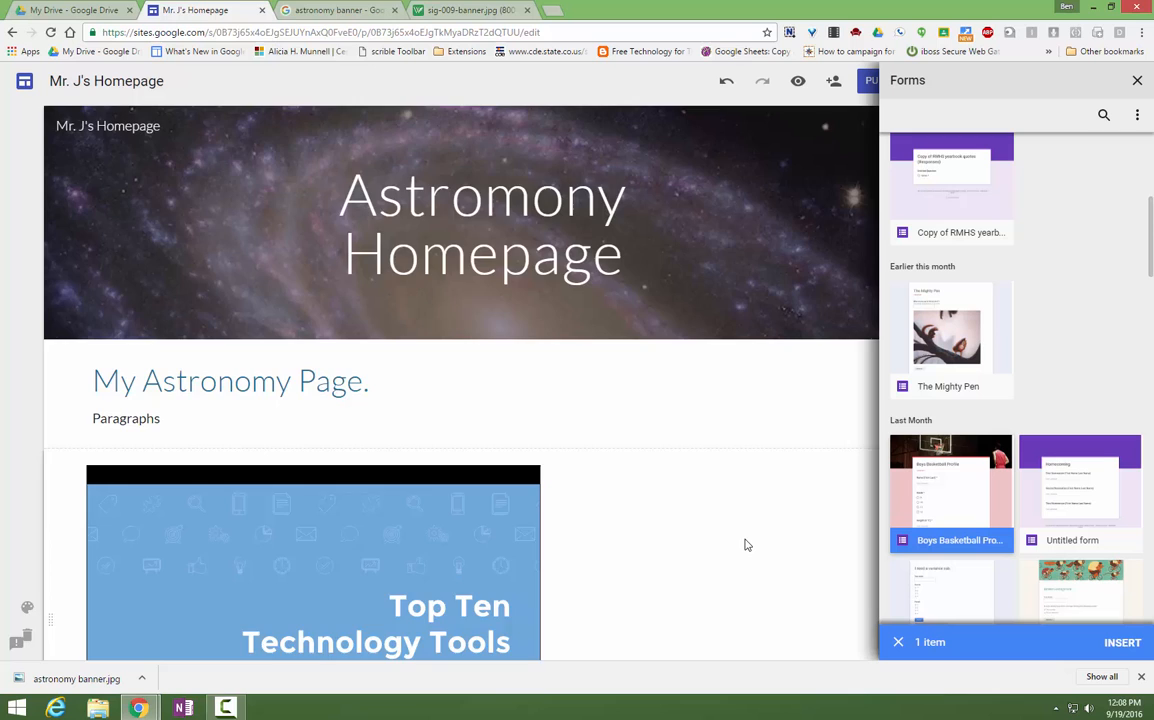
scroll(down, 3)
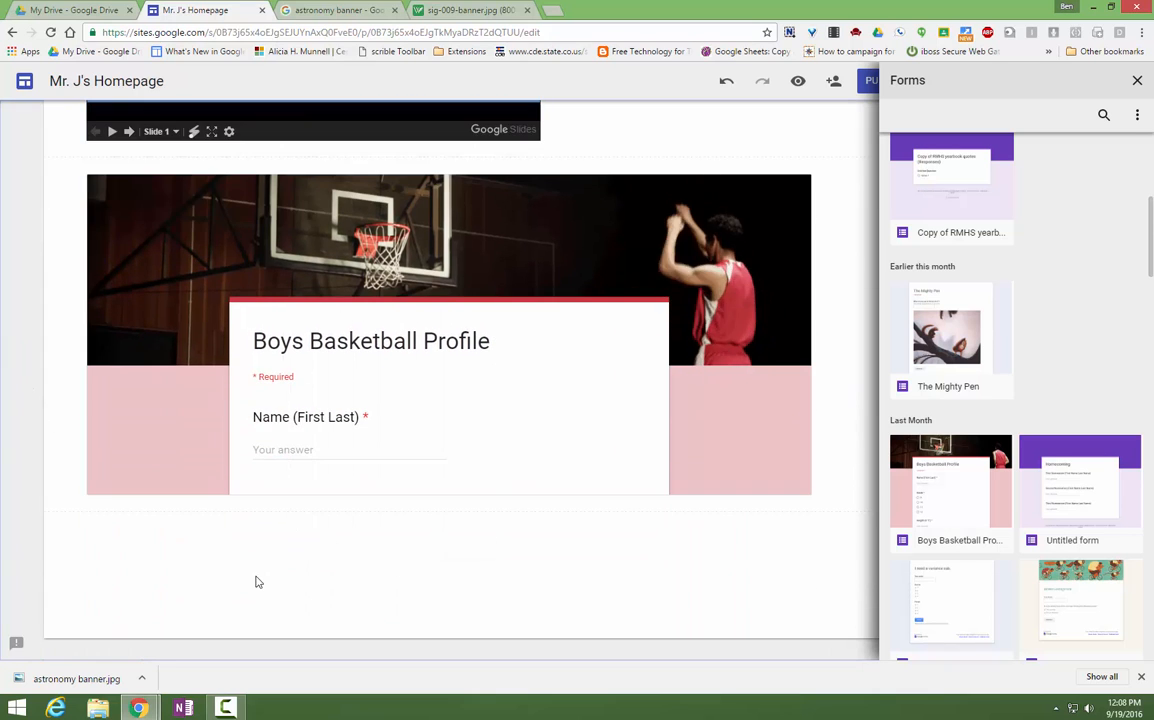
click(308, 584)
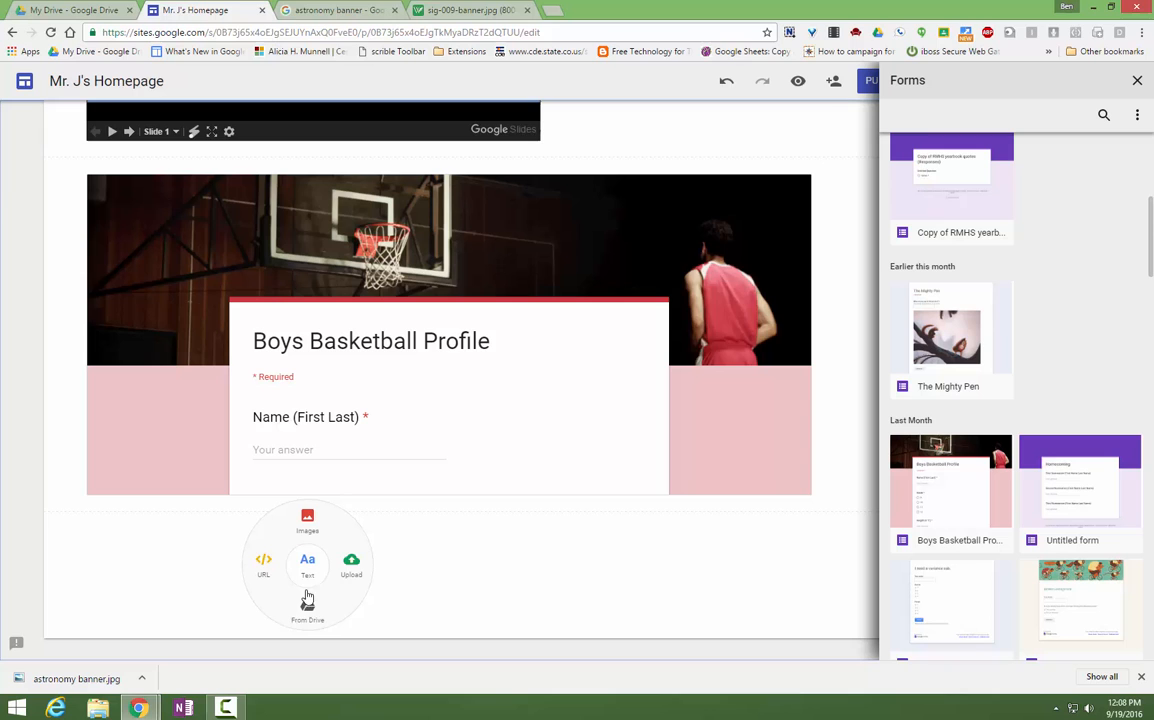
click(264, 560)
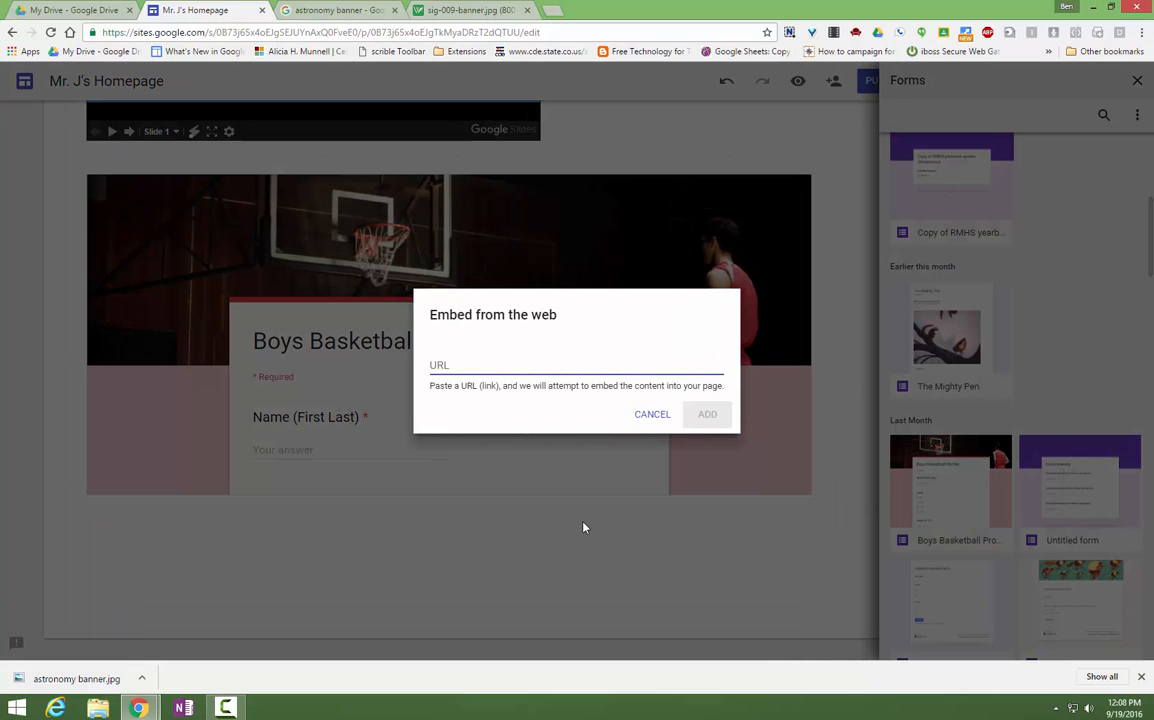
text(http://)
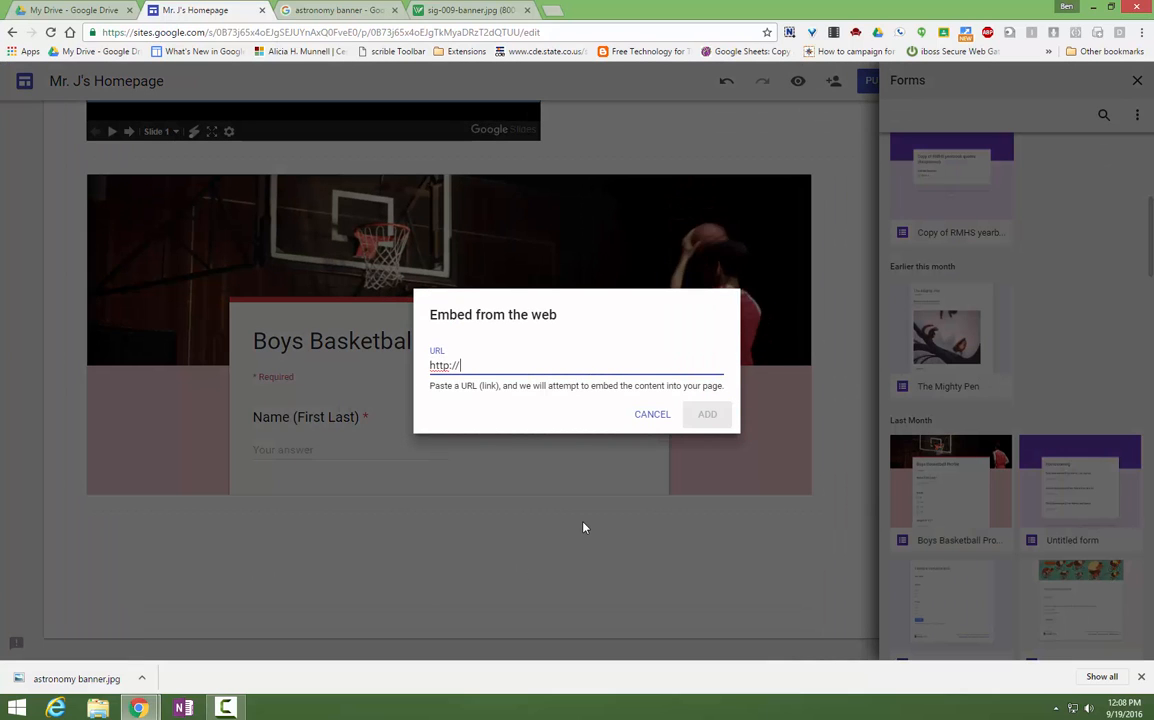
text(nasa)
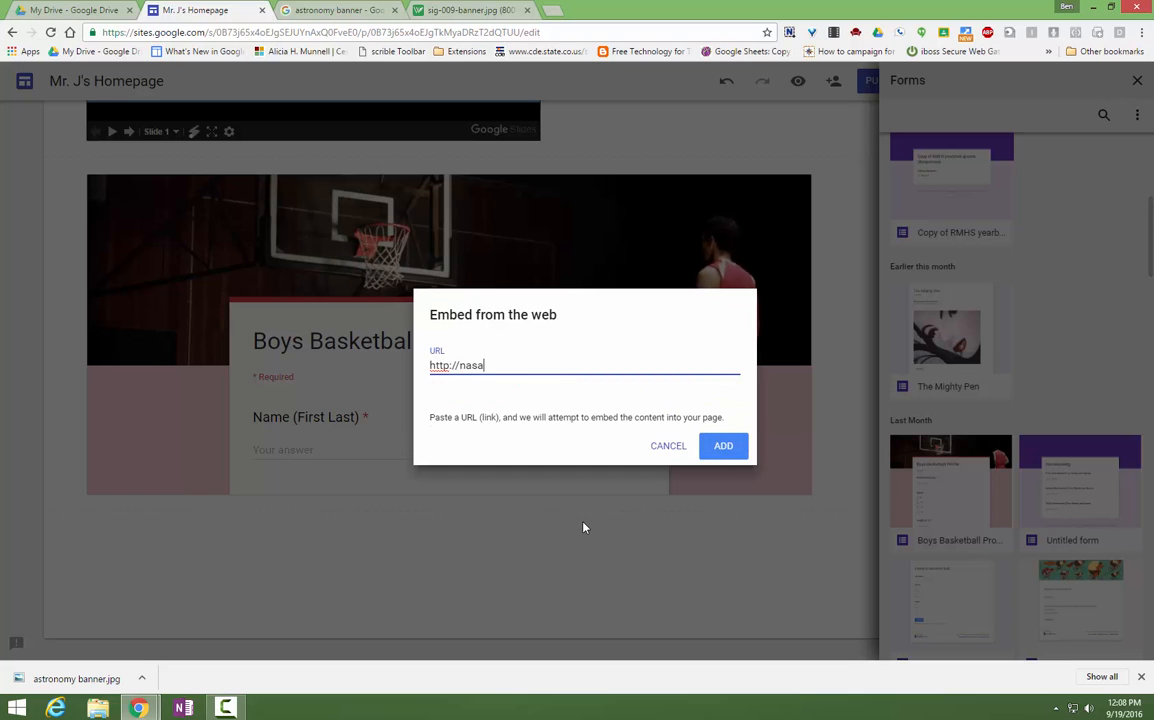
text(.gov)
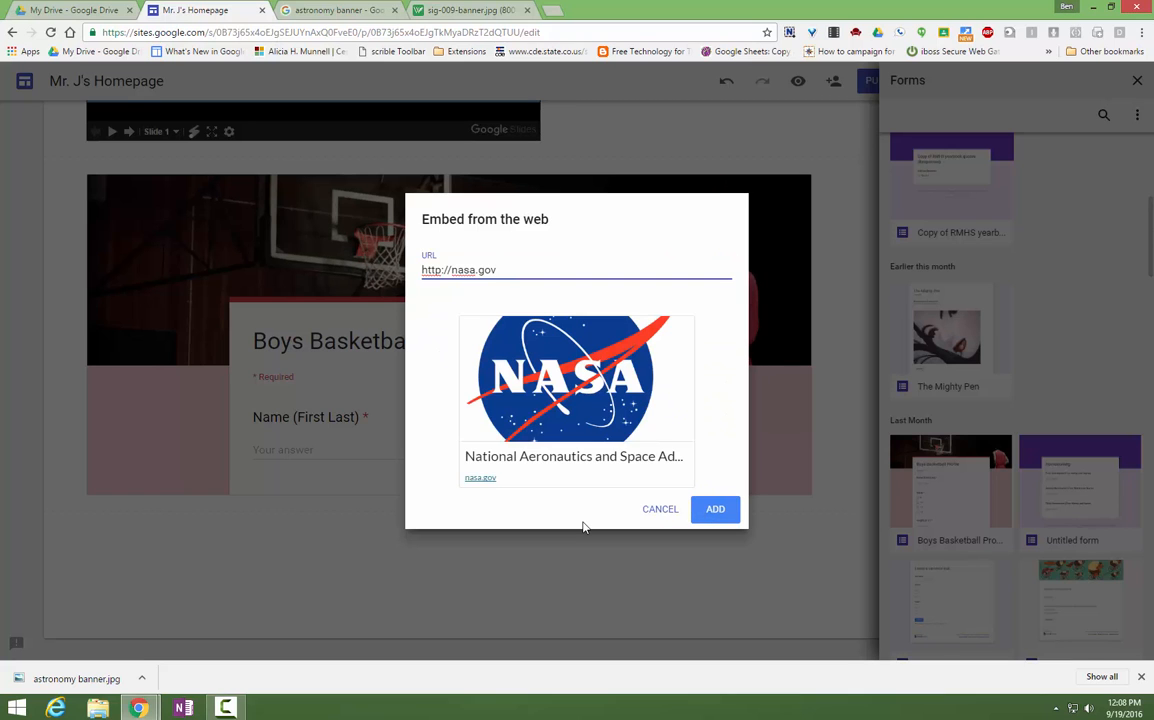
click(716, 510)
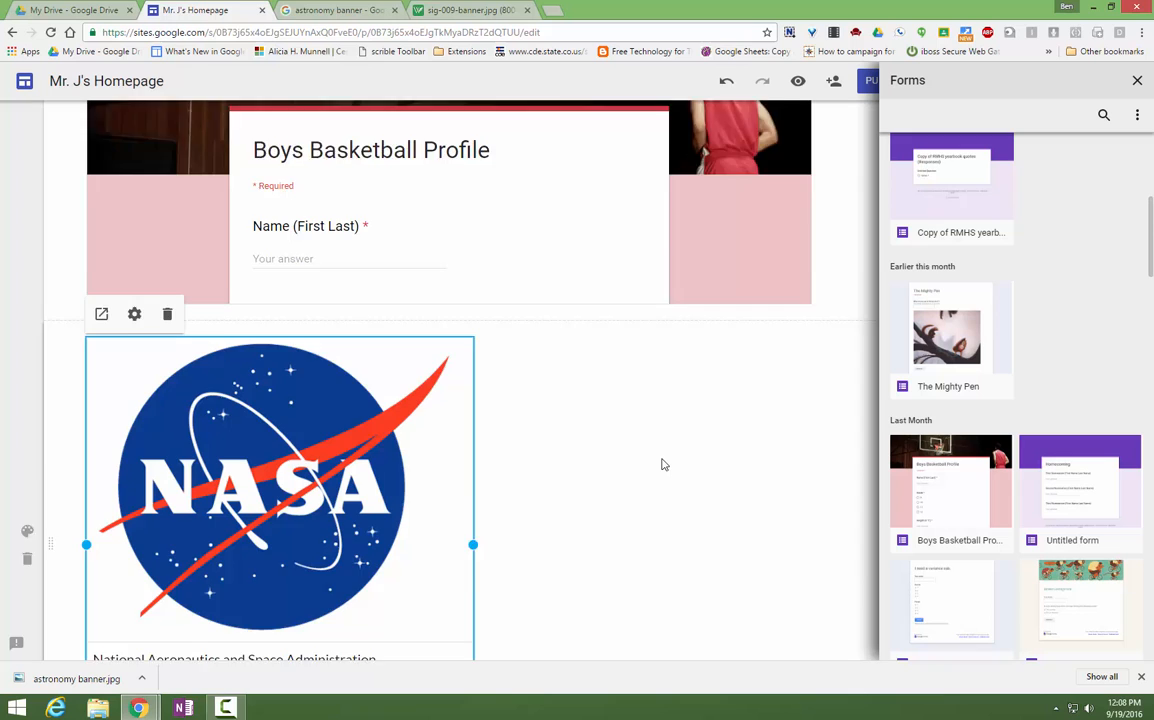
scroll(down, 3)
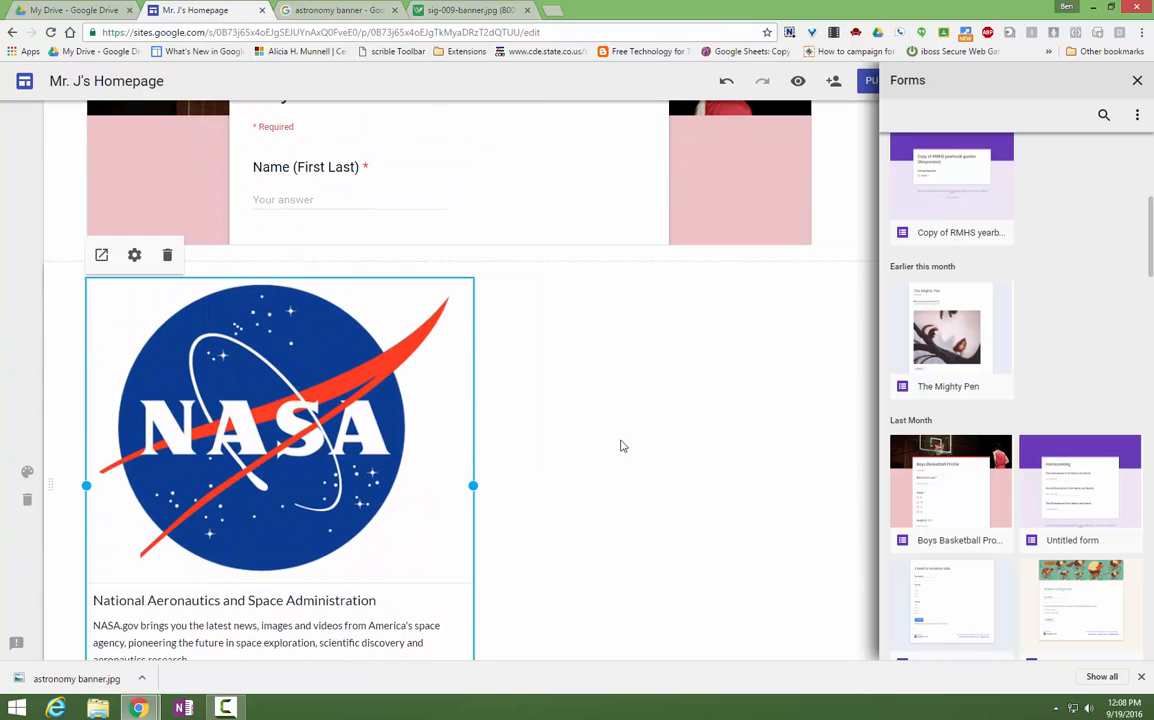
- Insert a Jupiter photo from a Google image search beside the NASA.gov card
click(624, 444)
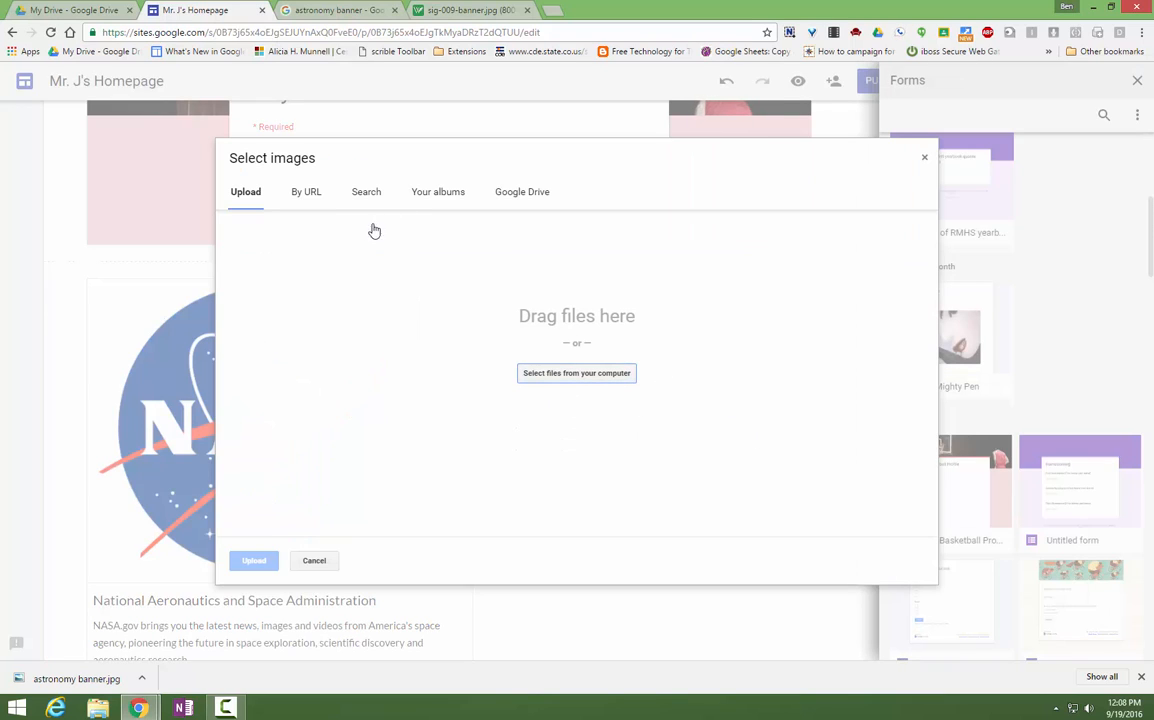
click(366, 192)
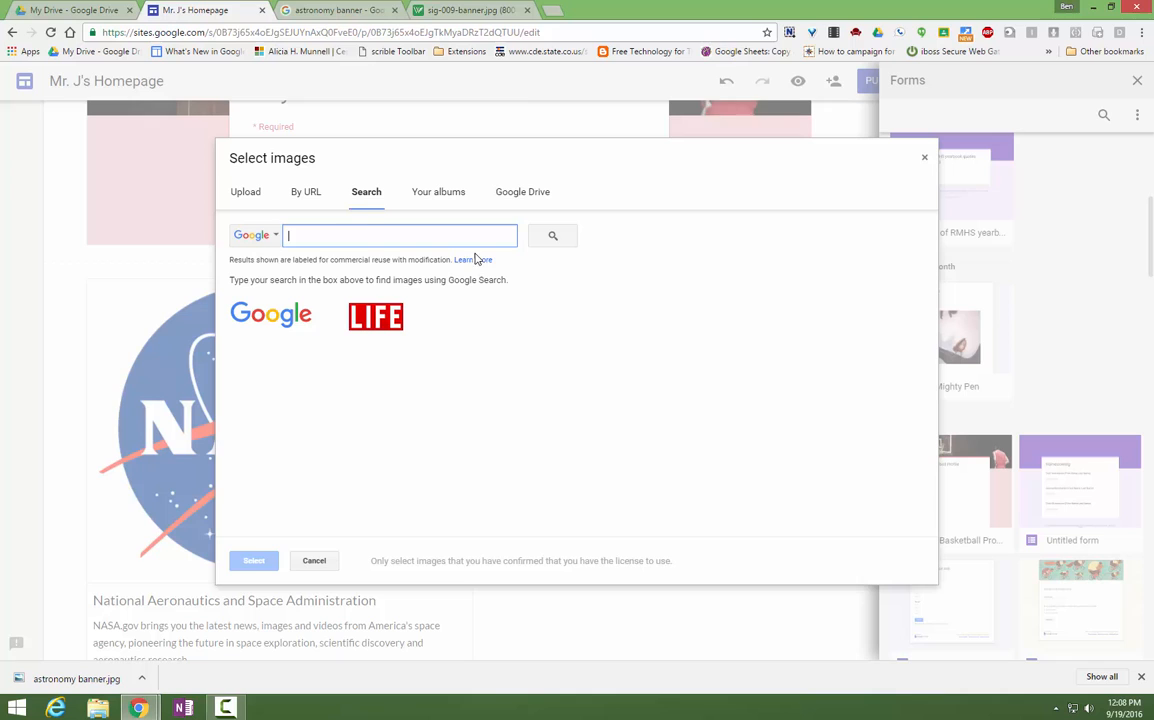
text(Ju)
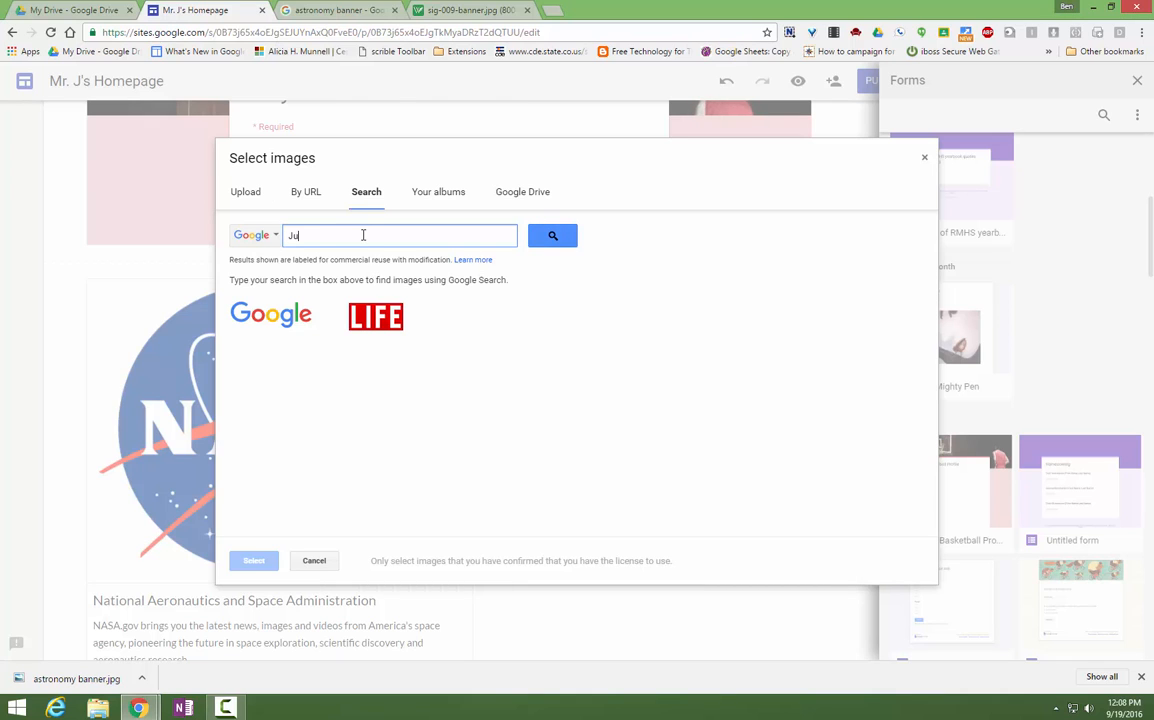
click(552, 236)
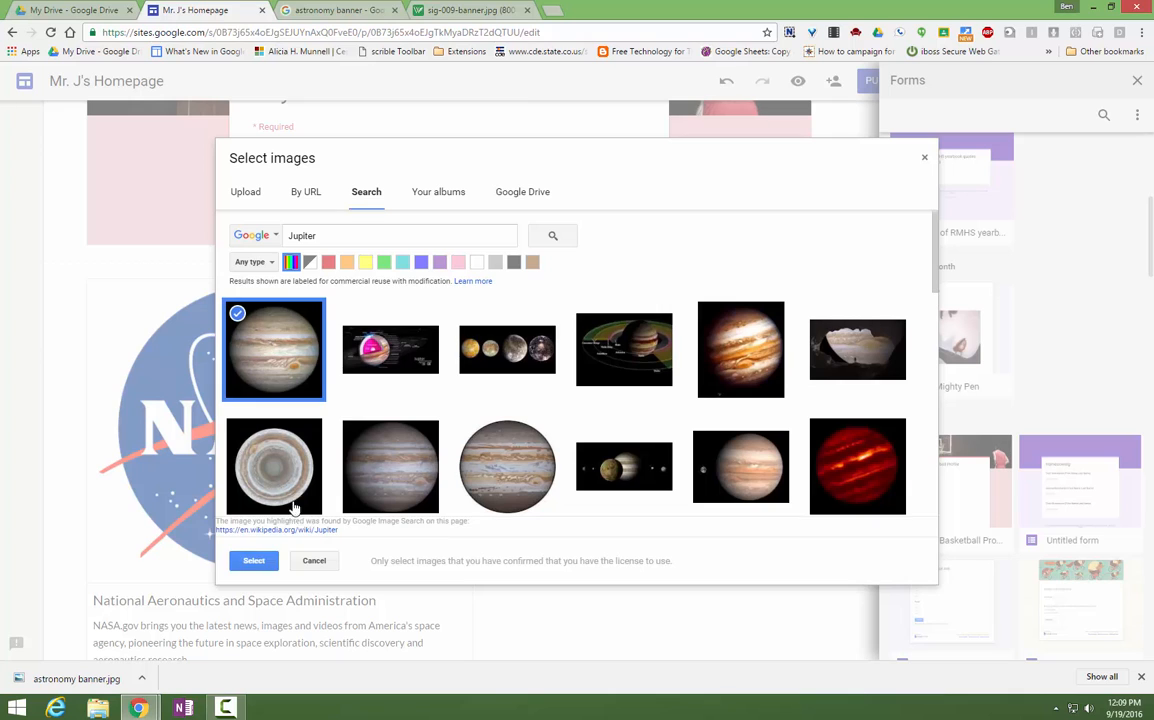
click(252, 560)
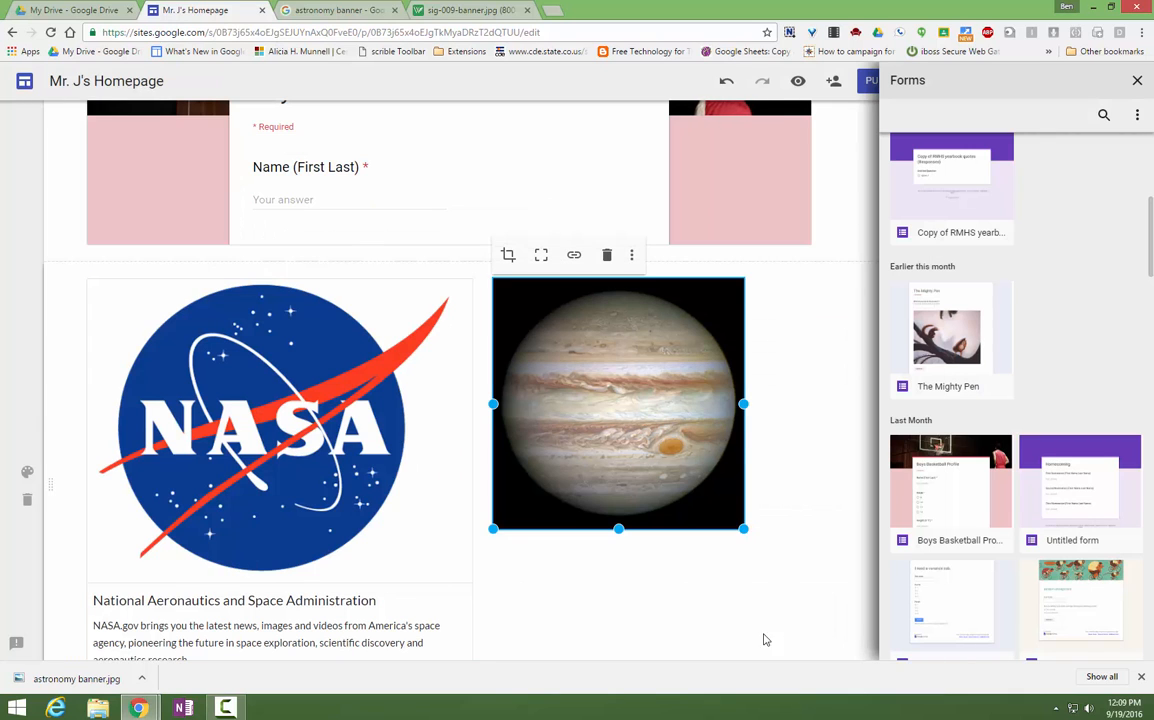
mouse_move(744, 608)
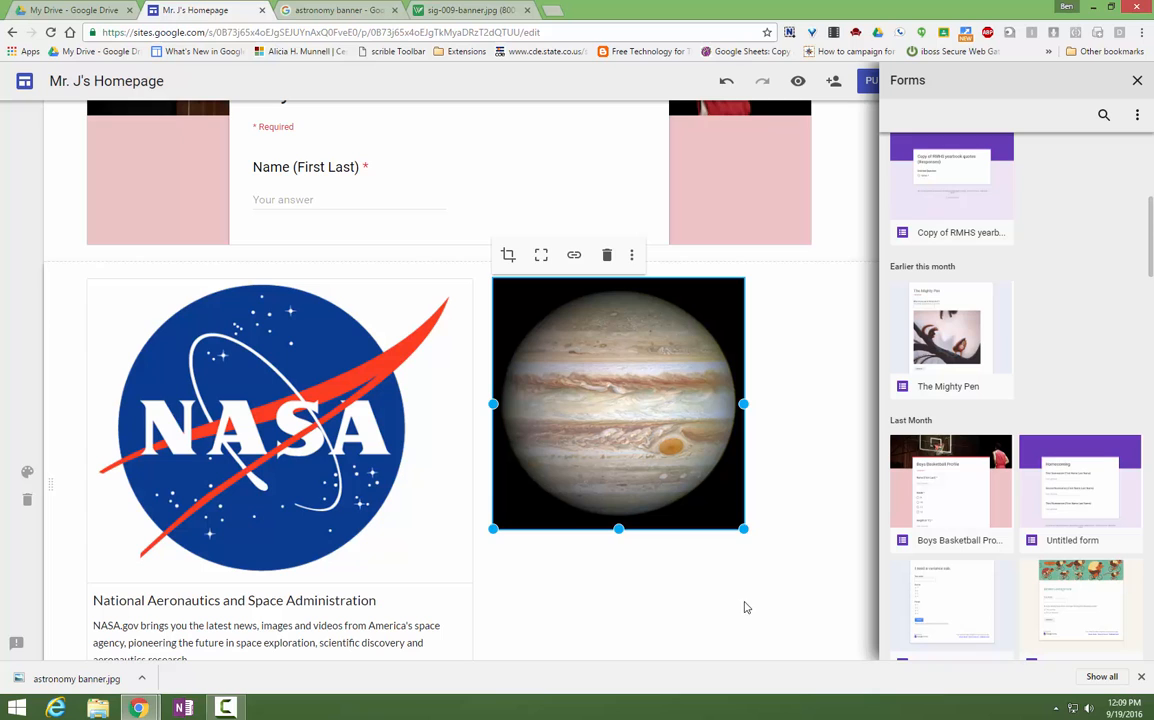
- Deselect the Jupiter image and close the Forms list so the Insert options show again
click(714, 608)
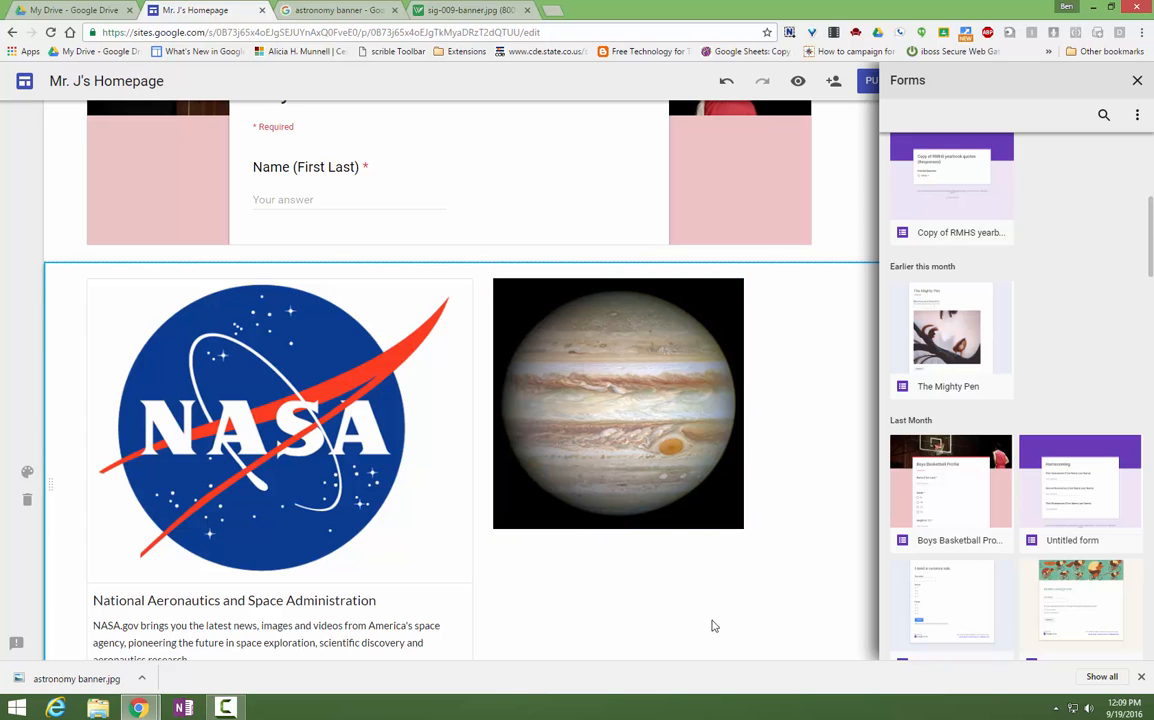
scroll(up, 3)
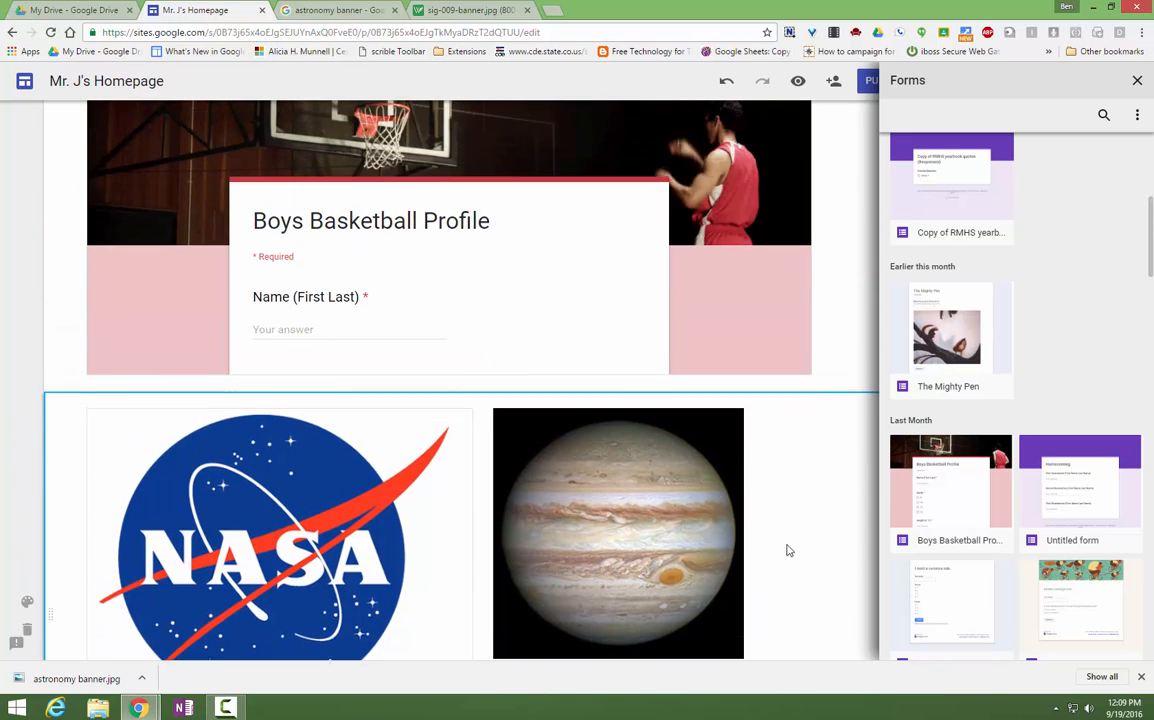
click(790, 500)
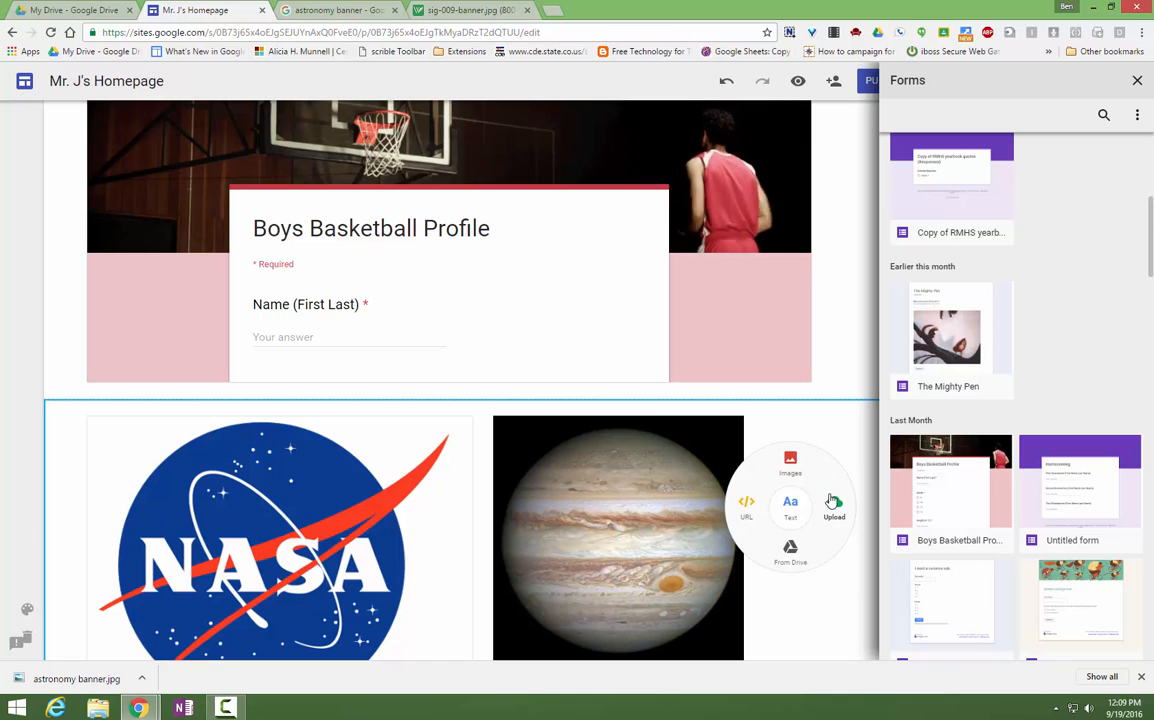
mouse_move(808, 584)
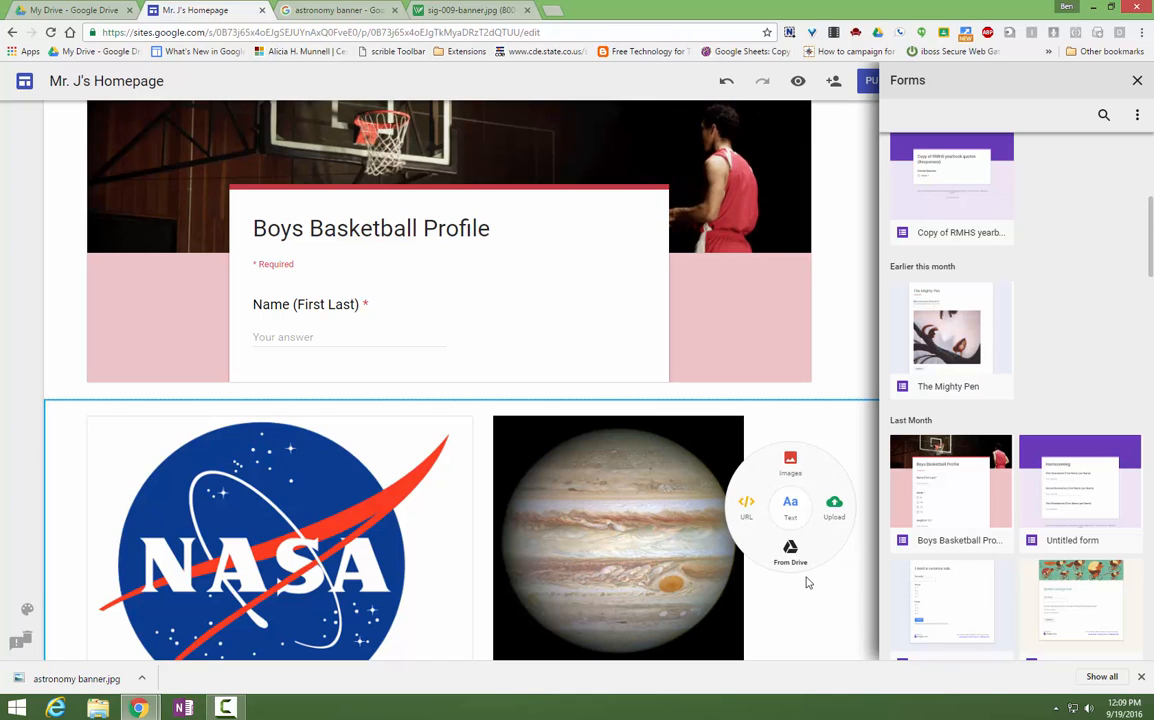
scroll(down, 3)
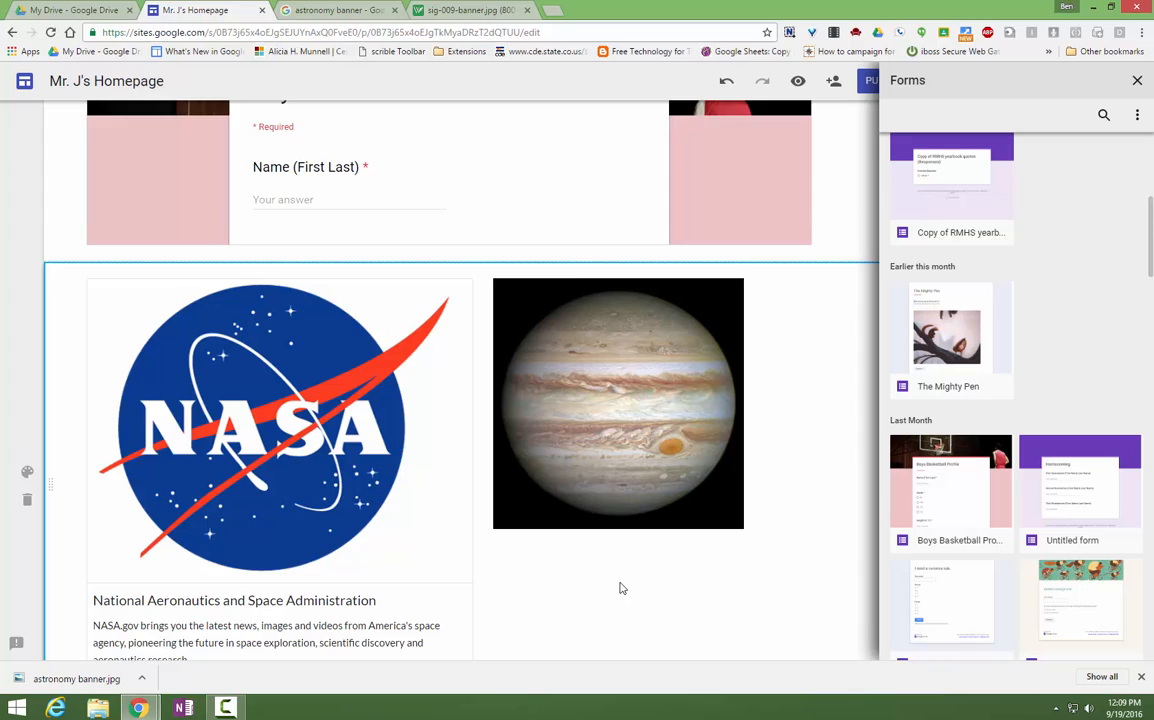
scroll(down, 3)
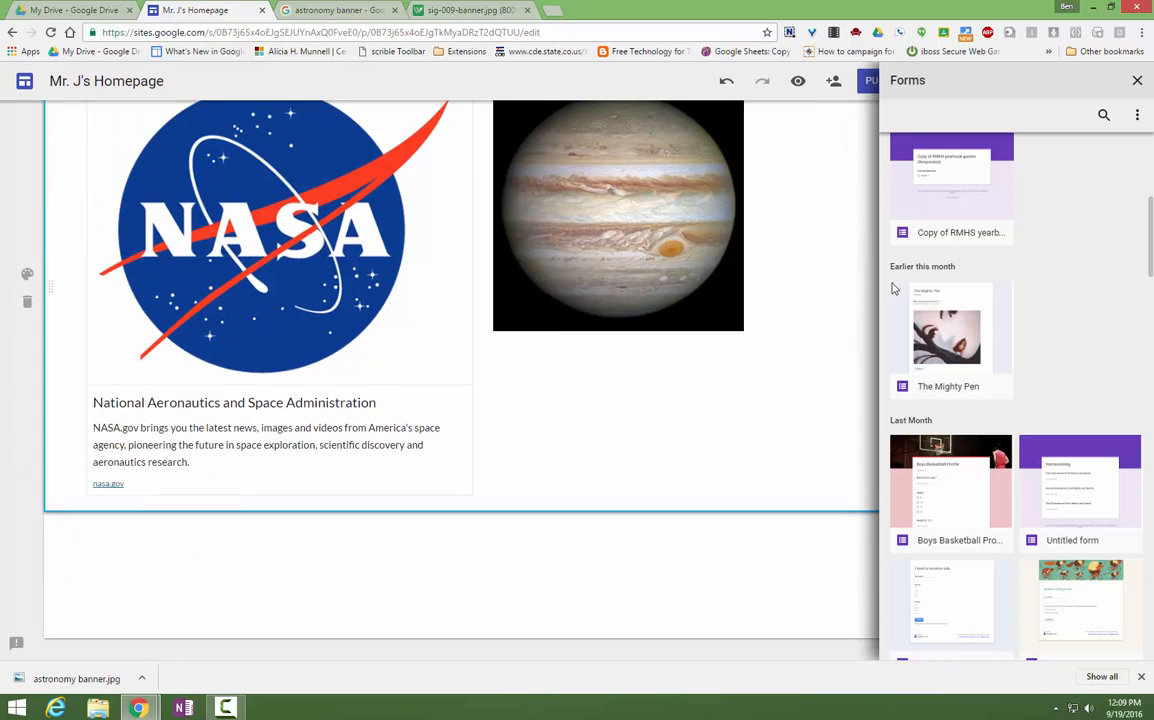
click(1136, 80)
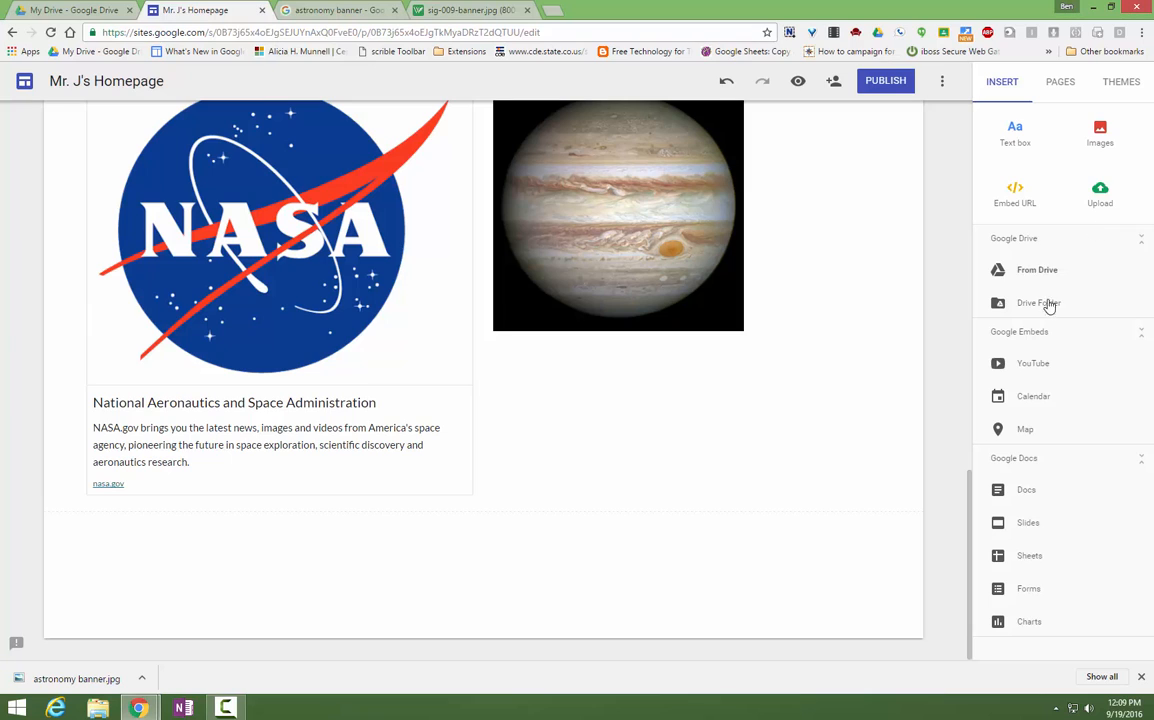
- Embed the NASA GoPro spacewalk YouTube video below the NASA.gov preview and confirm its settings
click(1032, 364)
text(J)
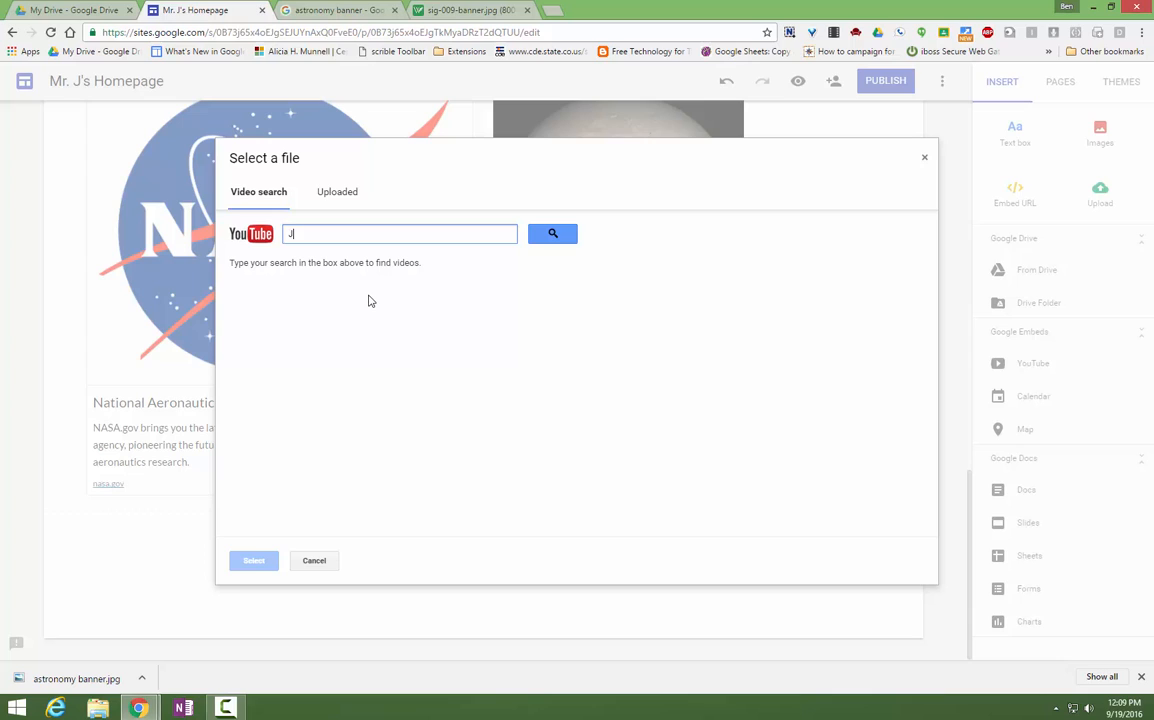
text(Nasa video)
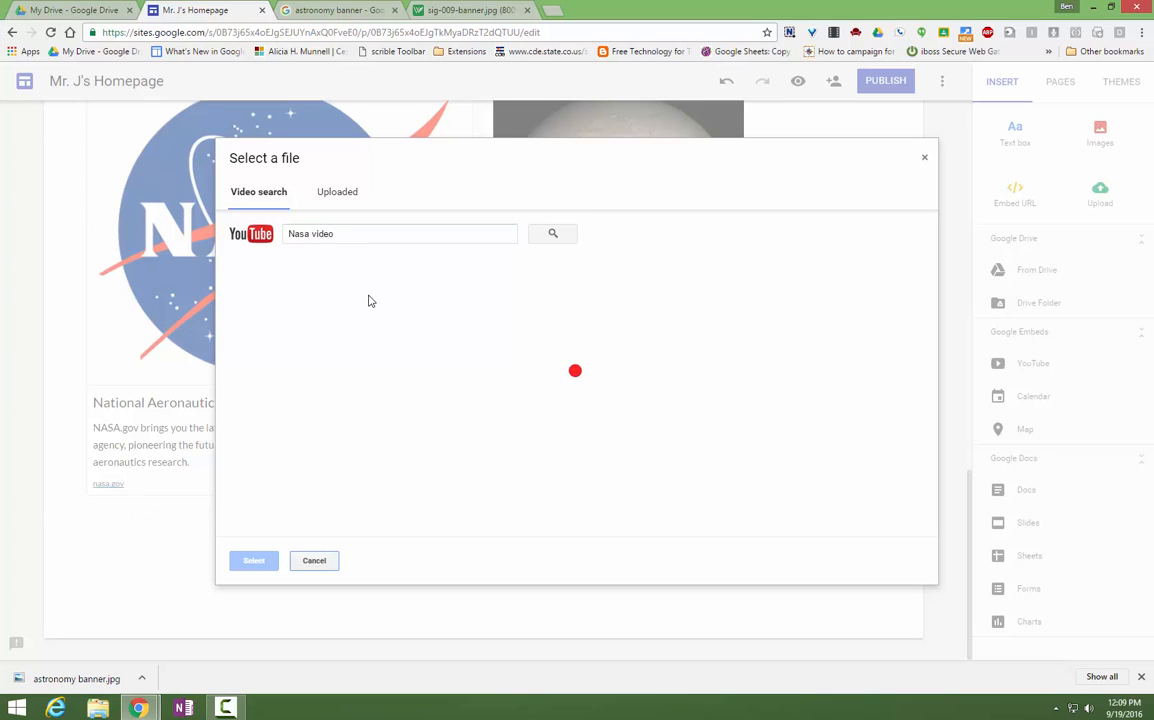
click(552, 232)
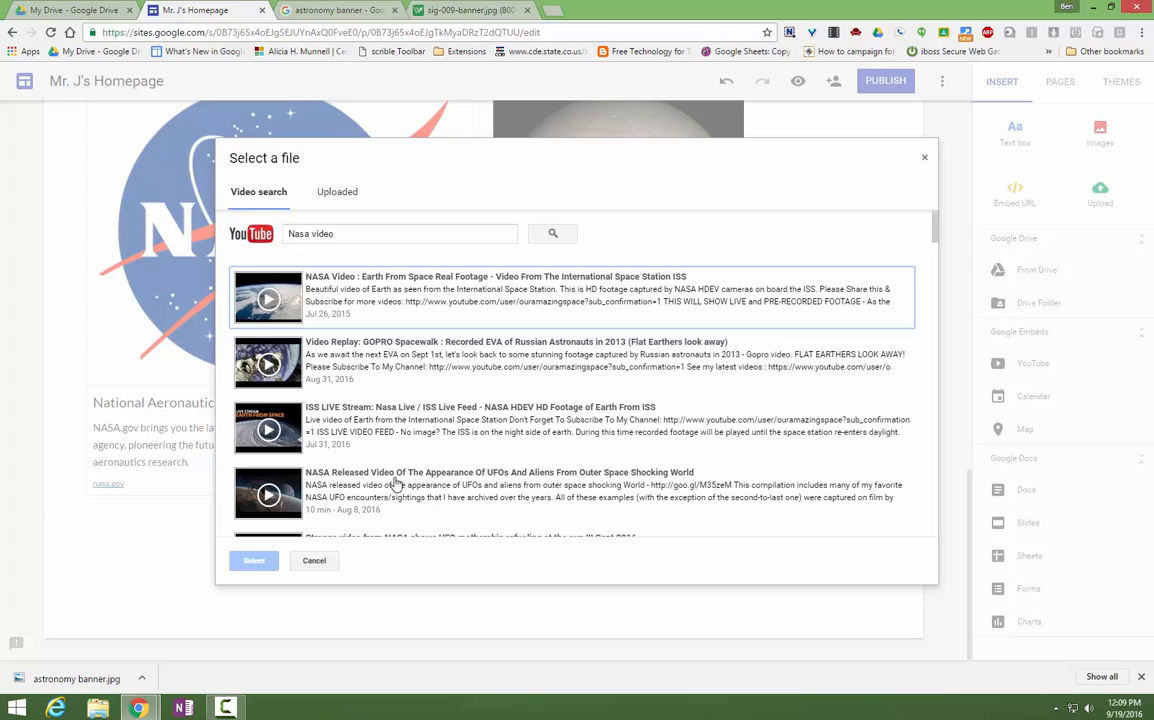
click(570, 362)
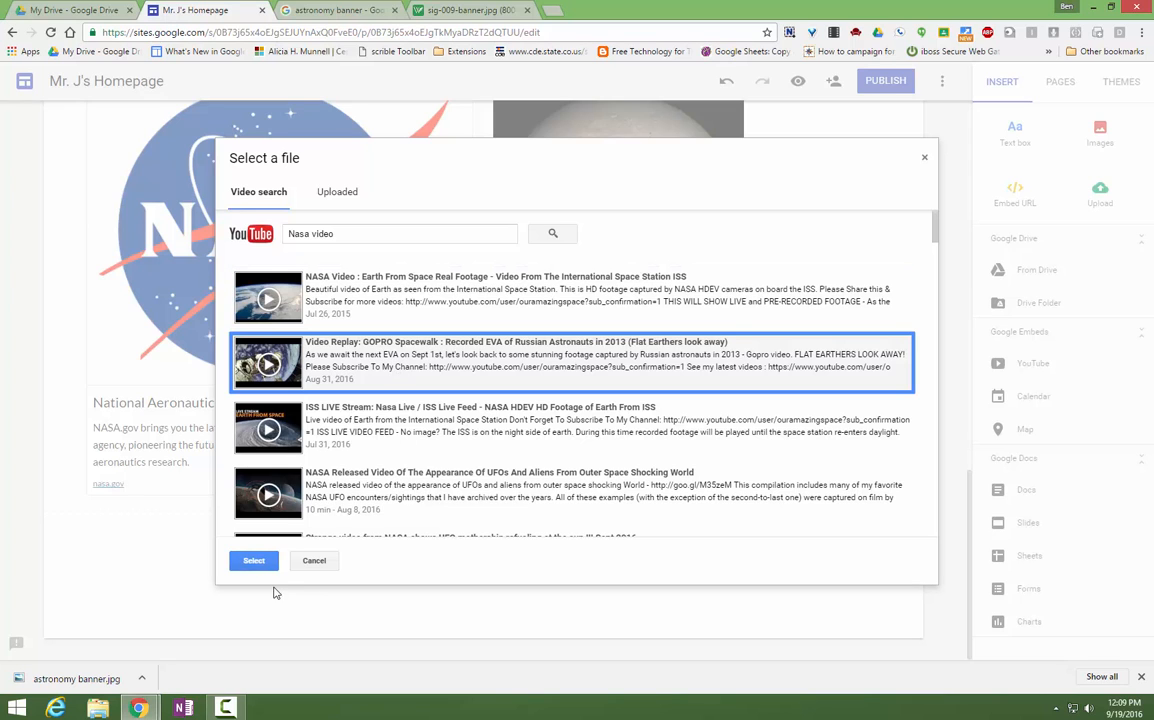
click(254, 560)
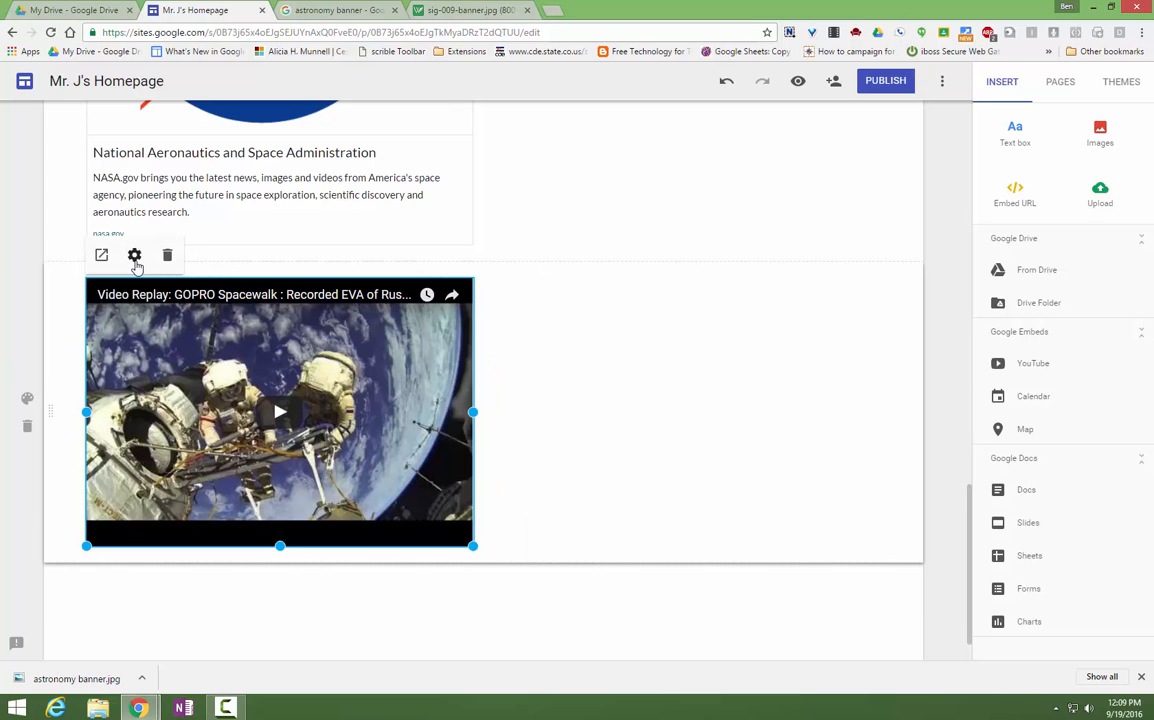
click(134, 256)
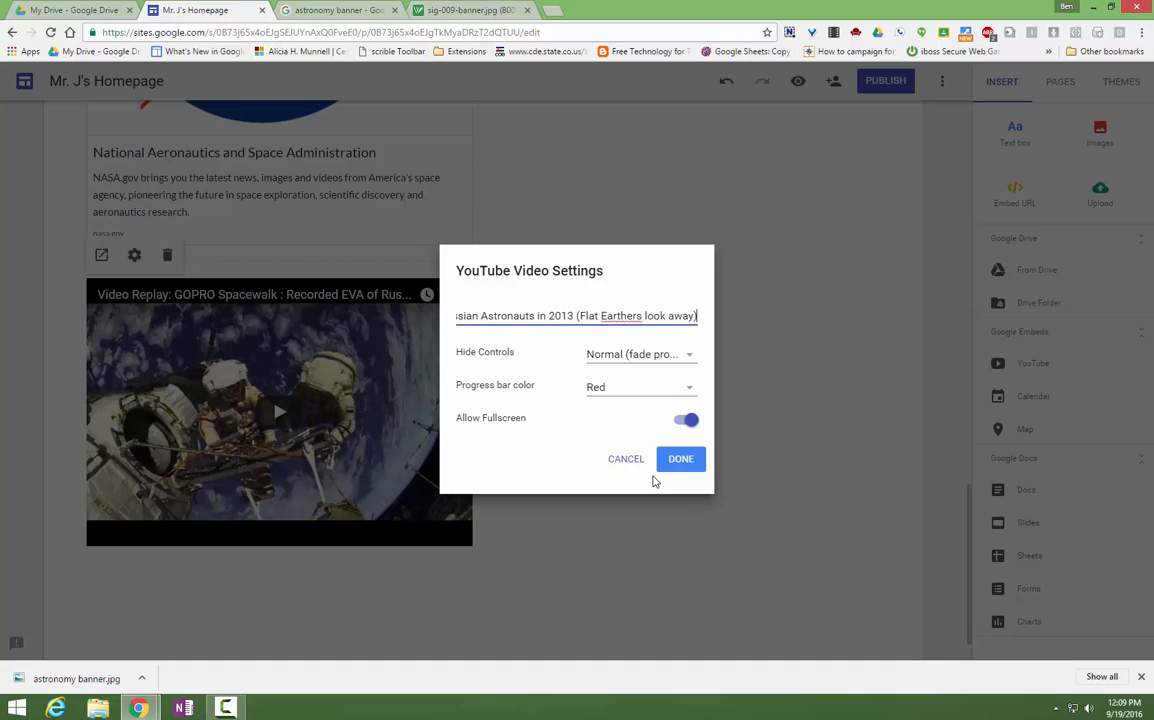
click(680, 458)
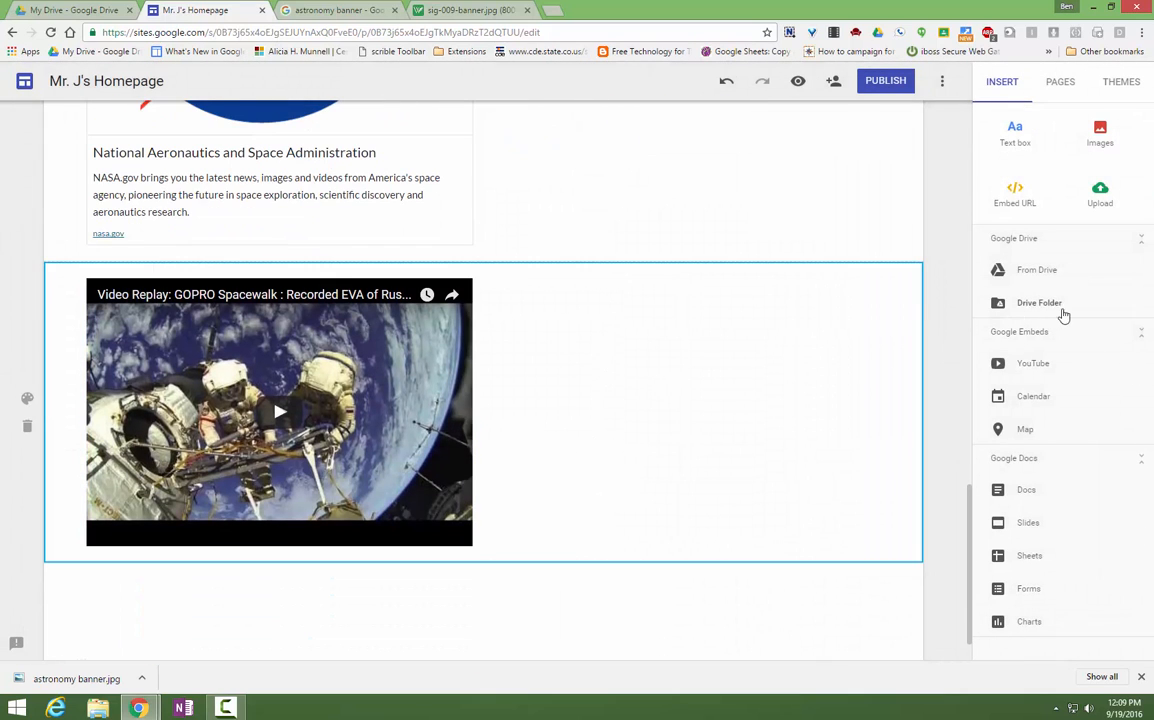
- Embed the CSU Interior Design presentations Drive folder beside the Jupiter image
click(1040, 302)
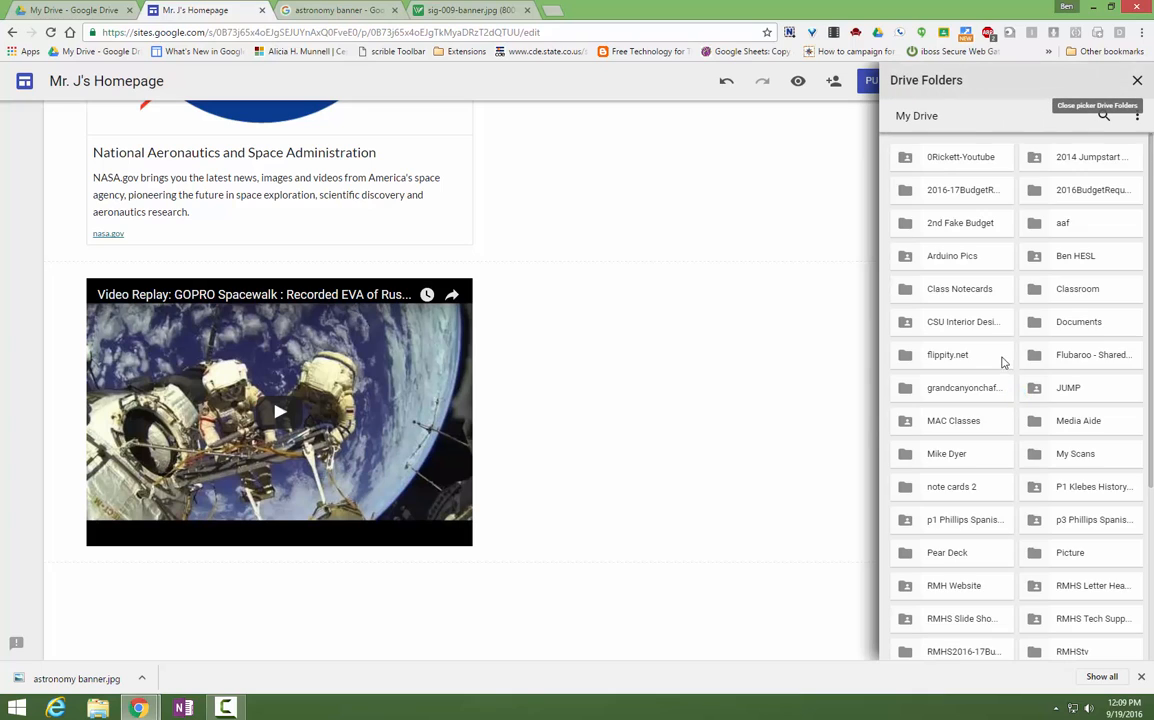
mouse_move(968, 334)
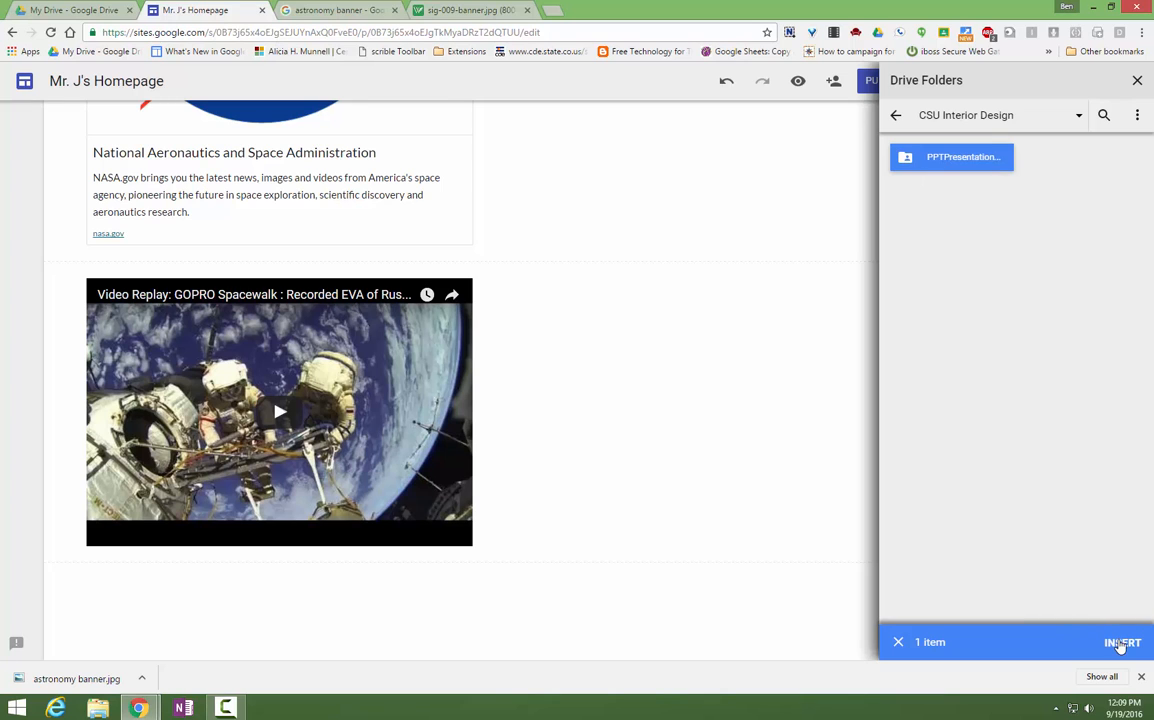
click(1122, 642)
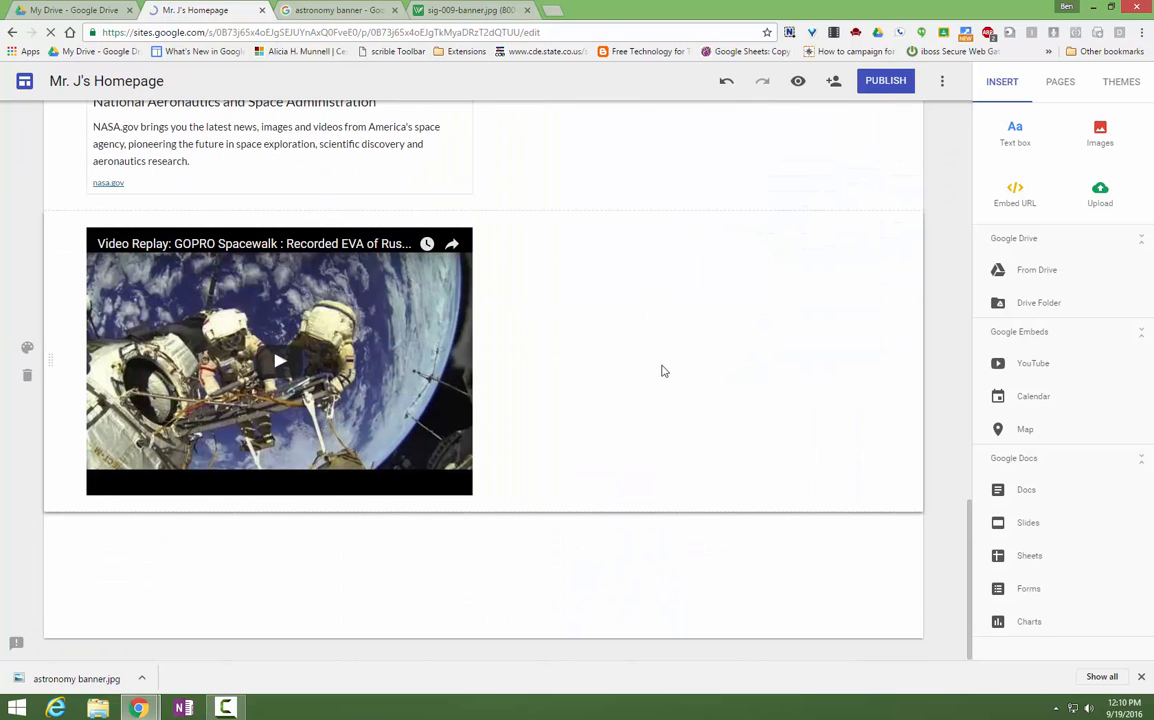
scroll(up, 3)
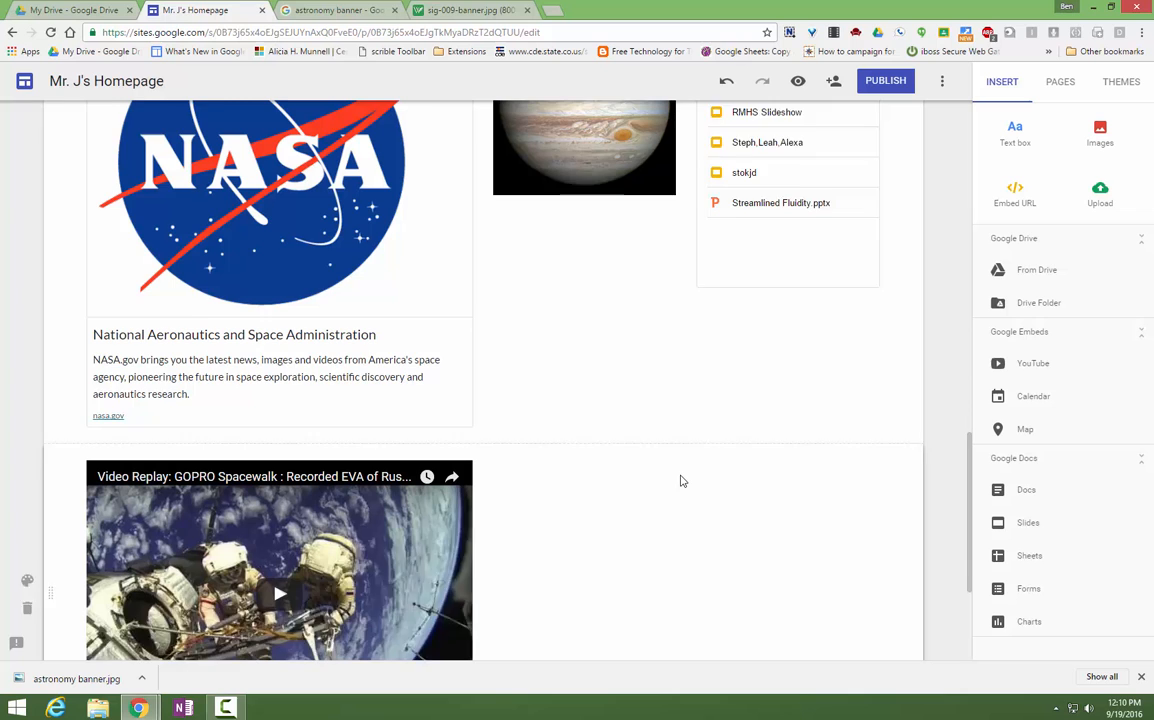
scroll(up, 3)
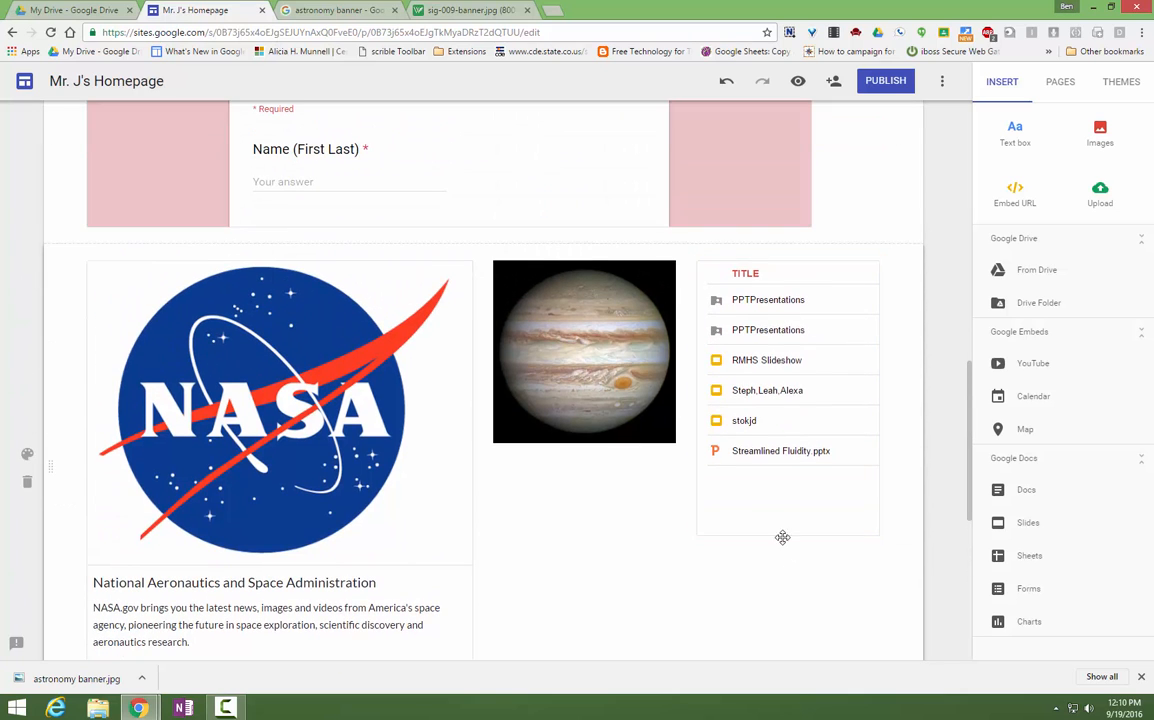
scroll(up, 3)
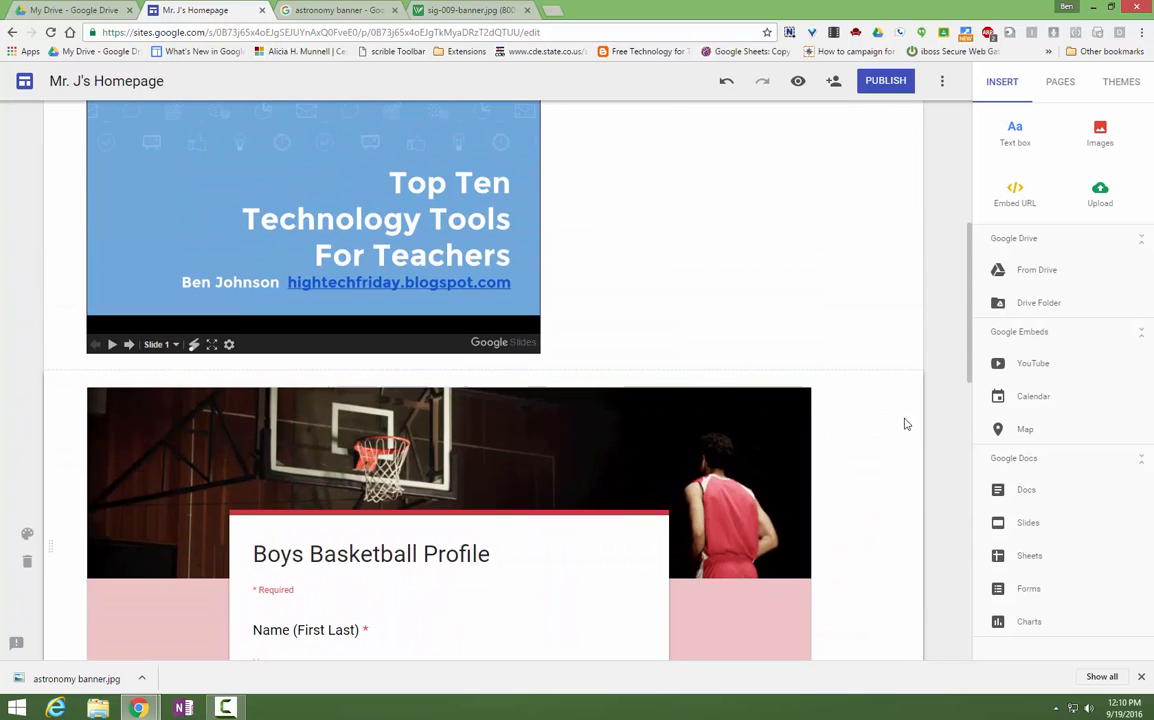
click(1060, 80)
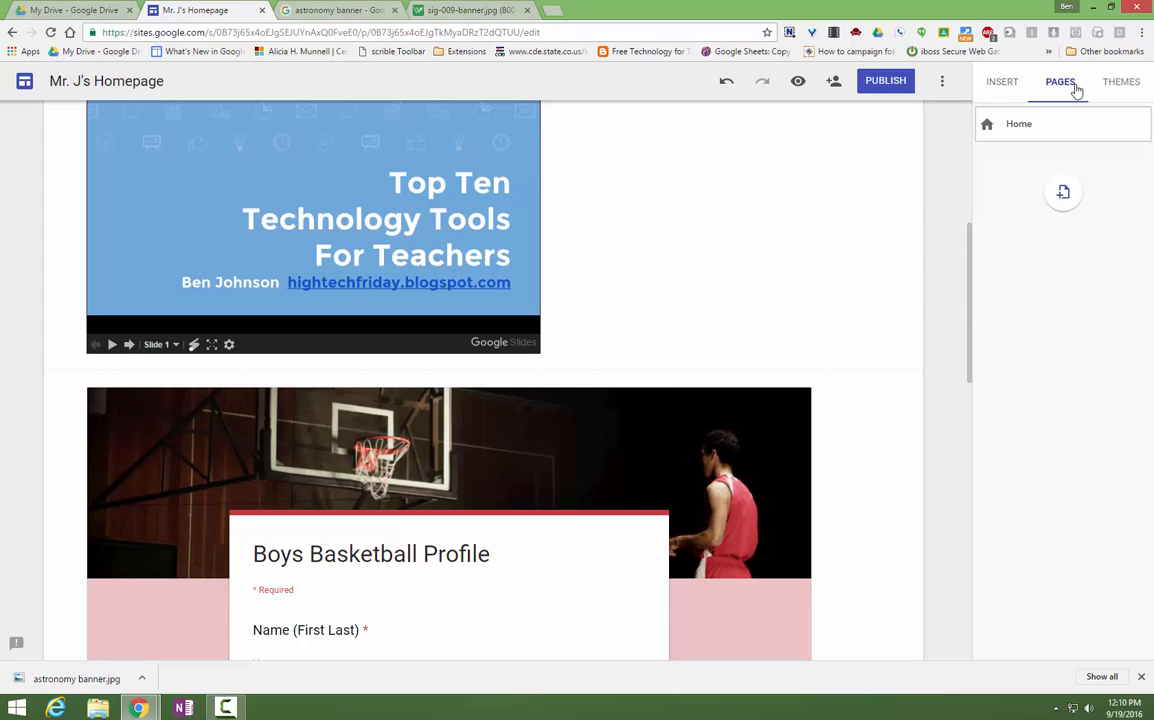
- Create a new page named 'Saturn' and give its header a picture background
click(1062, 192)
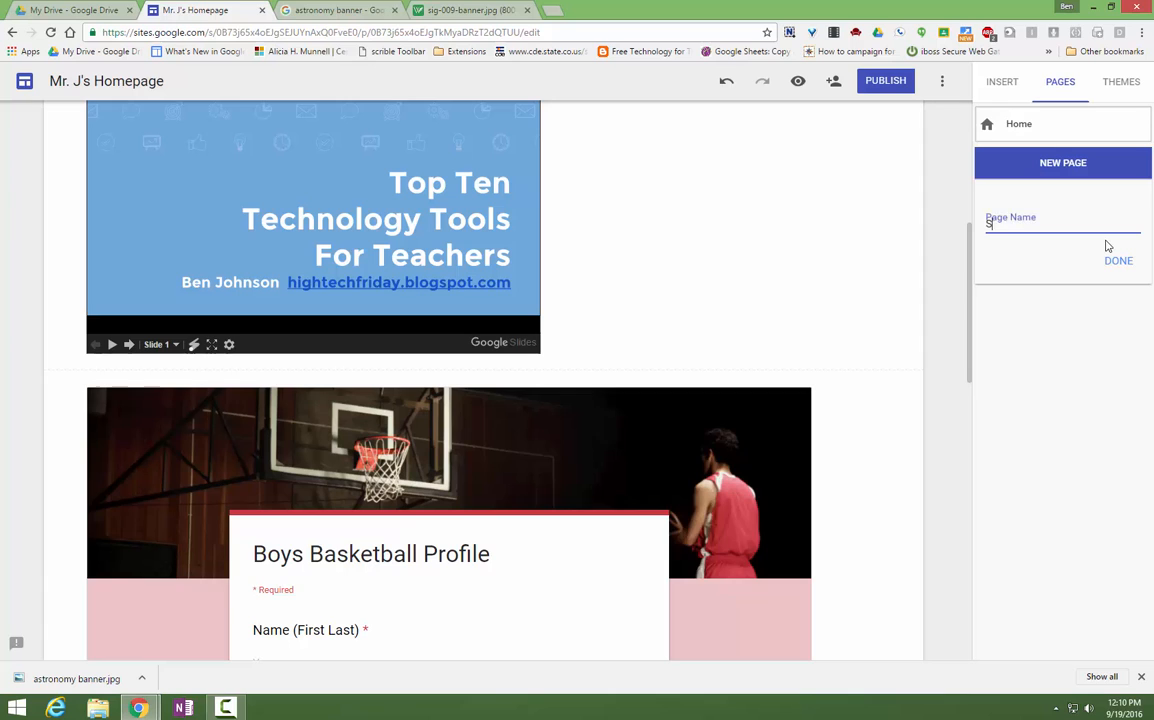
text(Saturn)
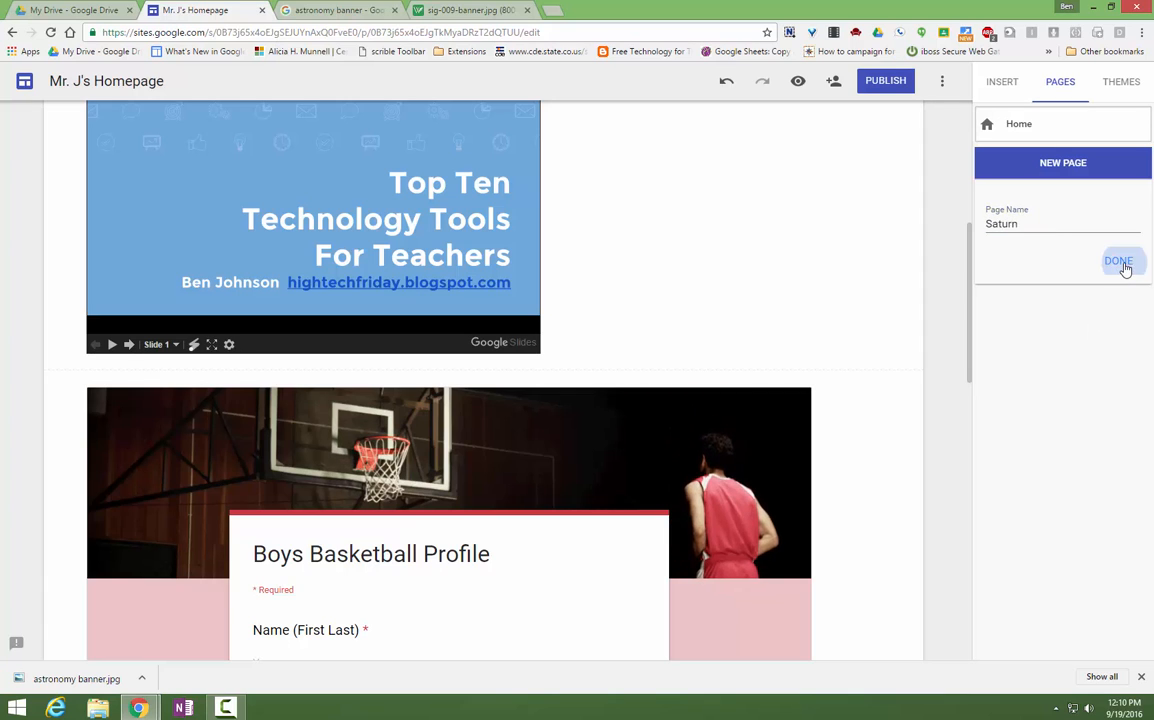
click(1116, 260)
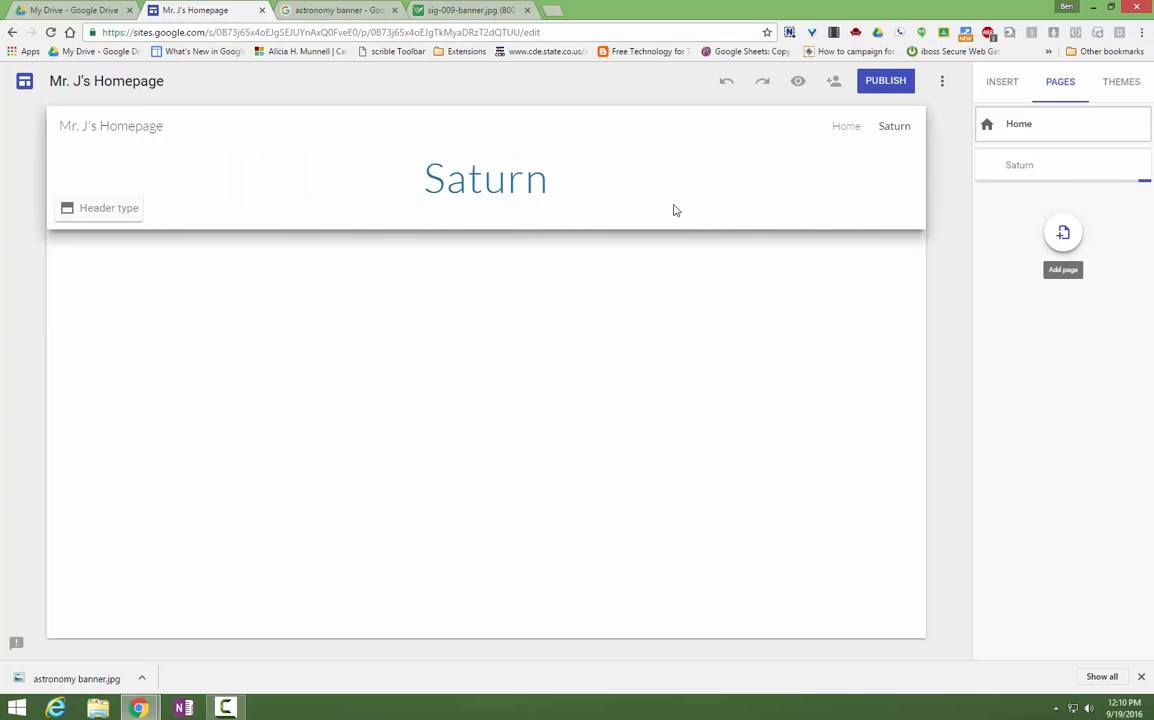
click(108, 206)
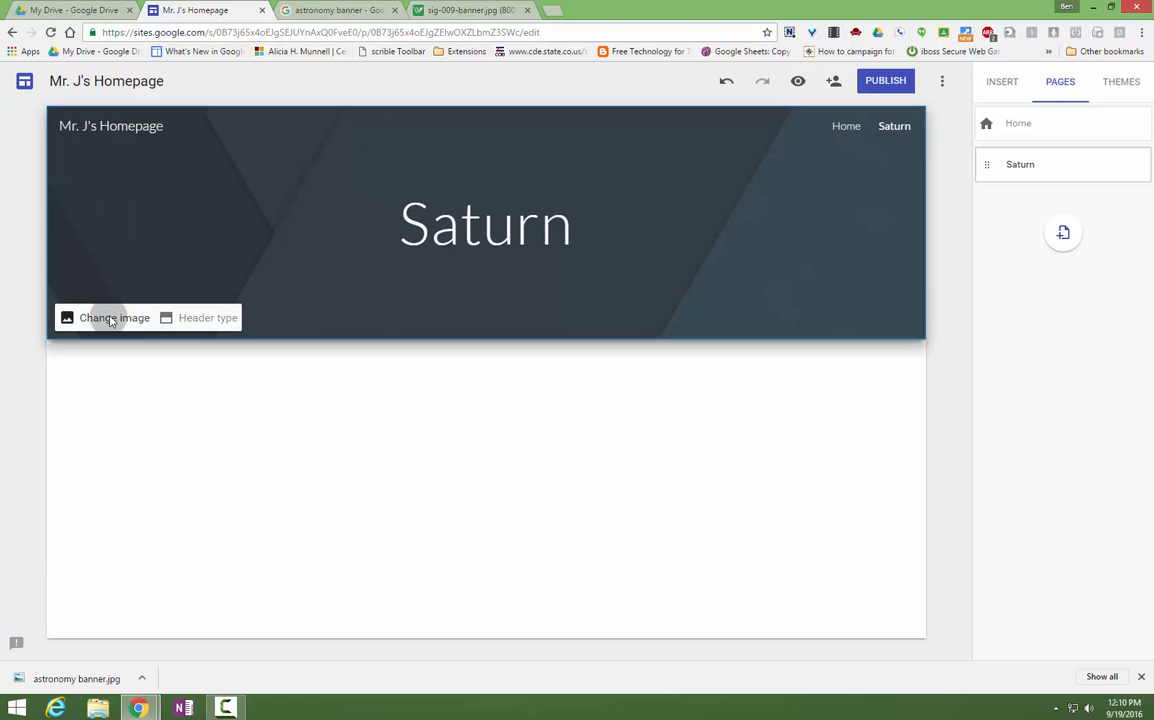
- Set the blurred blue lights gallery photo as the Saturn page header image
click(114, 316)
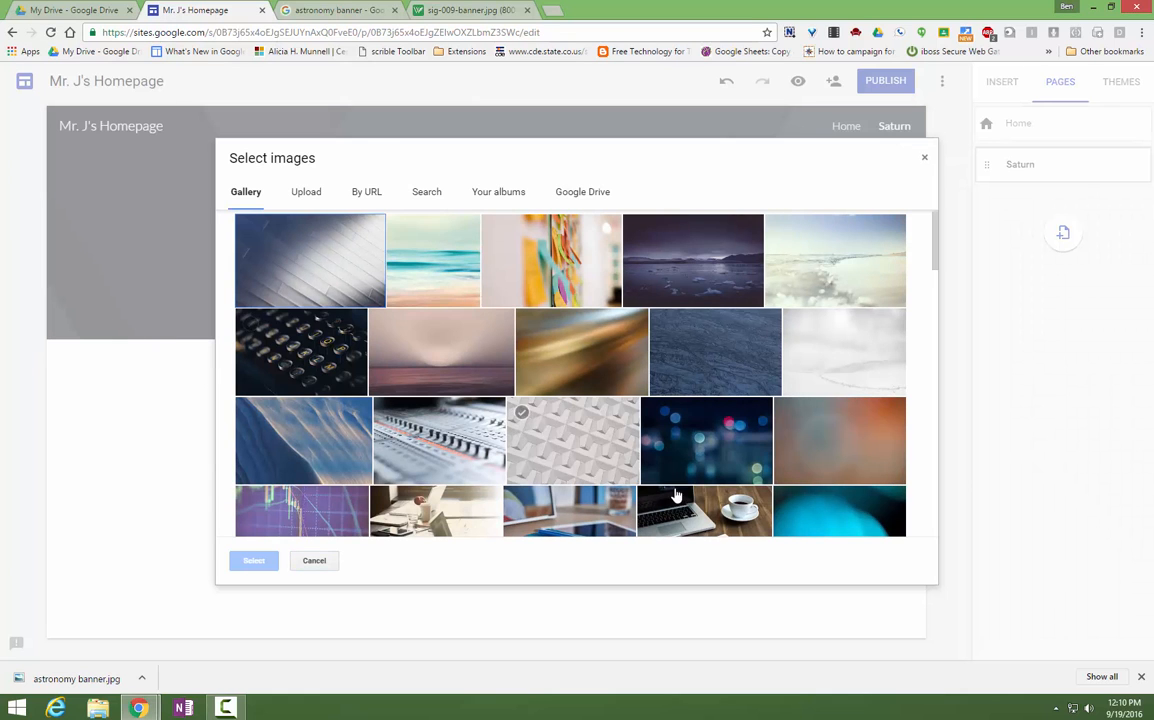
click(714, 284)
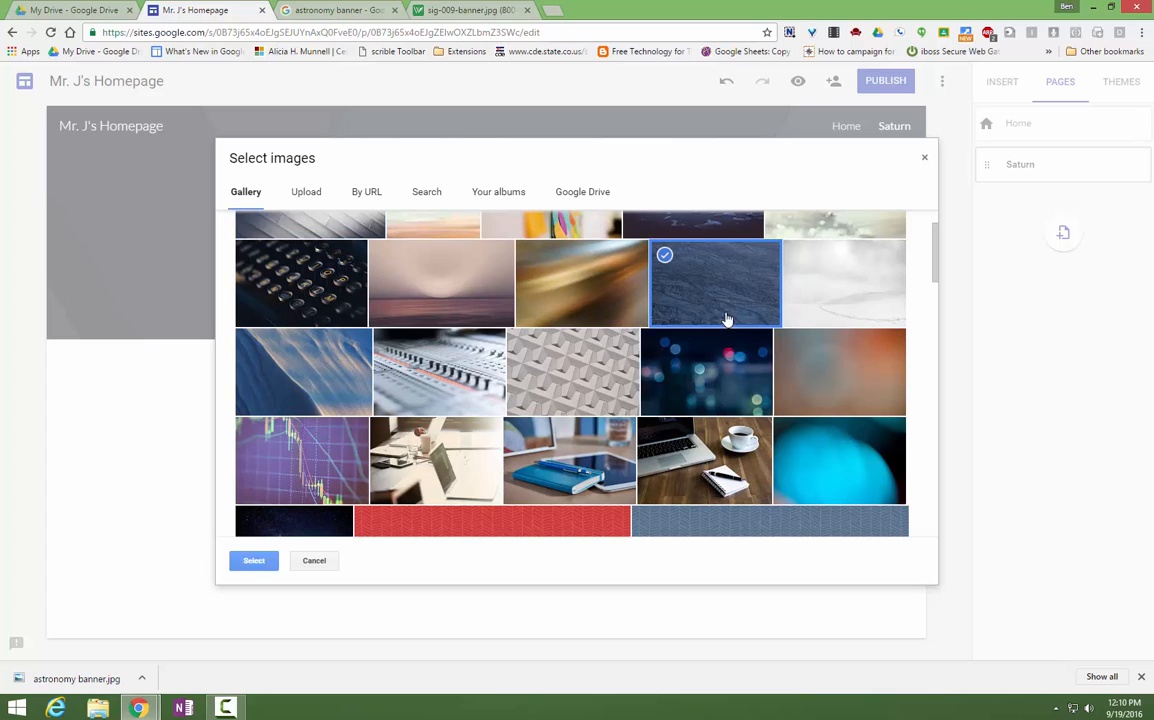
click(704, 372)
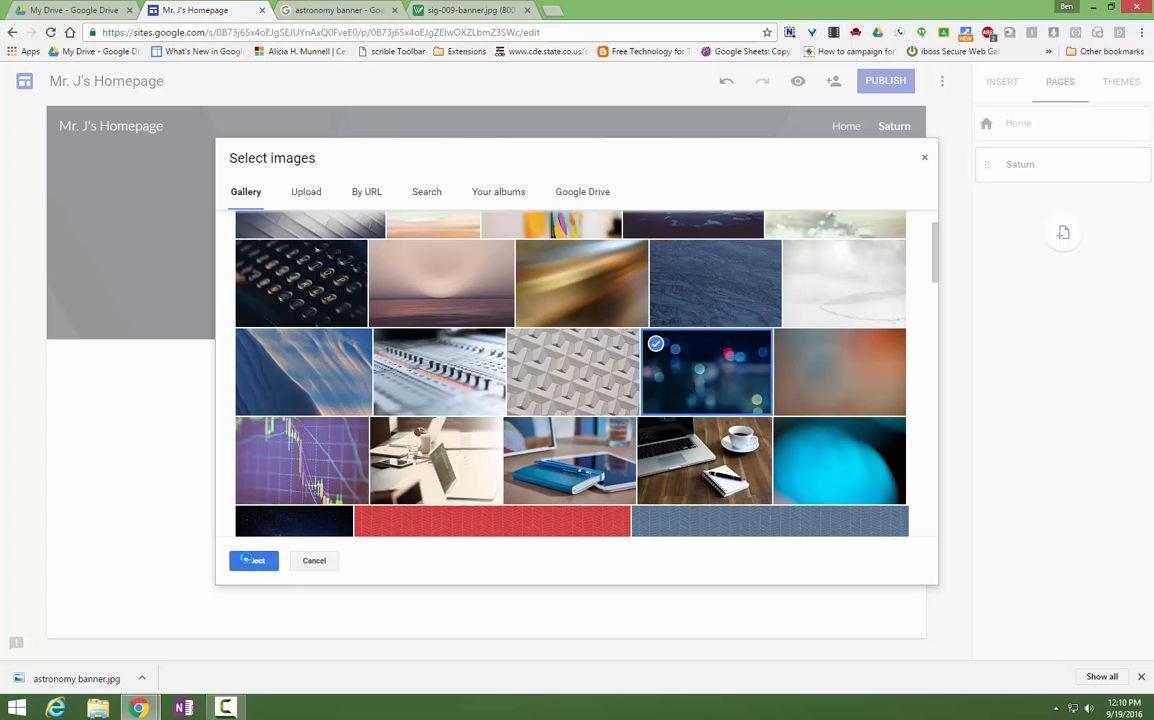
click(252, 560)
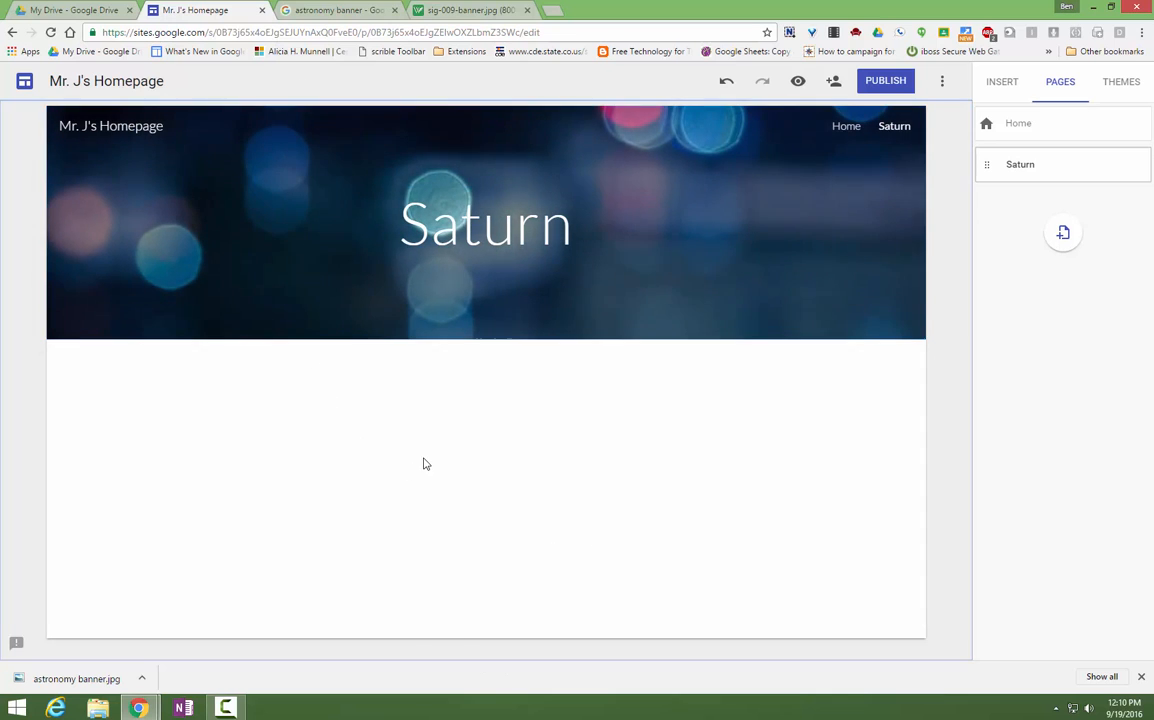
mouse_move(208, 444)
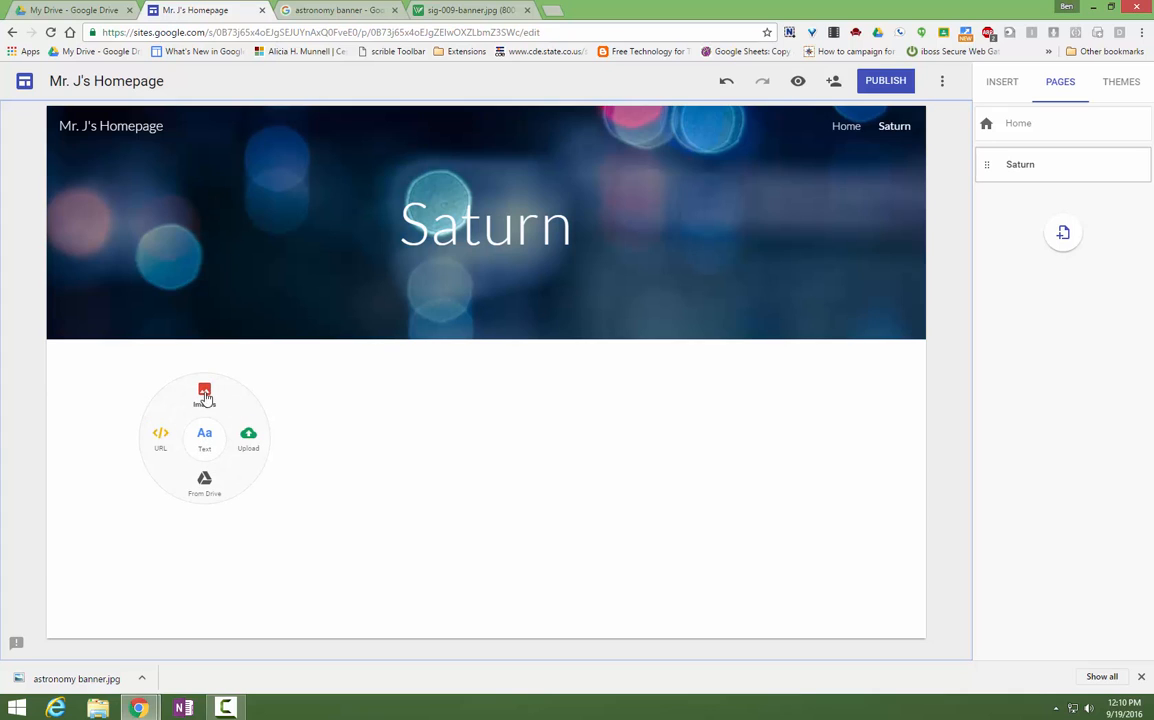
mouse_move(276, 496)
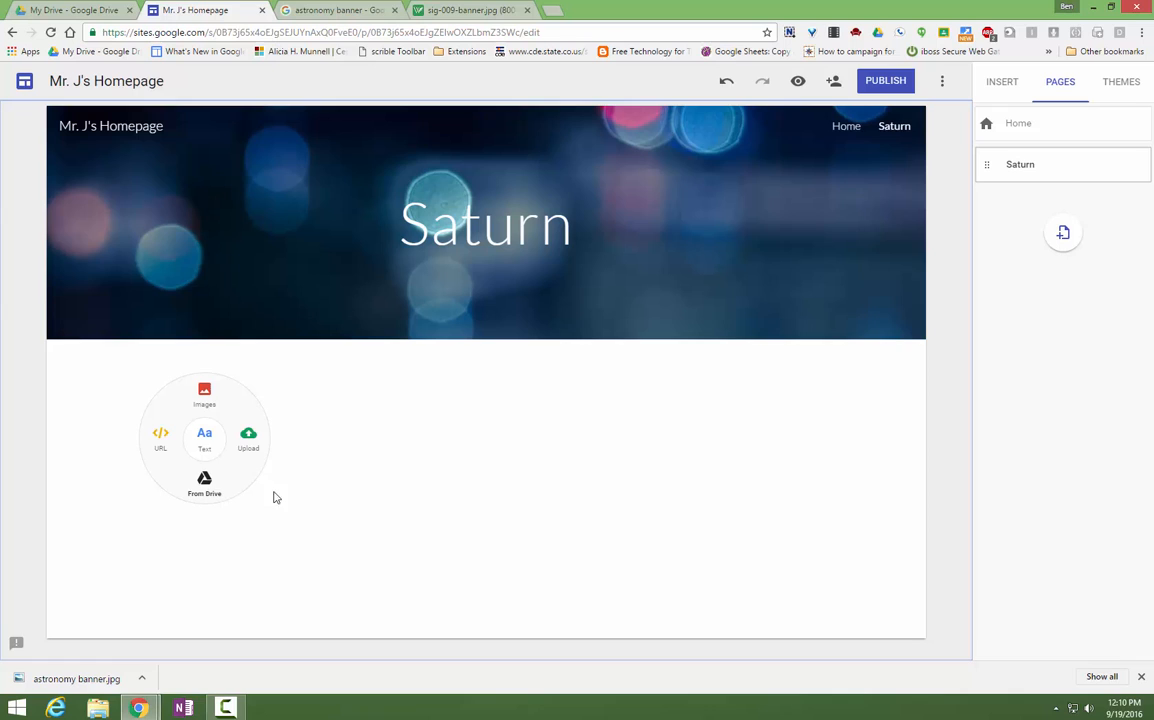
- Show the full list of insertable content beside the empty Saturn page
click(1000, 80)
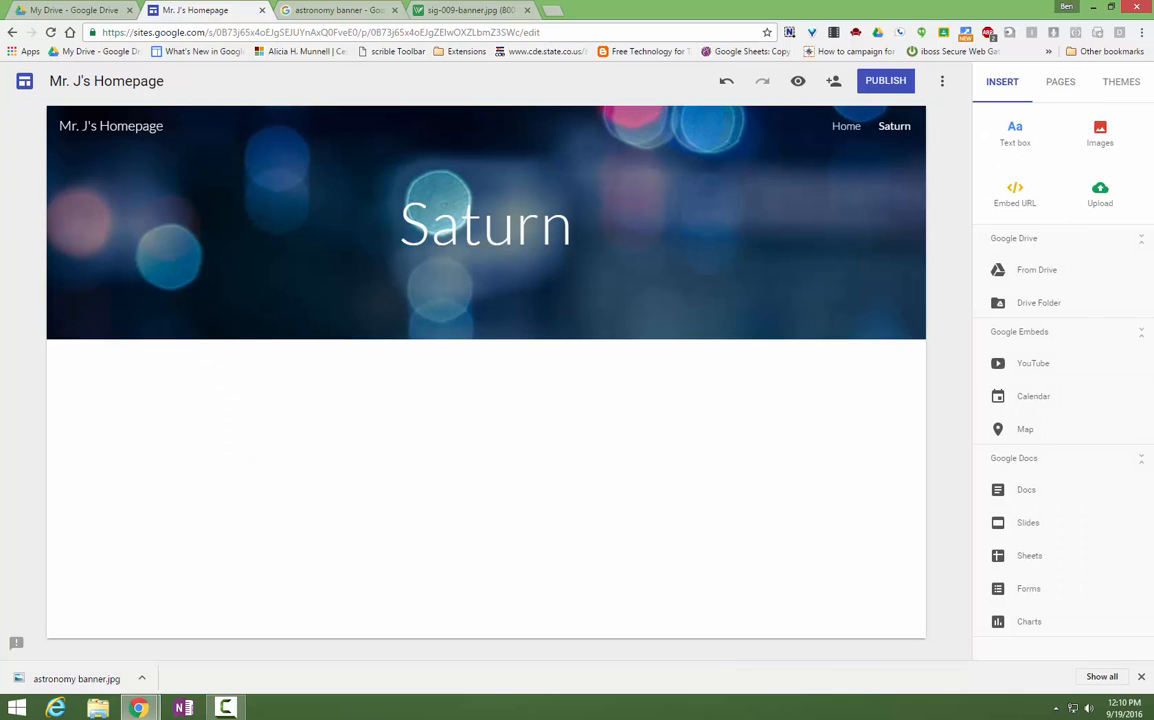
mouse_move(726, 562)
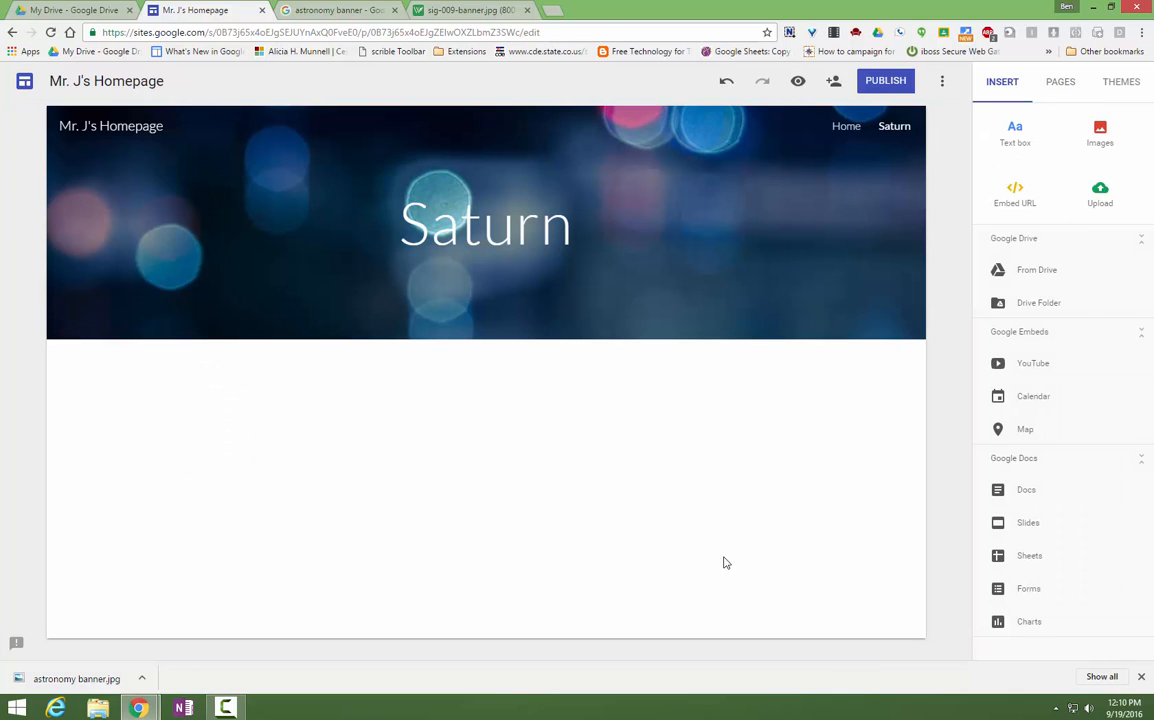
mouse_move(436, 436)
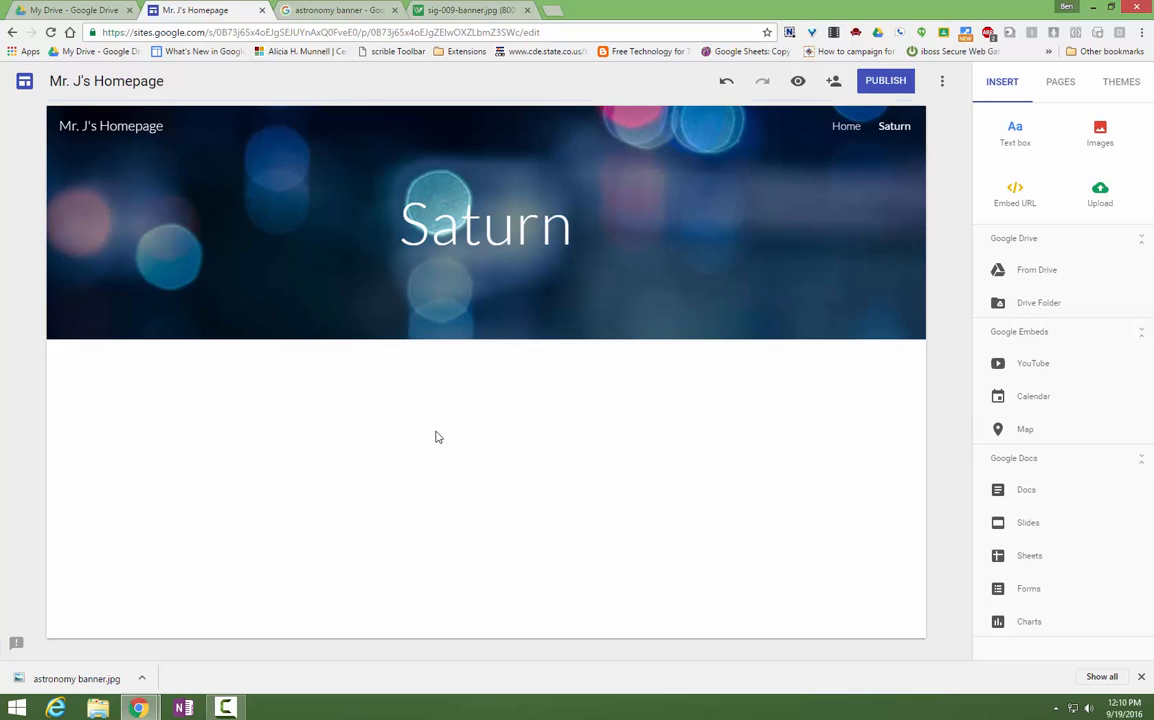
mouse_move(1120, 80)
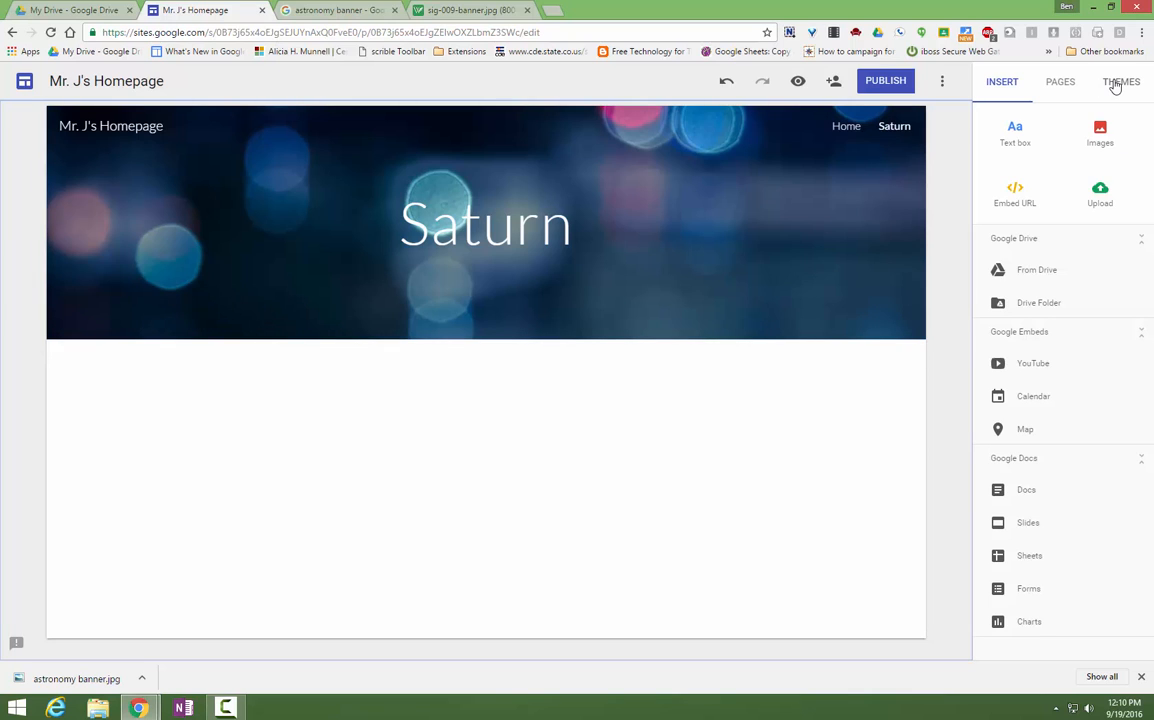
- Try the Aristotle theme with a different colour, then revert the site to the Simple theme
click(1120, 80)
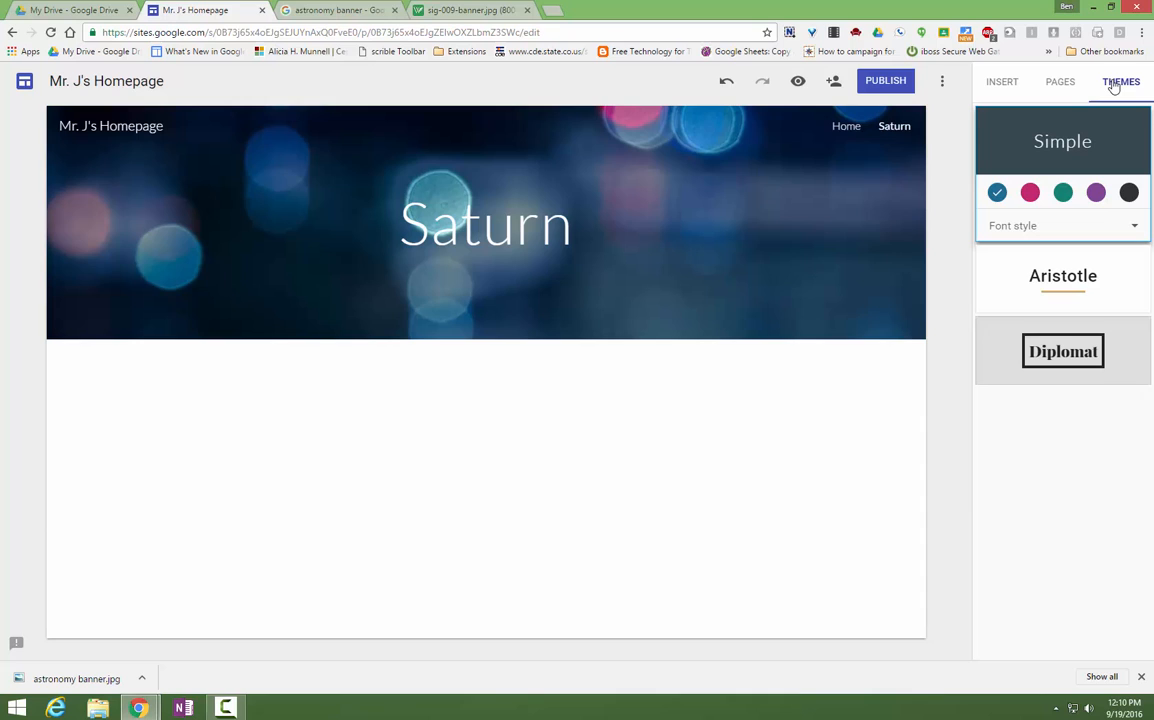
mouse_move(1072, 316)
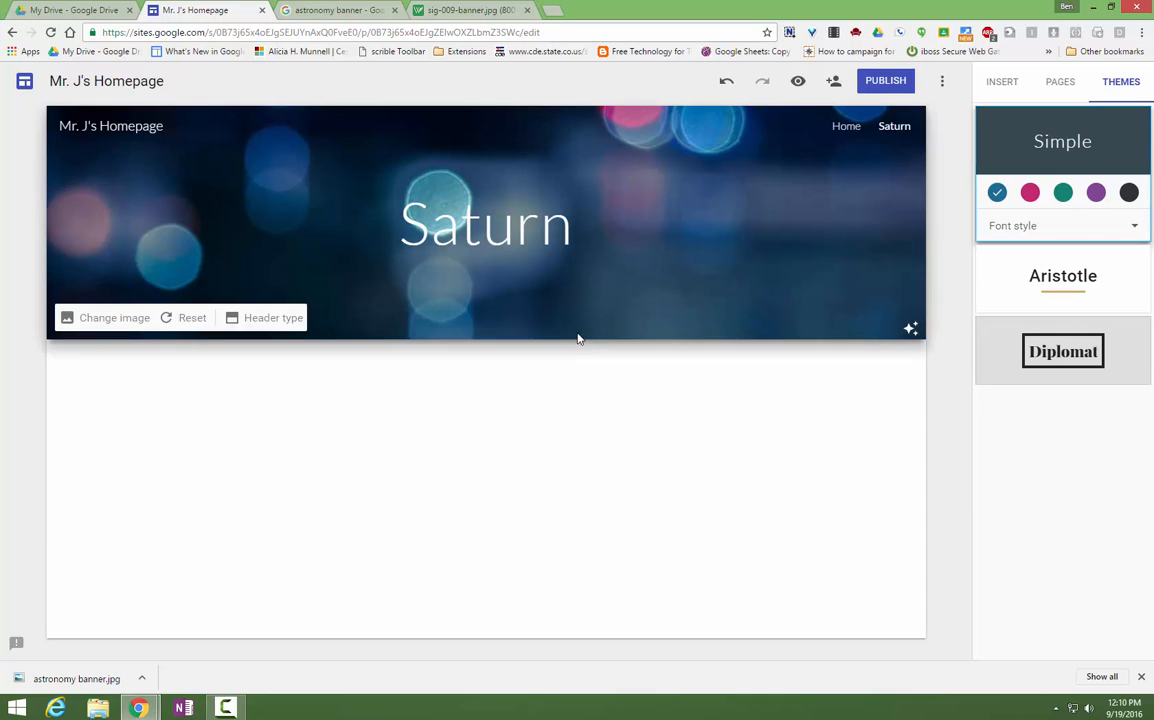
click(624, 504)
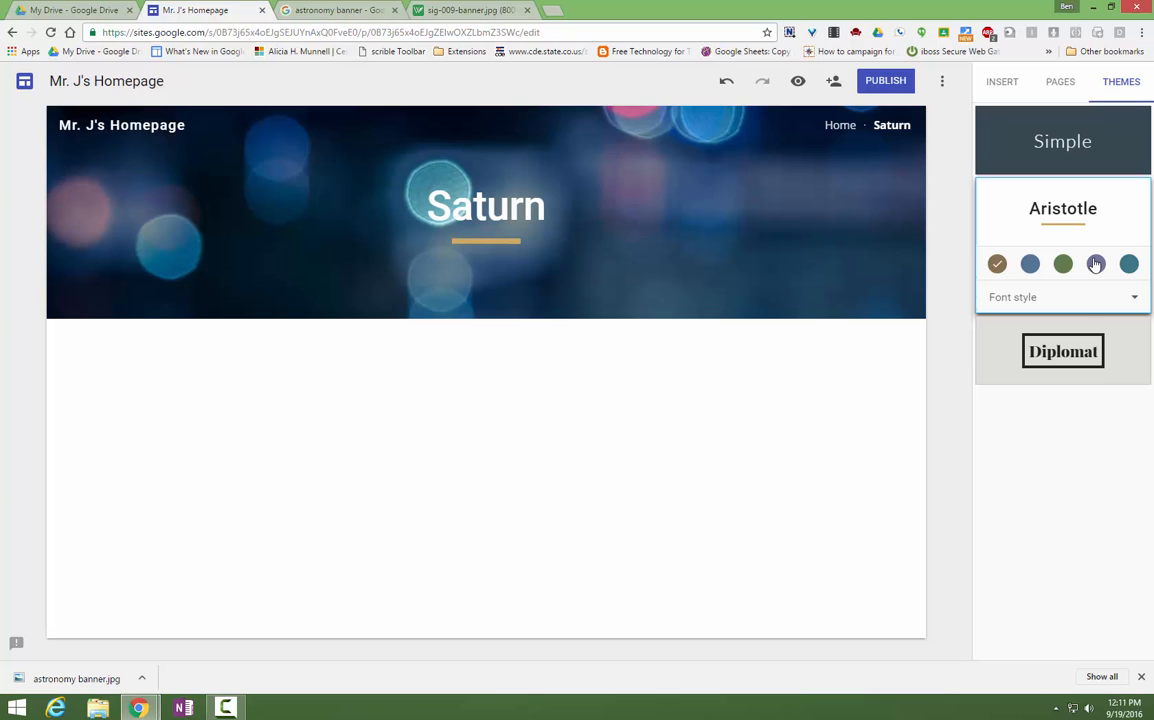
click(1064, 264)
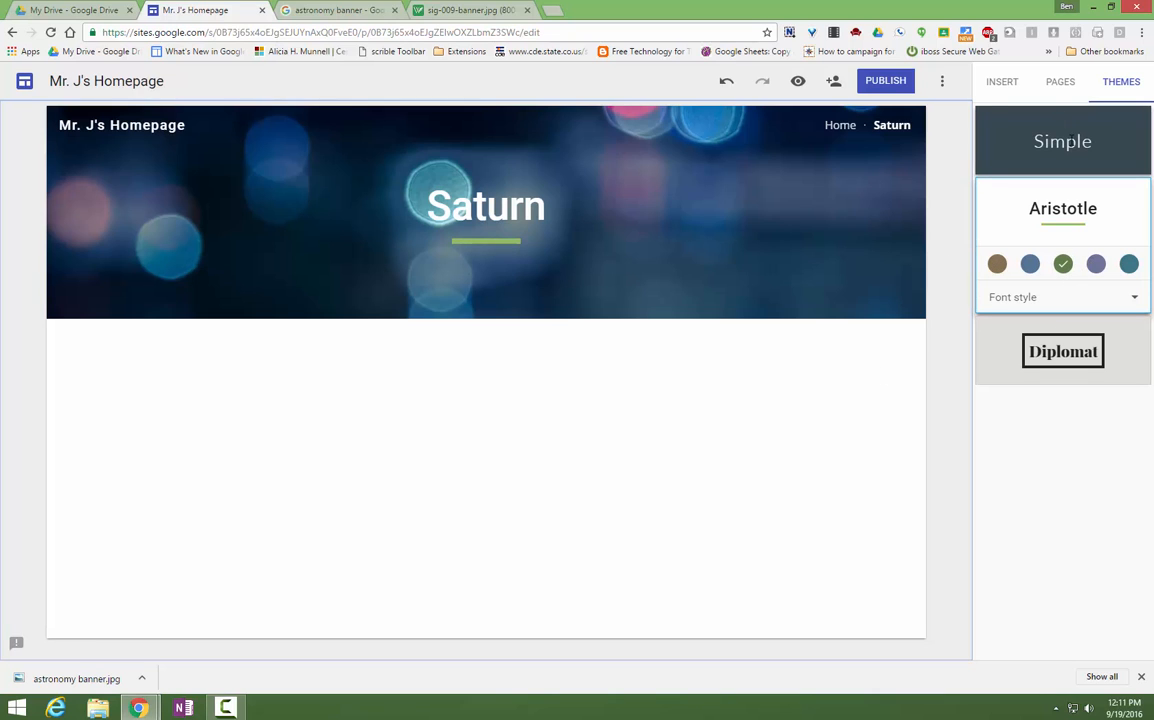
click(1062, 140)
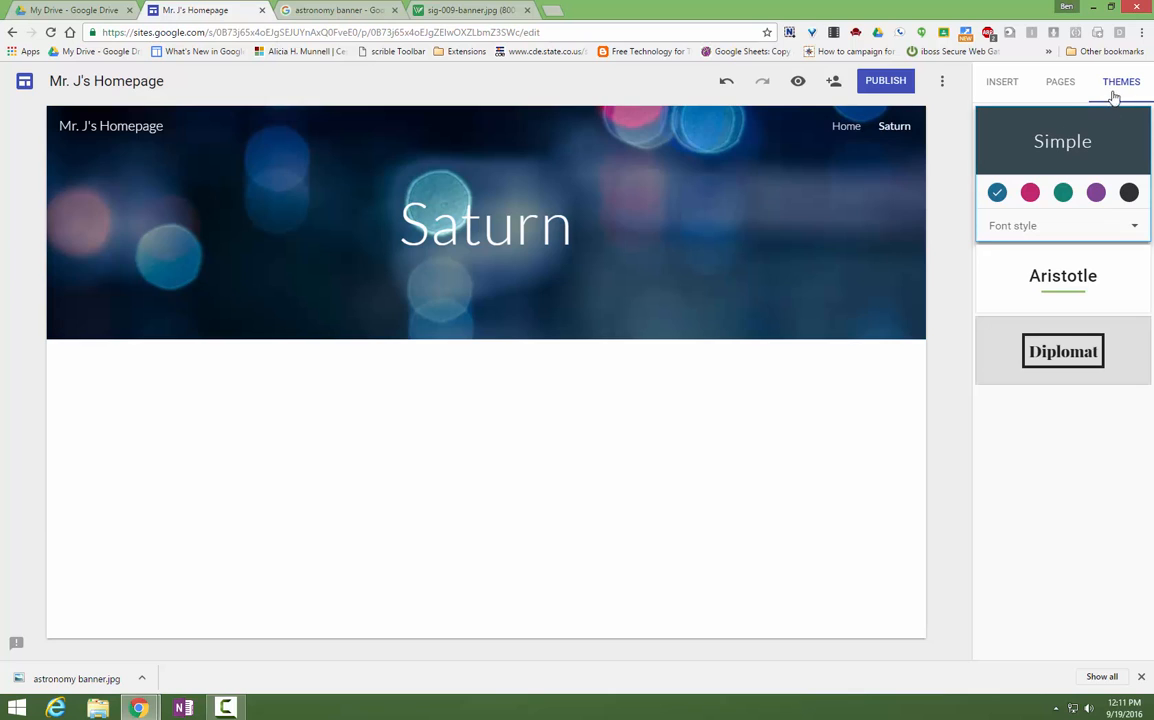
mouse_move(608, 478)
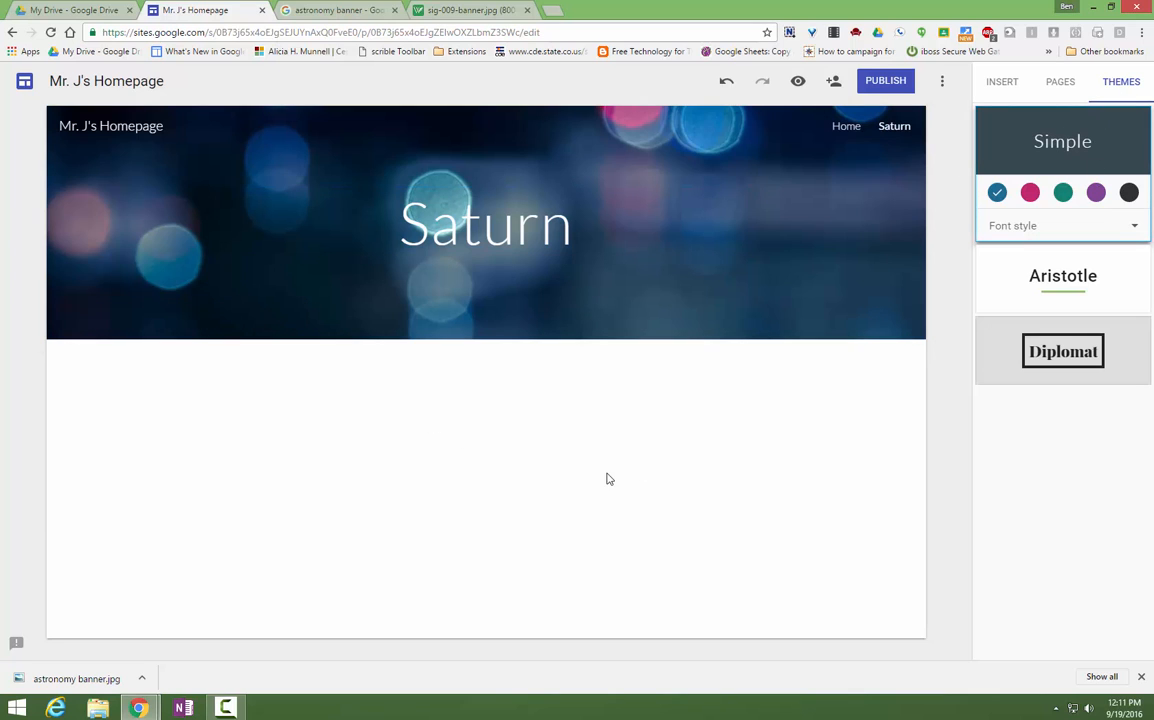
click(1060, 80)
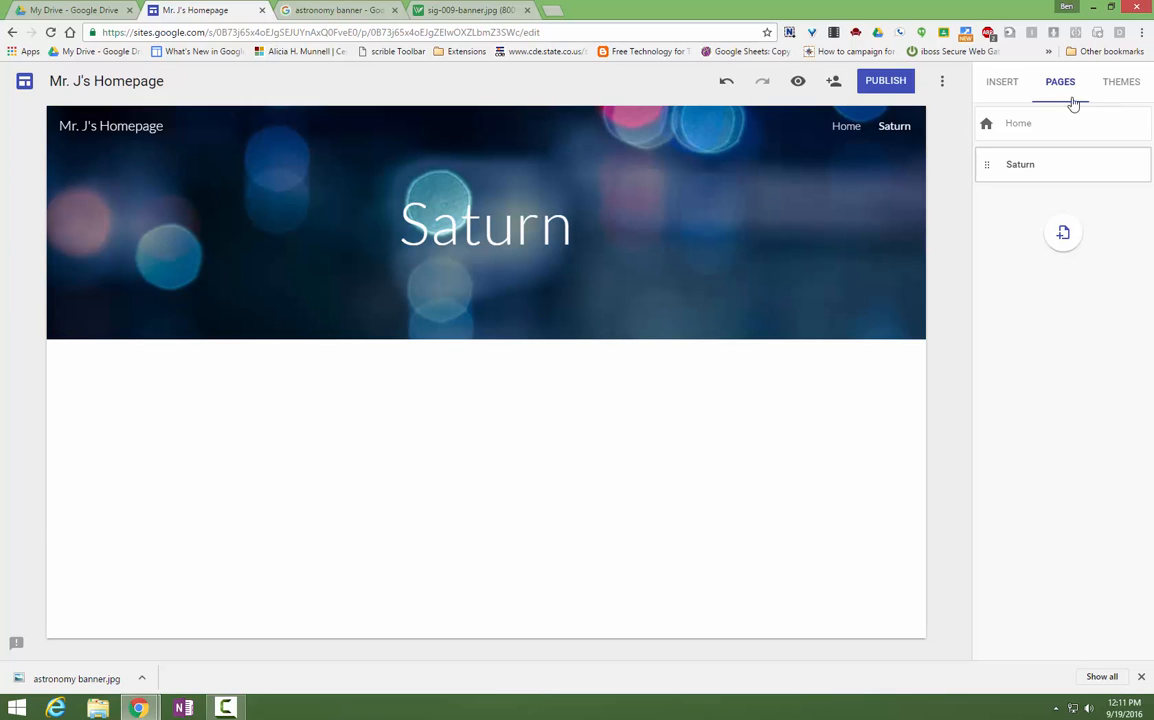
mouse_move(348, 416)
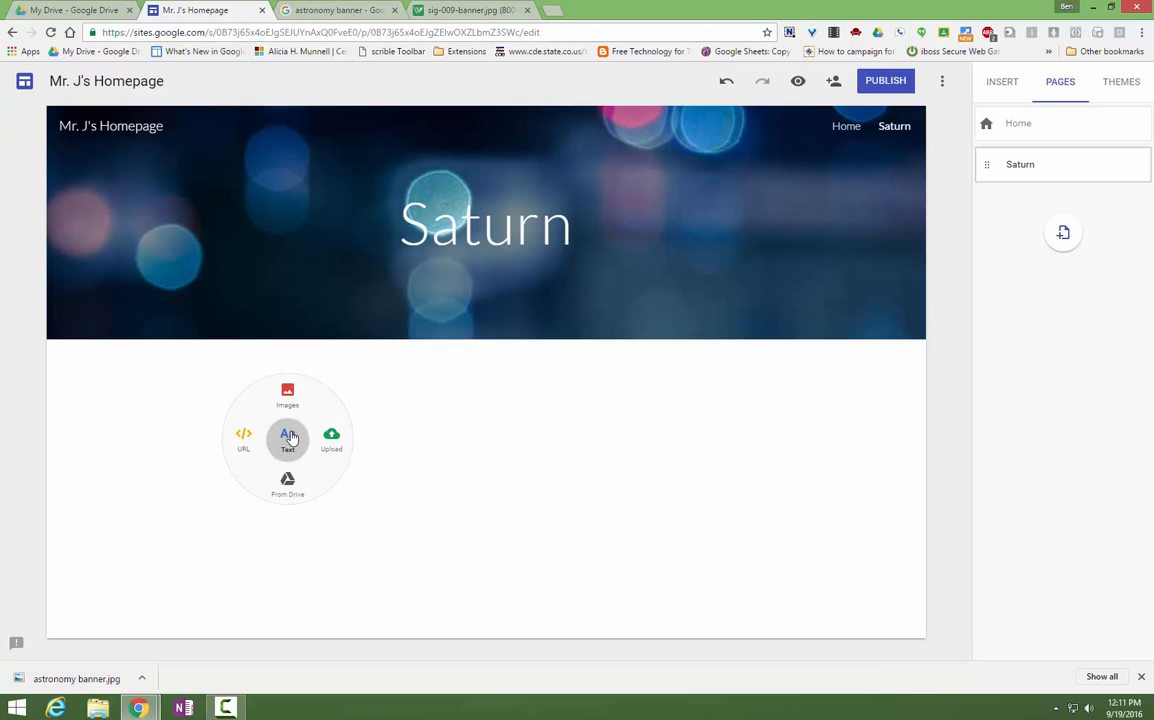
- Add an empty text box below the header on the Saturn page
click(288, 440)
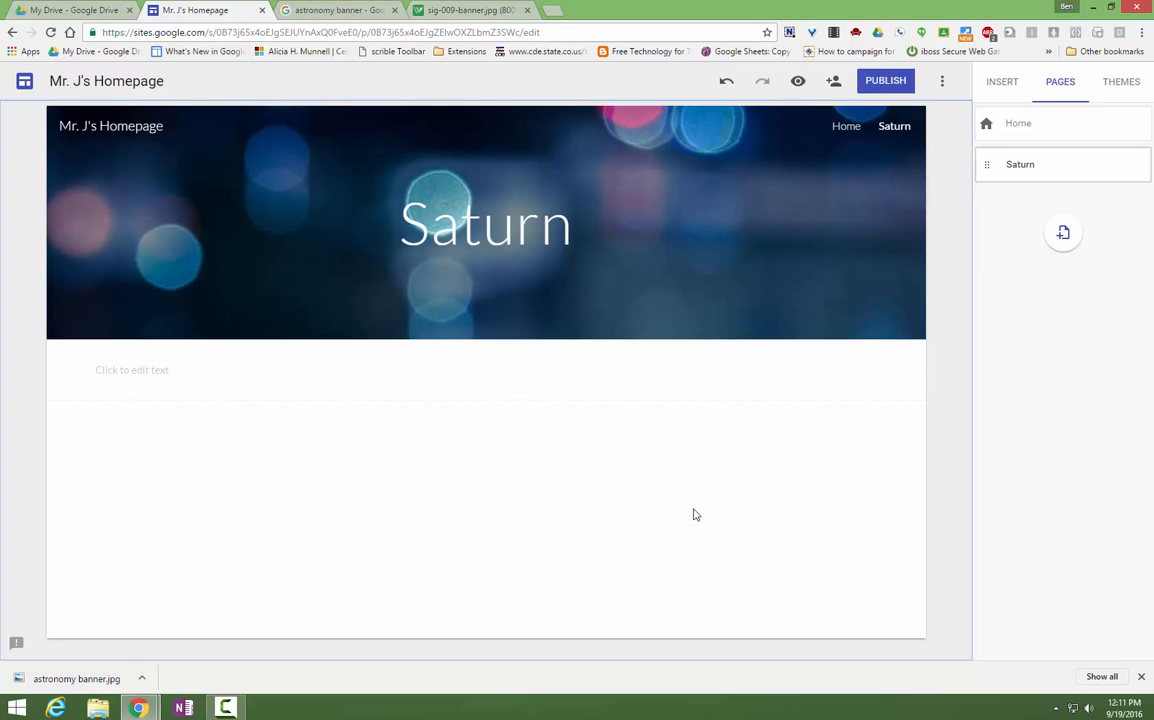
mouse_move(950, 178)
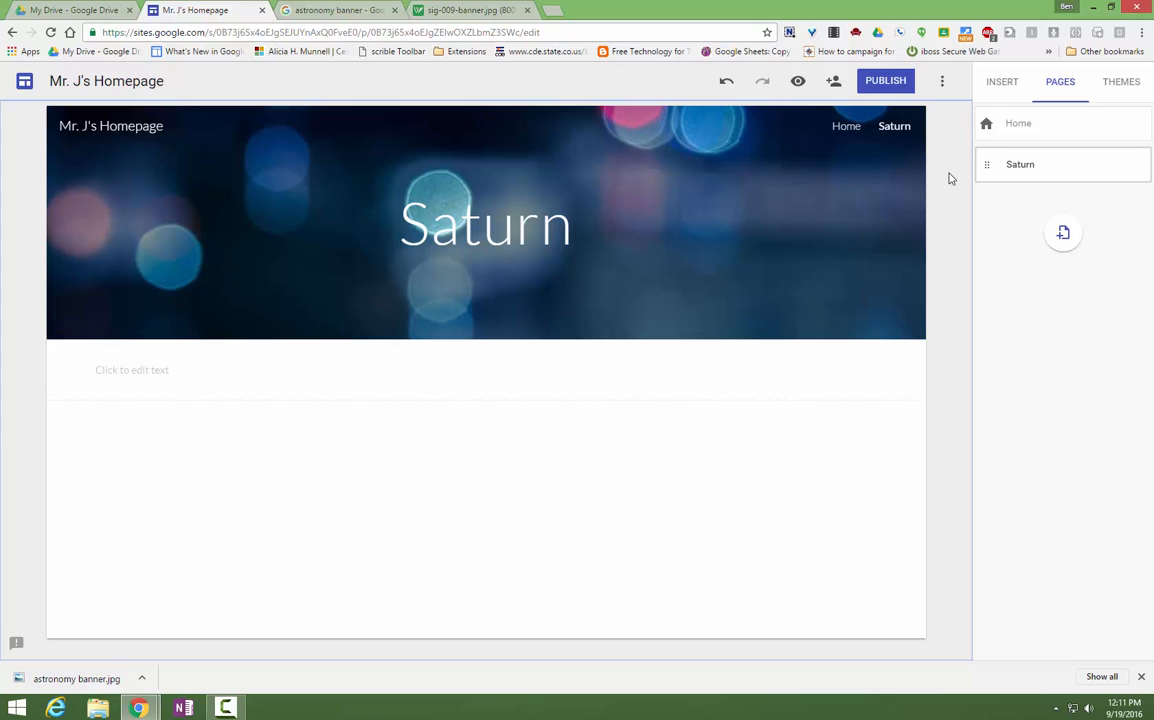
mouse_move(668, 128)
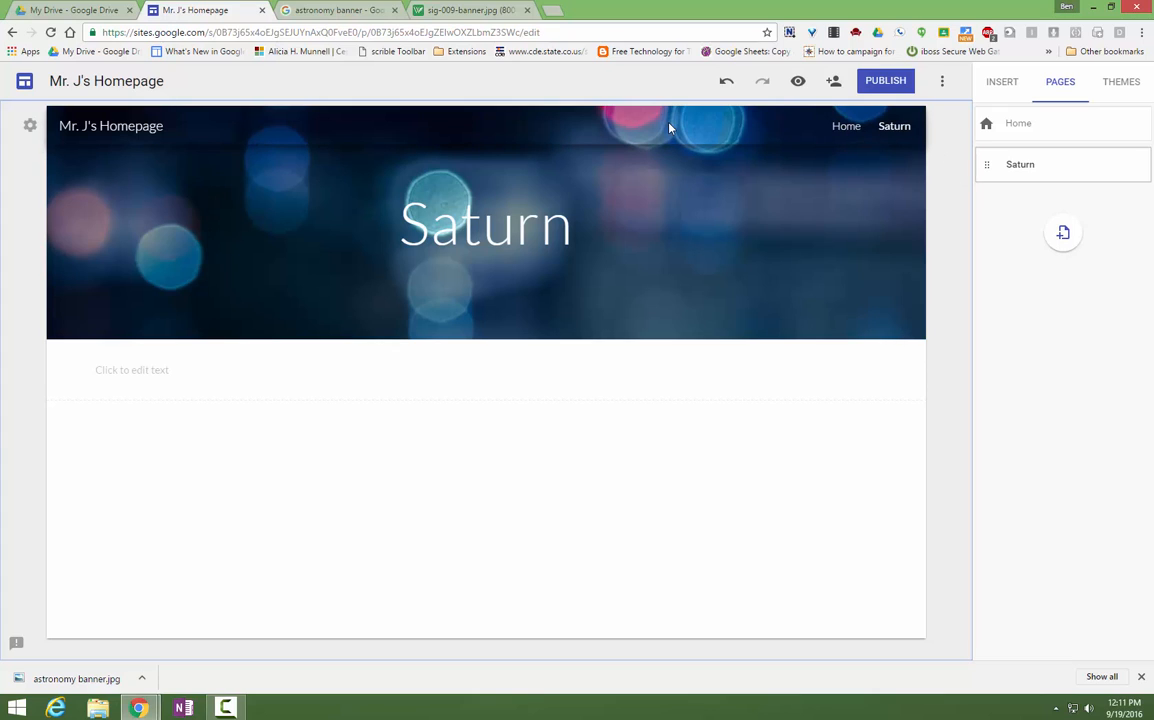
mouse_move(614, 132)
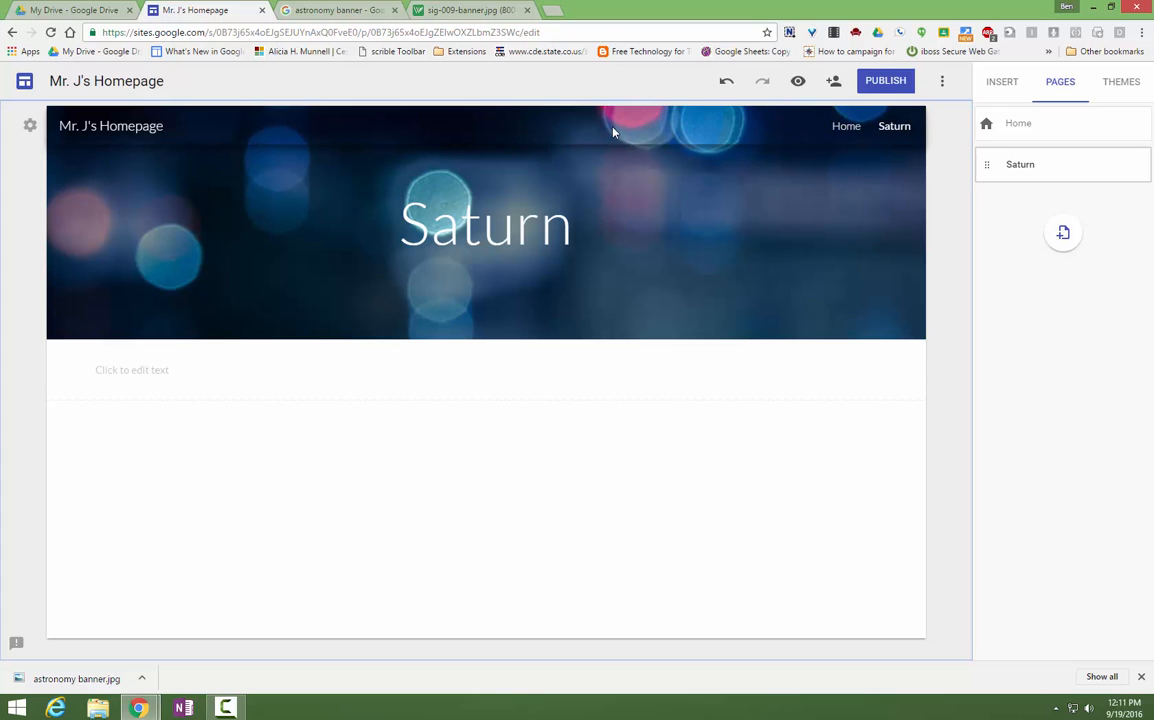
mouse_move(892, 126)
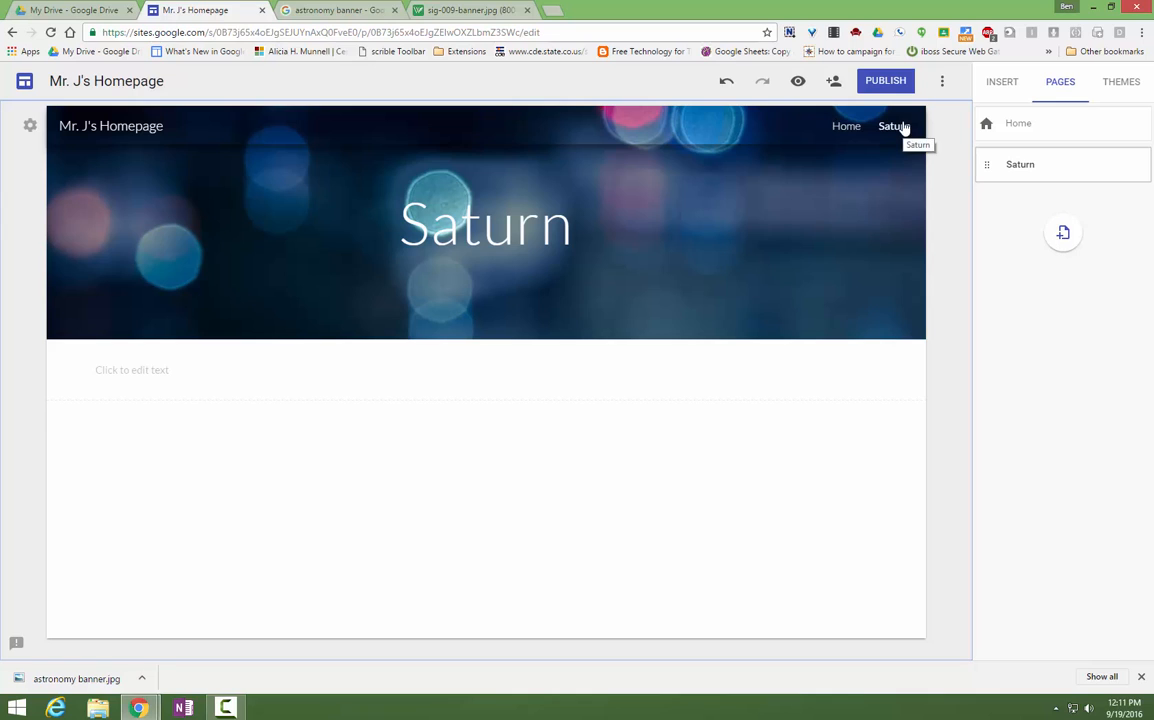
mouse_move(908, 114)
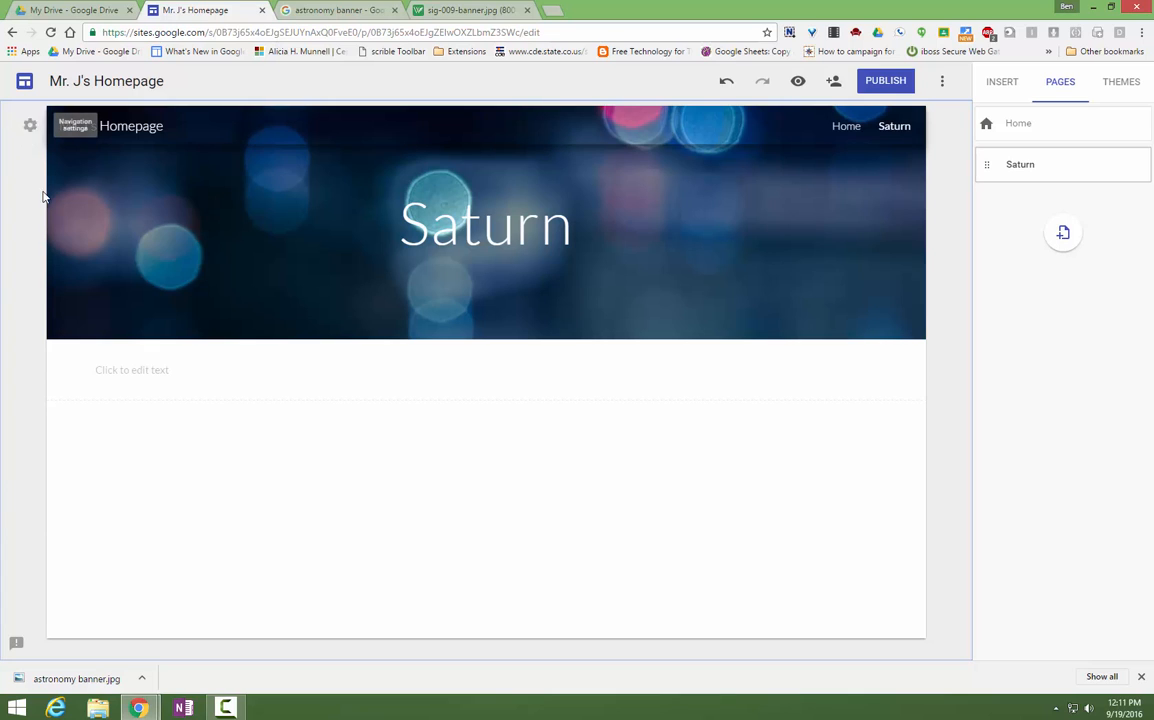
- Switch the site to side navigation and preview it as visitors would see it
click(30, 126)
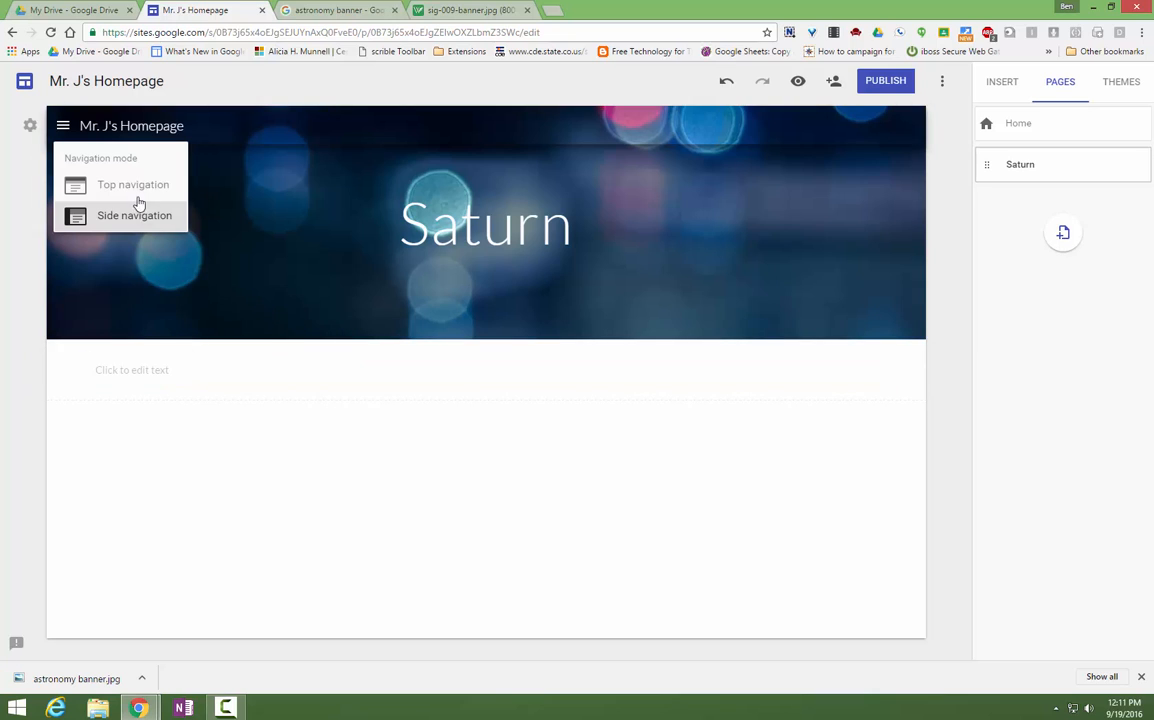
mouse_move(712, 384)
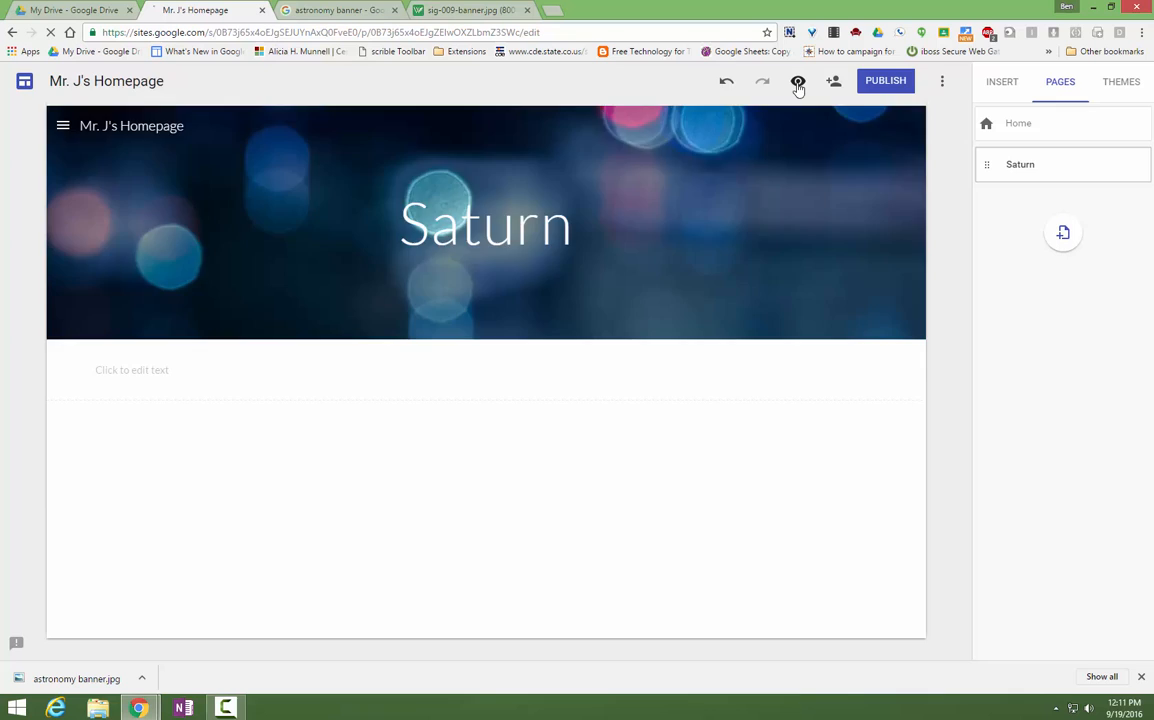
click(798, 82)
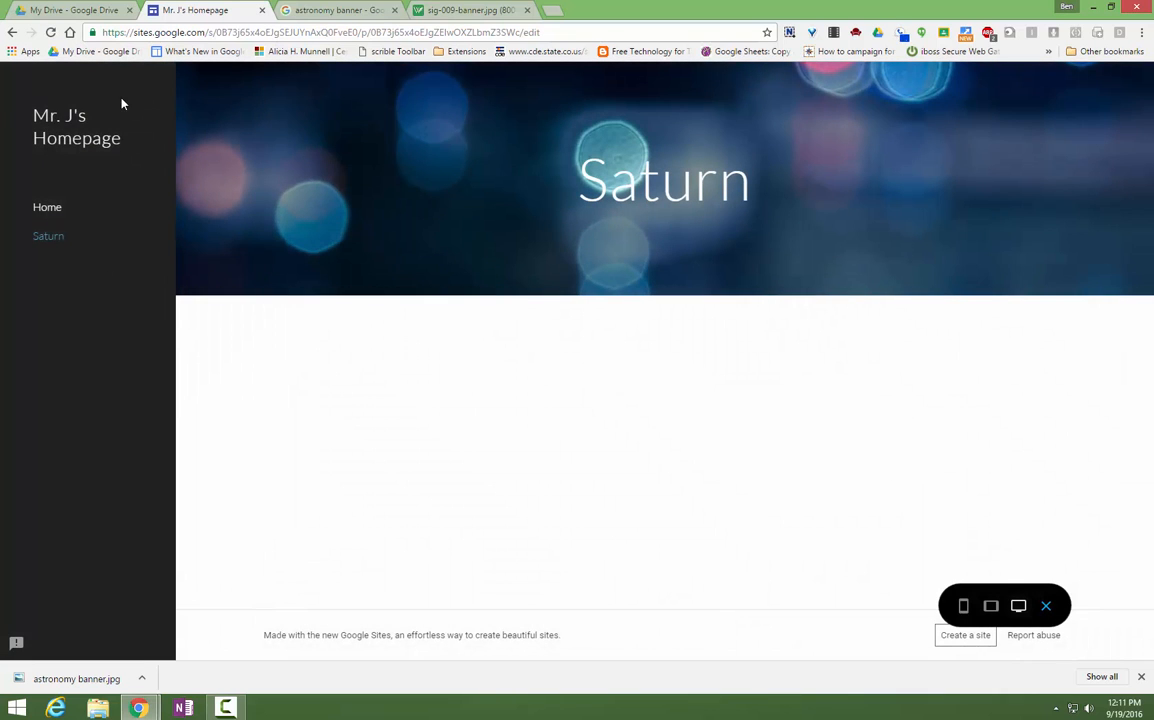
mouse_move(120, 150)
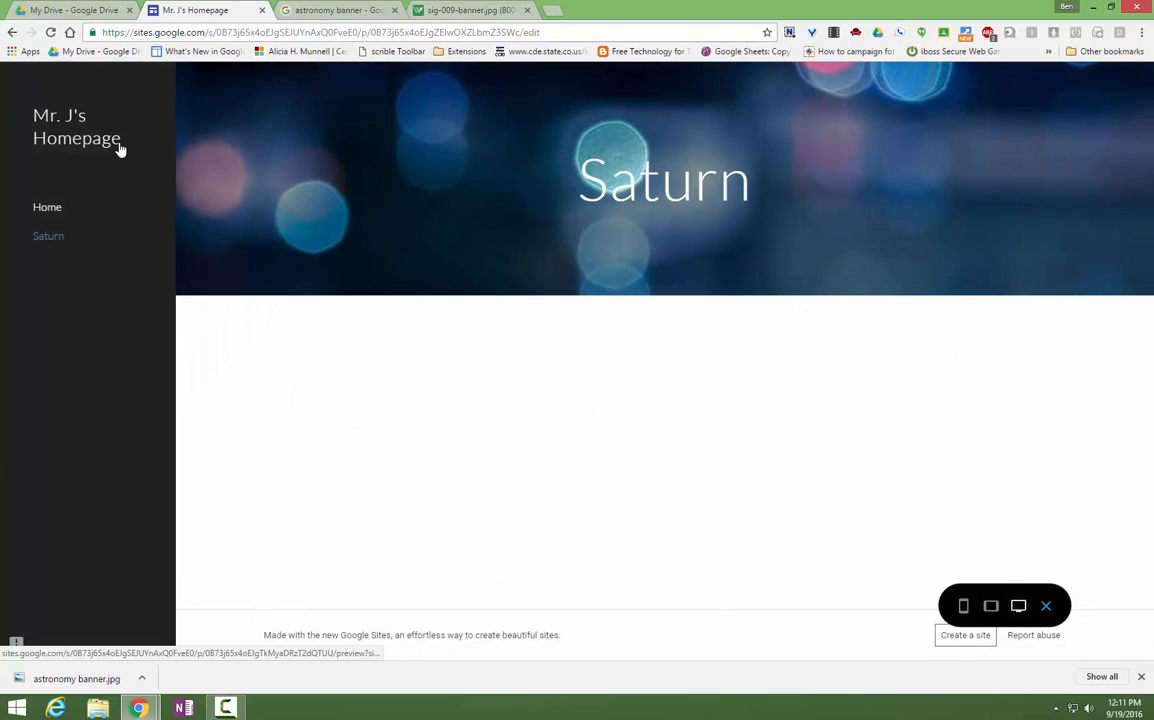
mouse_move(78, 508)
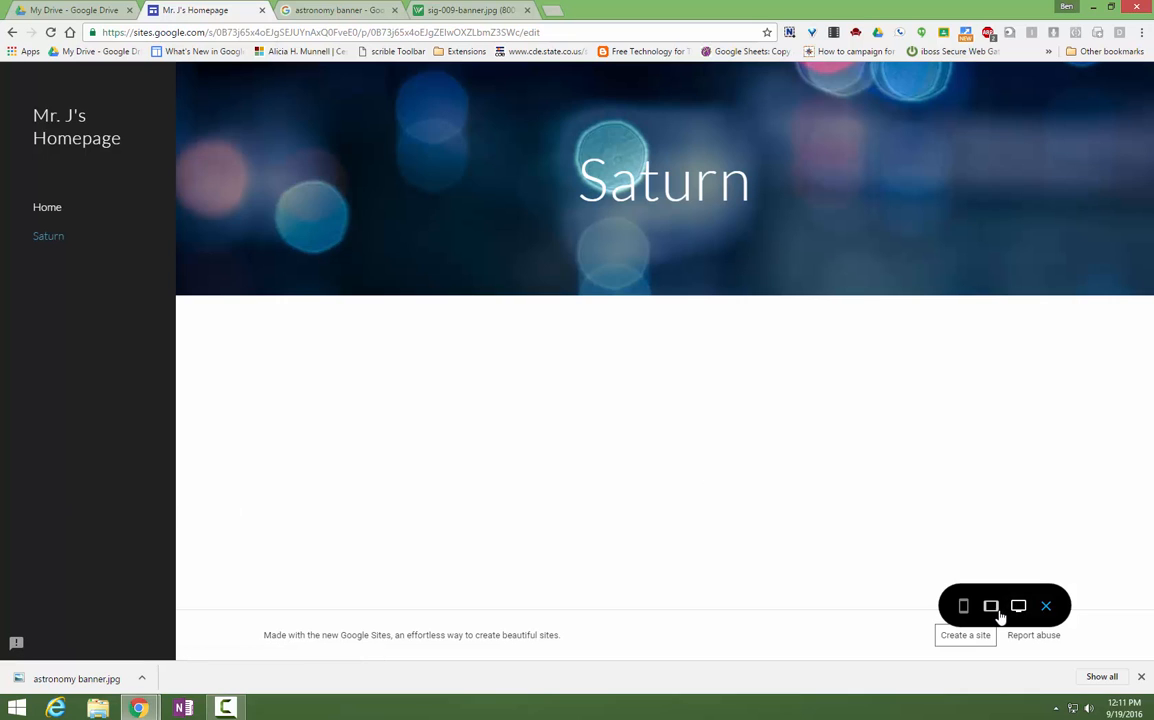
- View the Saturn page at phone size, then return to the editor
click(964, 604)
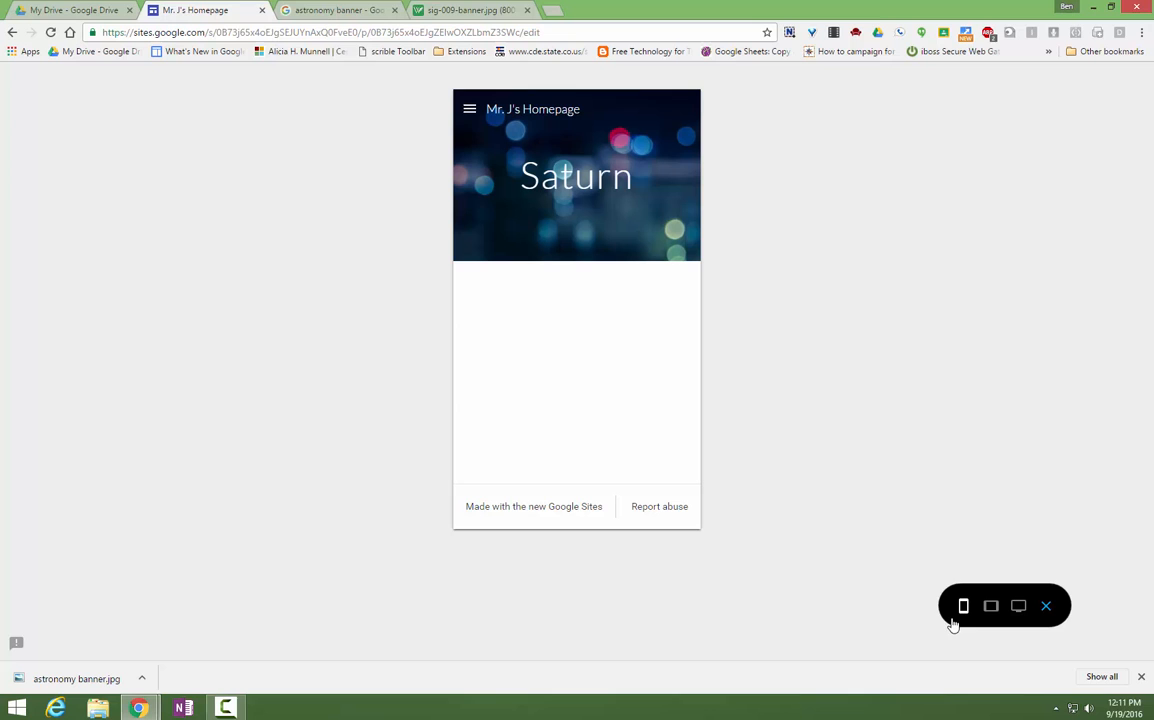
mouse_move(1046, 608)
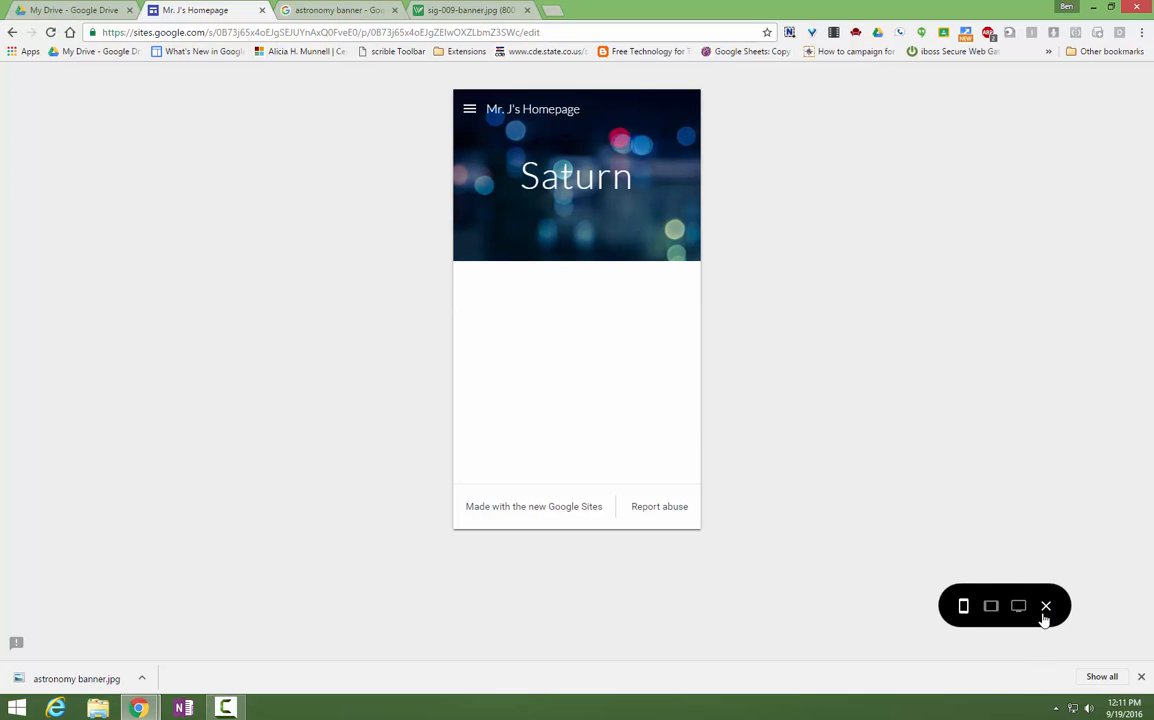
click(1046, 604)
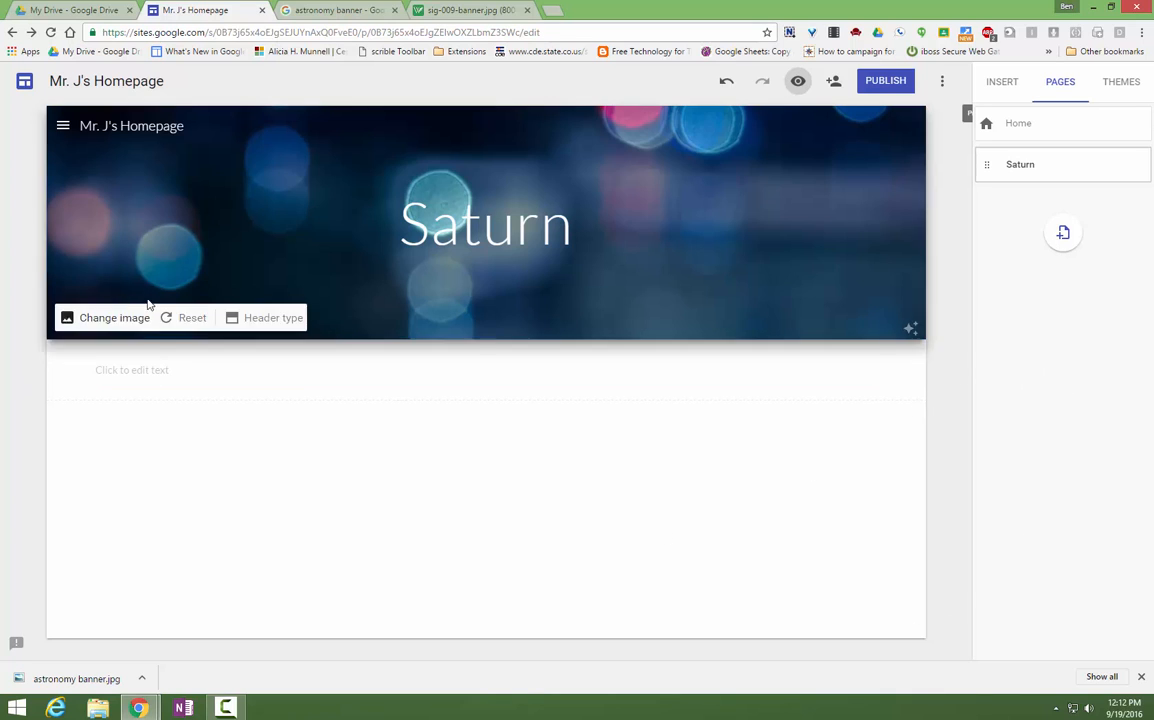
- Move the site navigation back to the top of the Saturn header
click(30, 126)
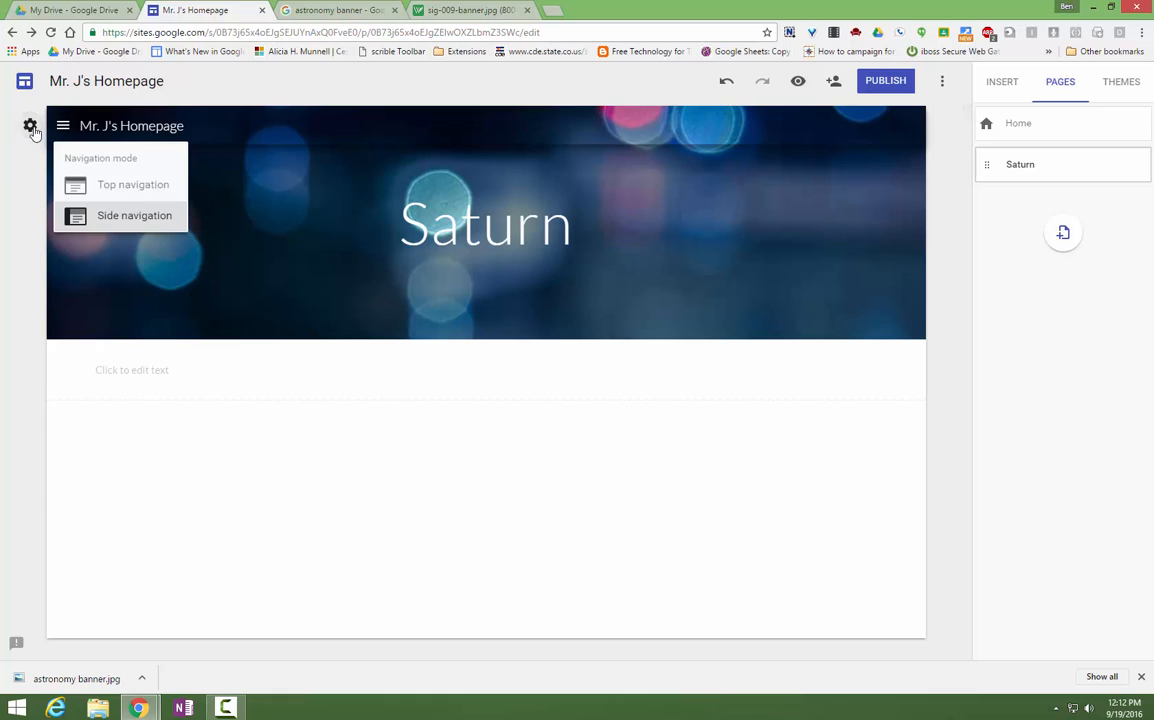
click(132, 184)
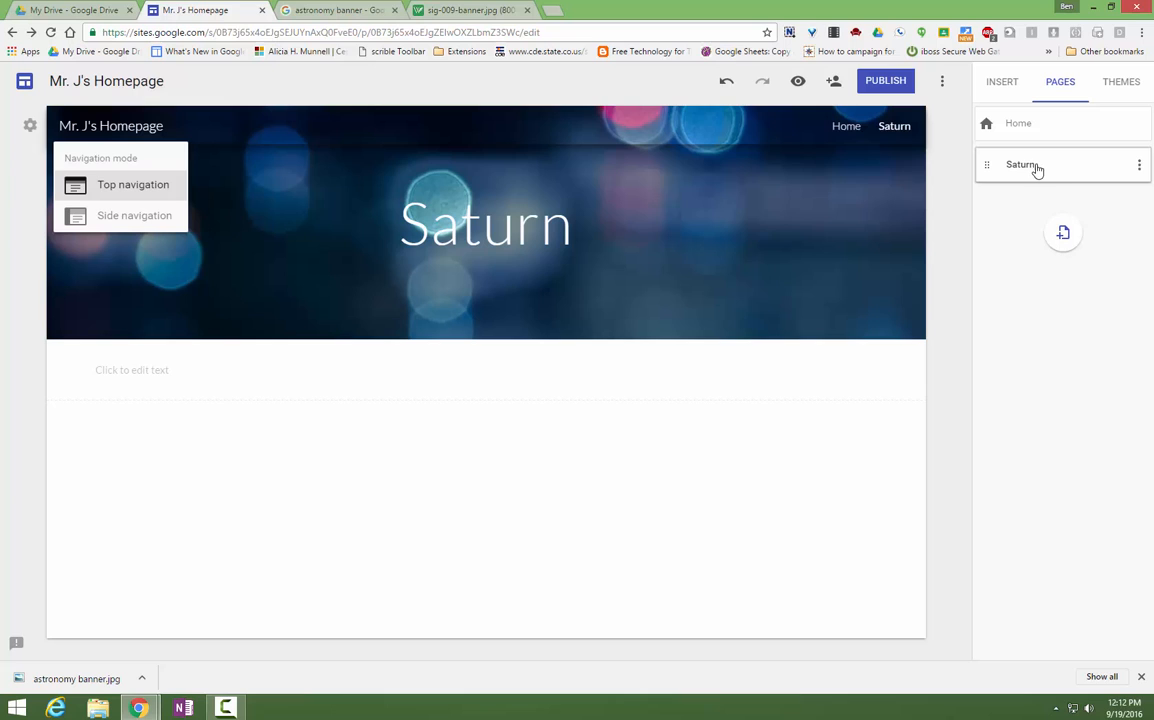
mouse_move(1016, 210)
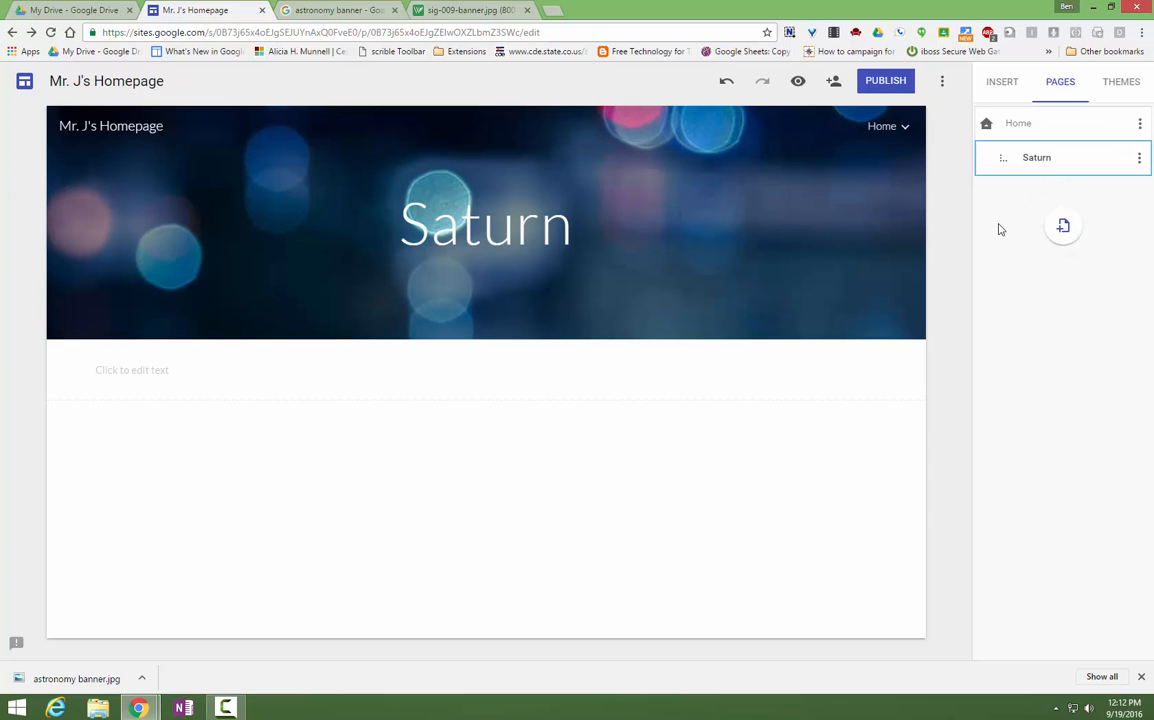
click(888, 126)
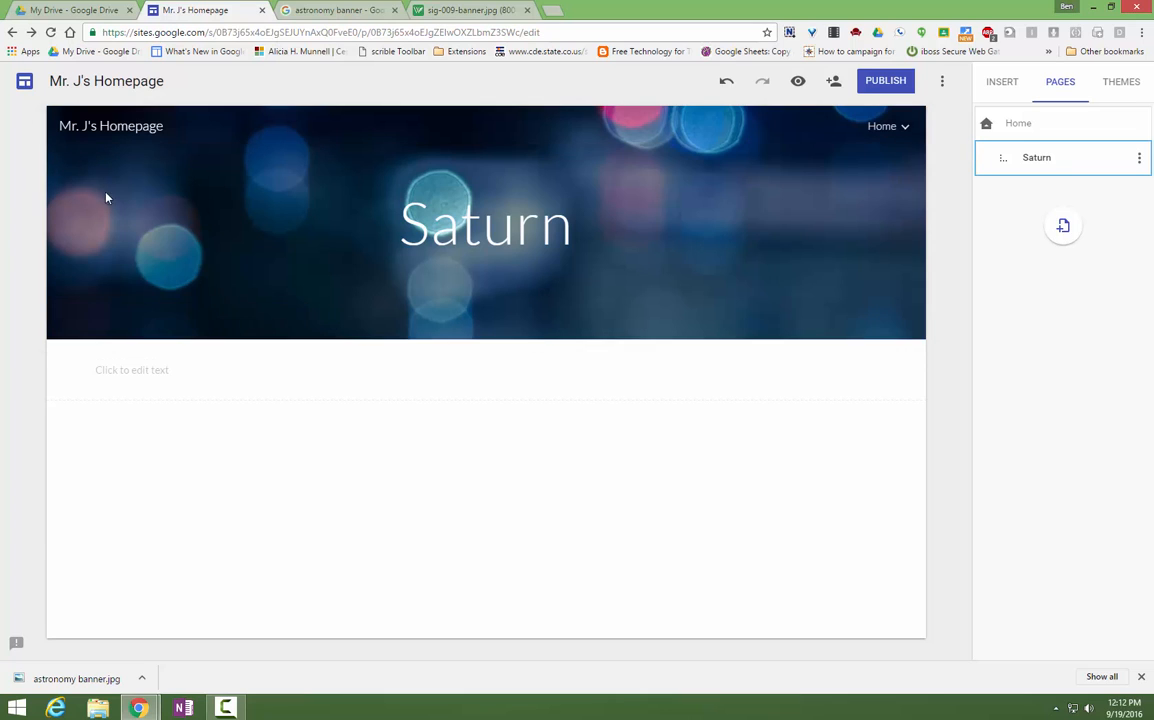
mouse_move(784, 510)
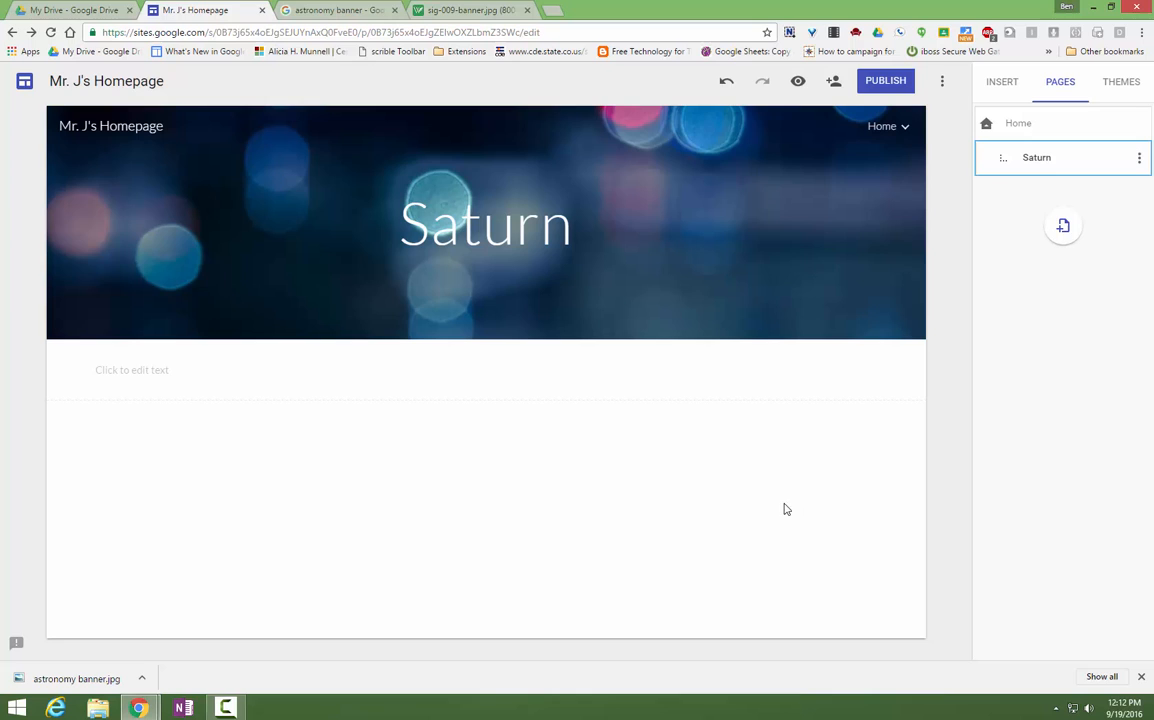
mouse_move(1058, 164)
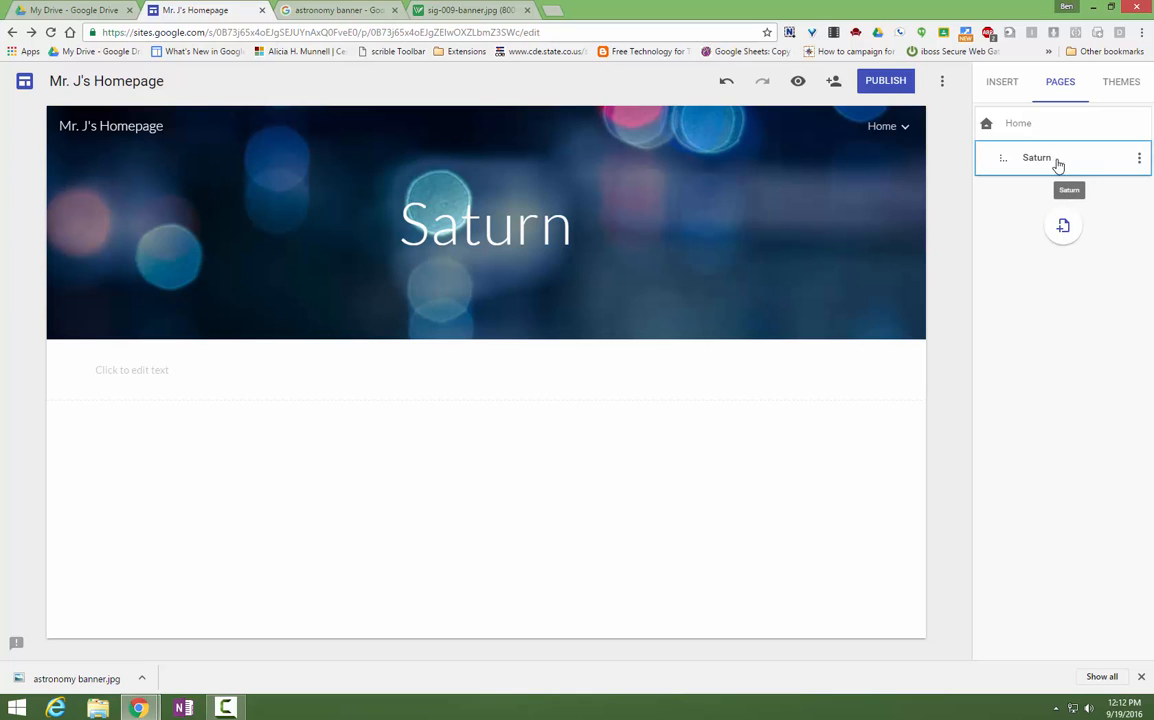
drag(1036, 156, 1036, 260)
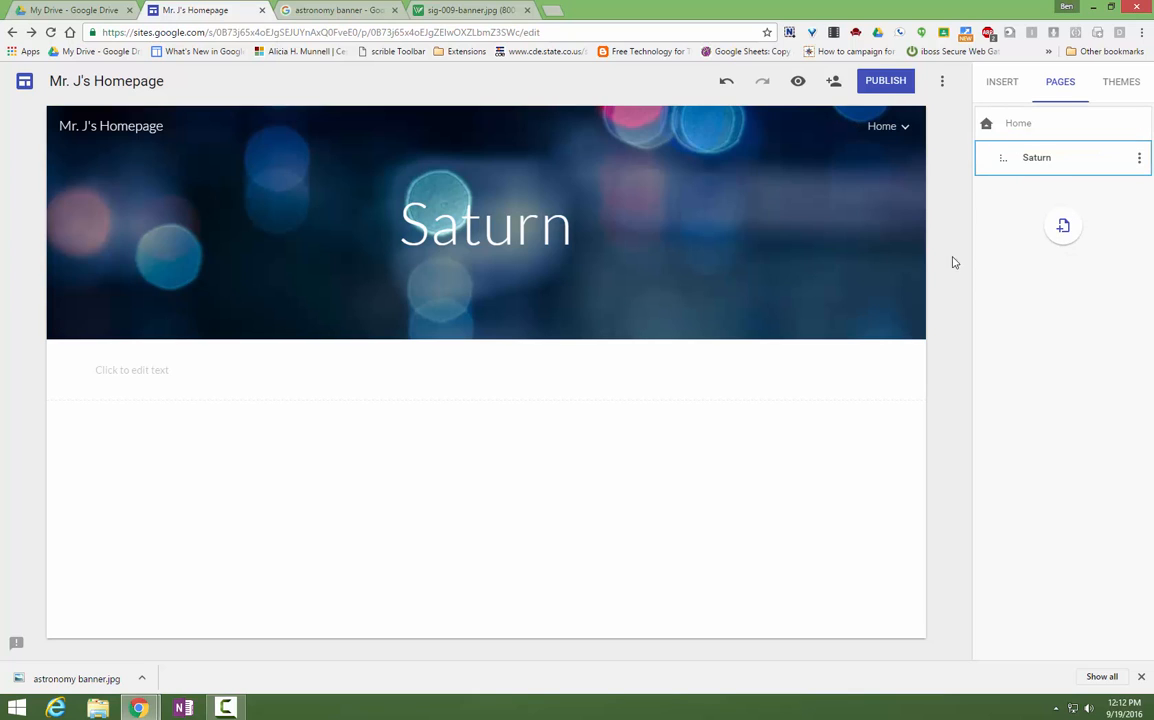
mouse_move(938, 220)
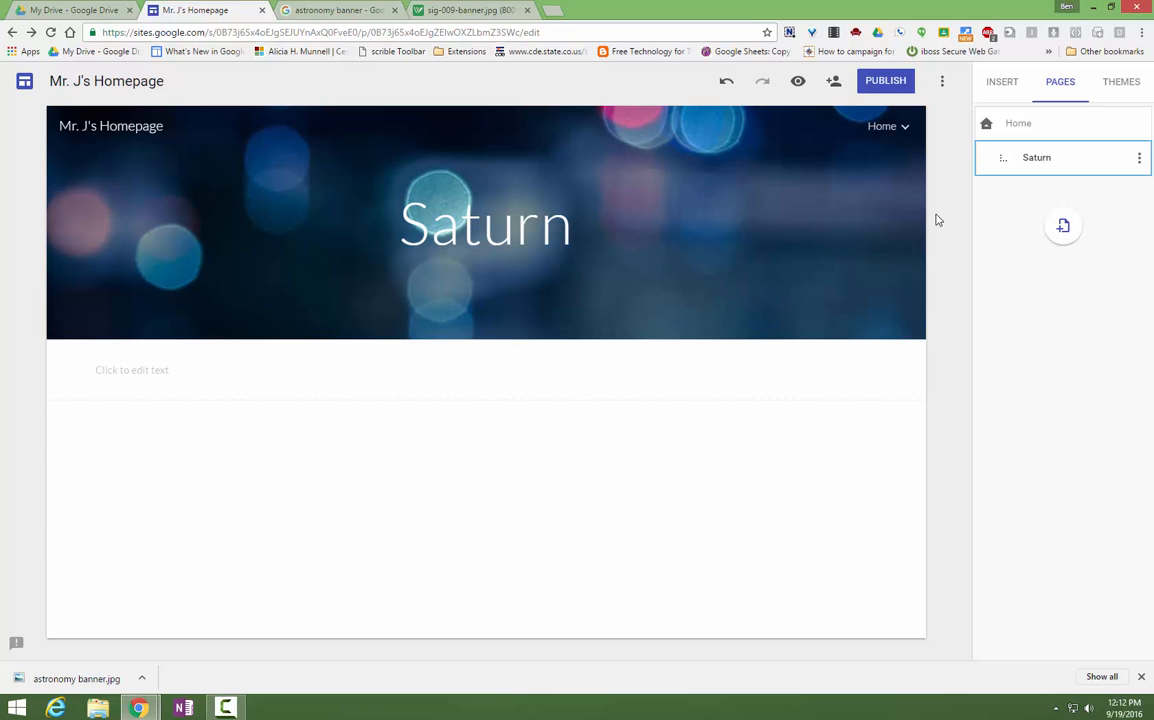
click(884, 80)
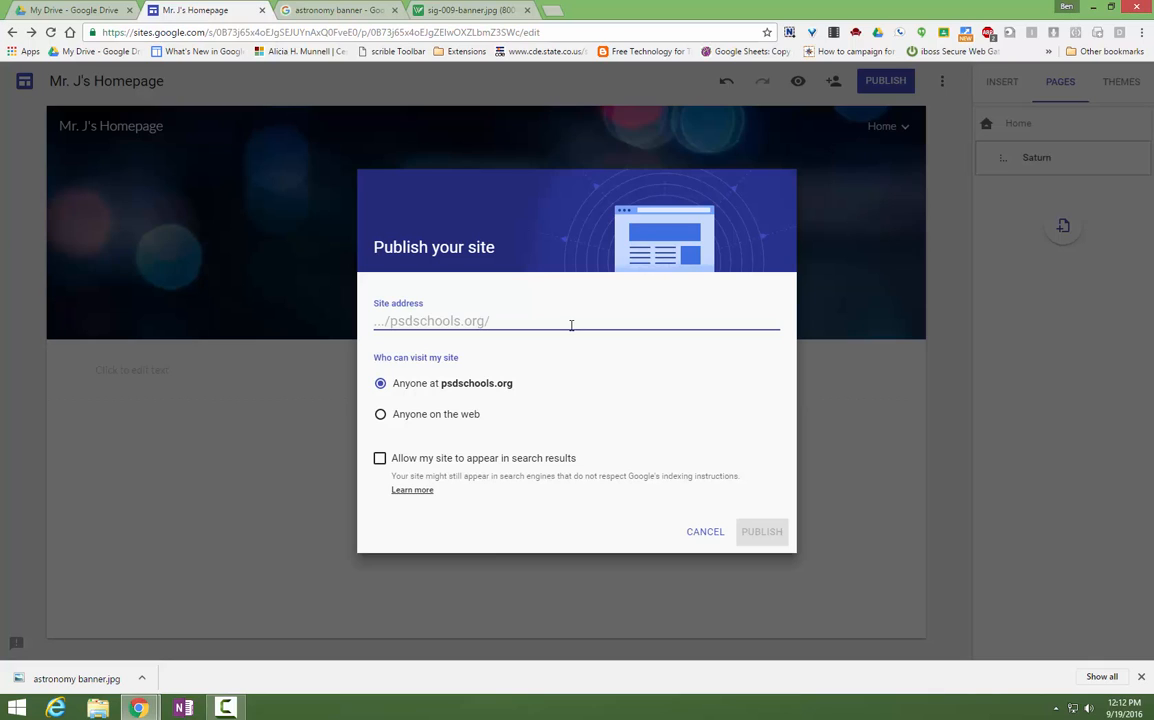
mouse_move(518, 414)
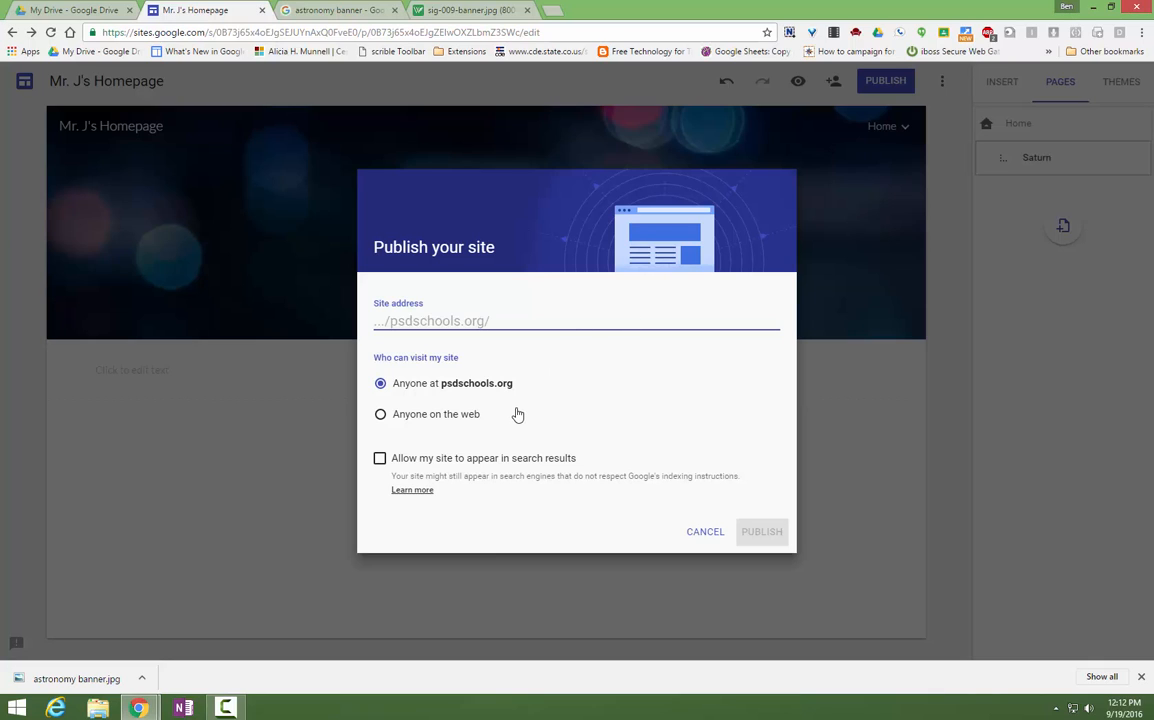
mouse_move(600, 440)
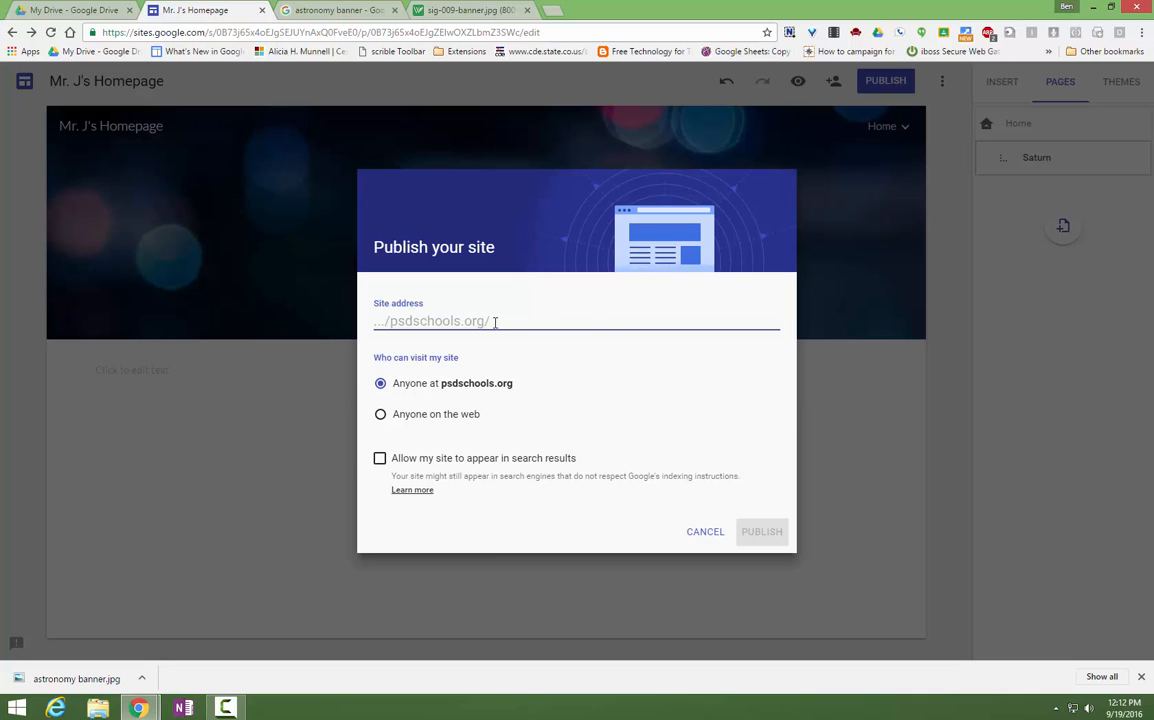
mouse_move(622, 328)
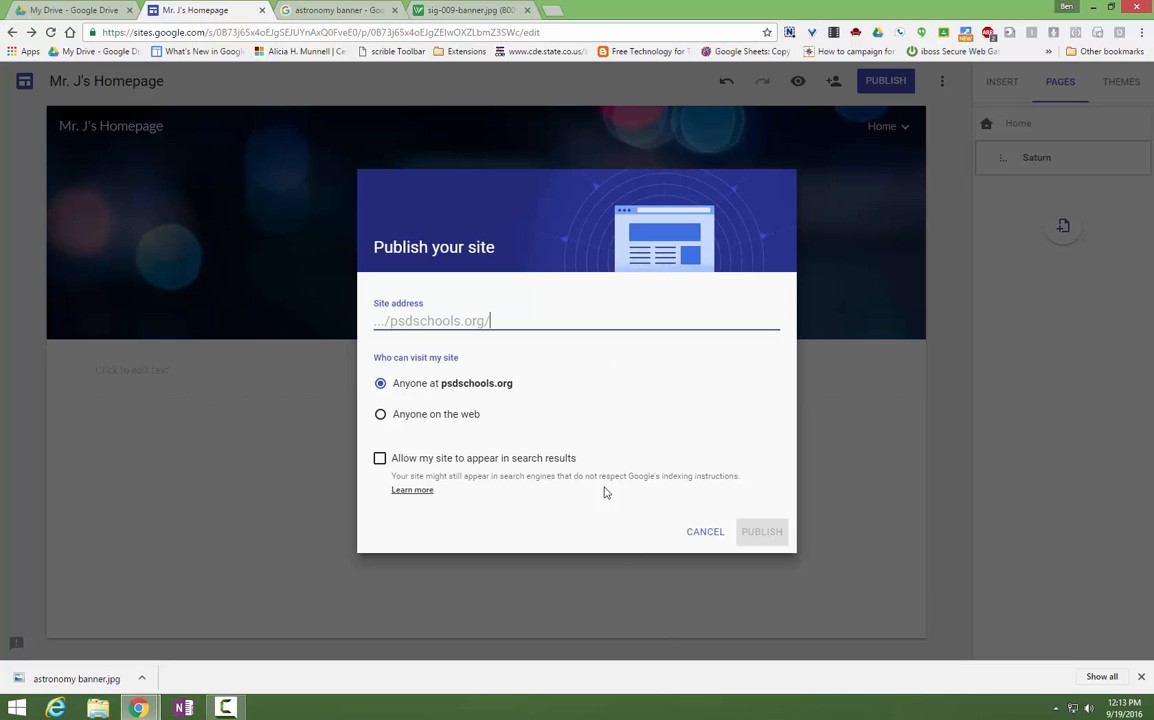
mouse_move(384, 414)
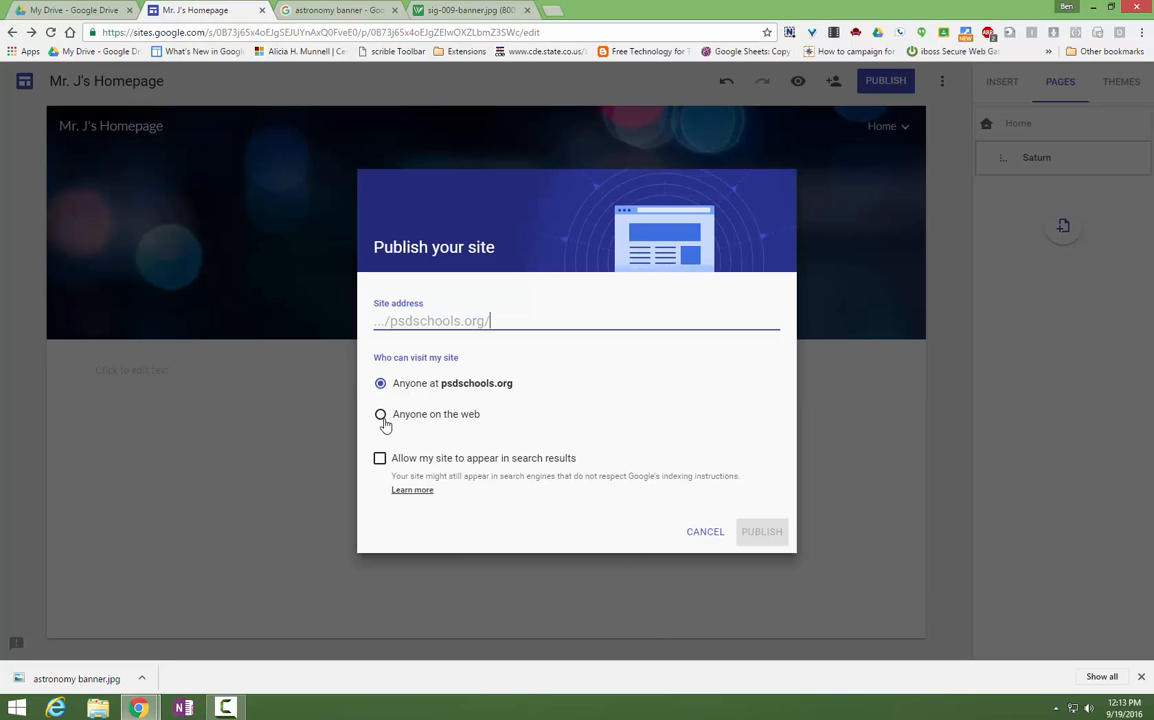
- Allow anyone on the web to visit the site and let it appear in search results
click(380, 414)
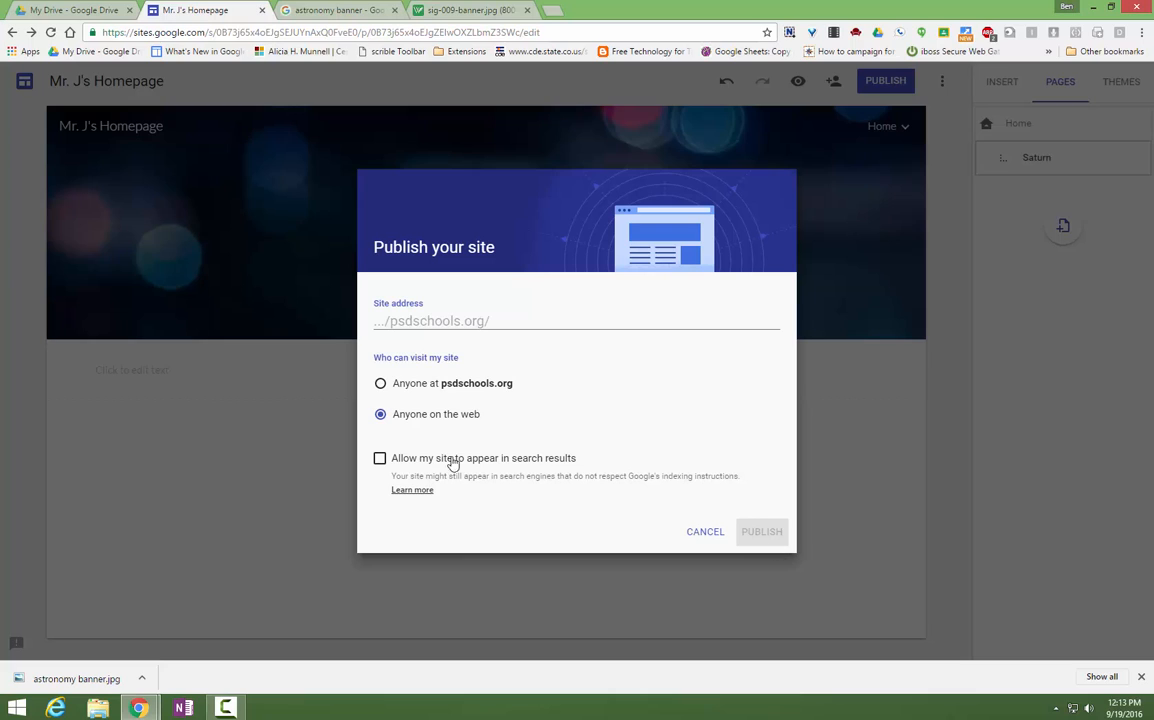
click(380, 458)
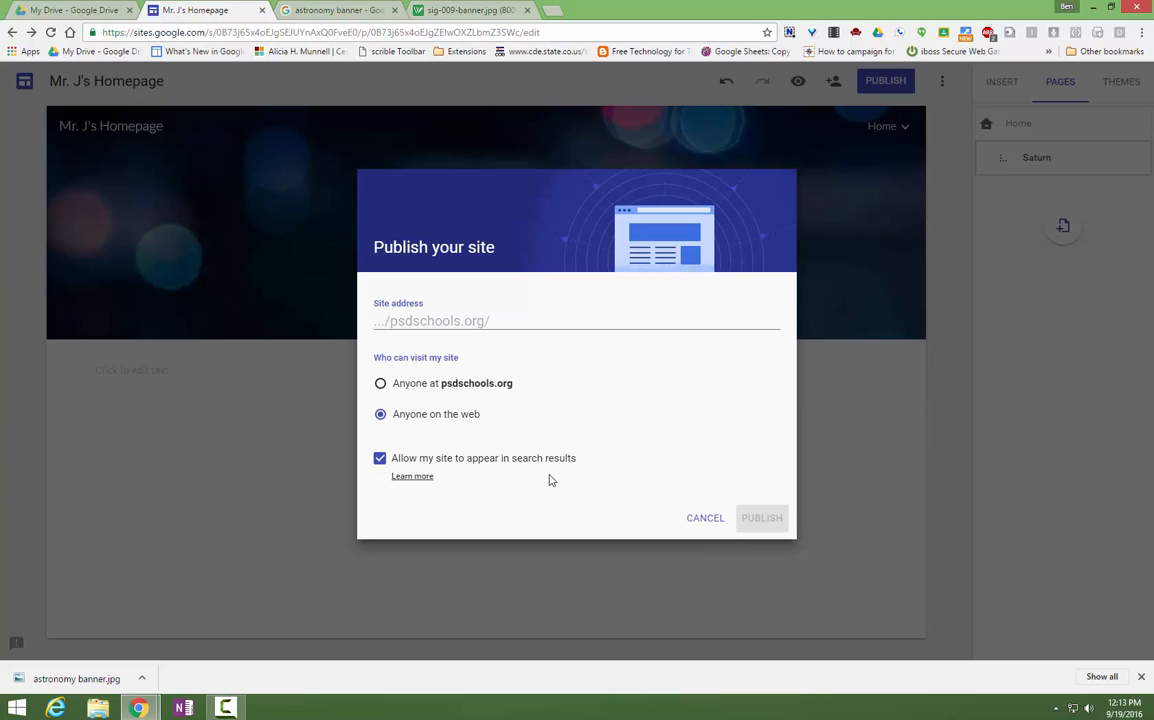
mouse_move(762, 518)
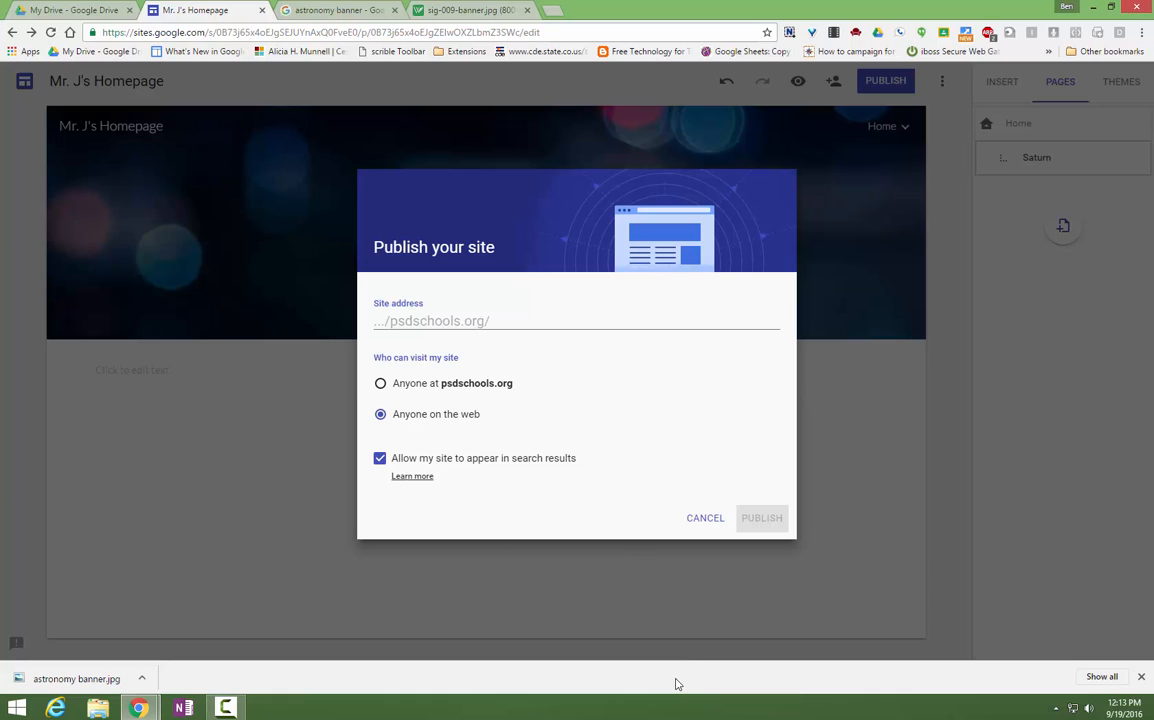
mouse_move(390, 296)
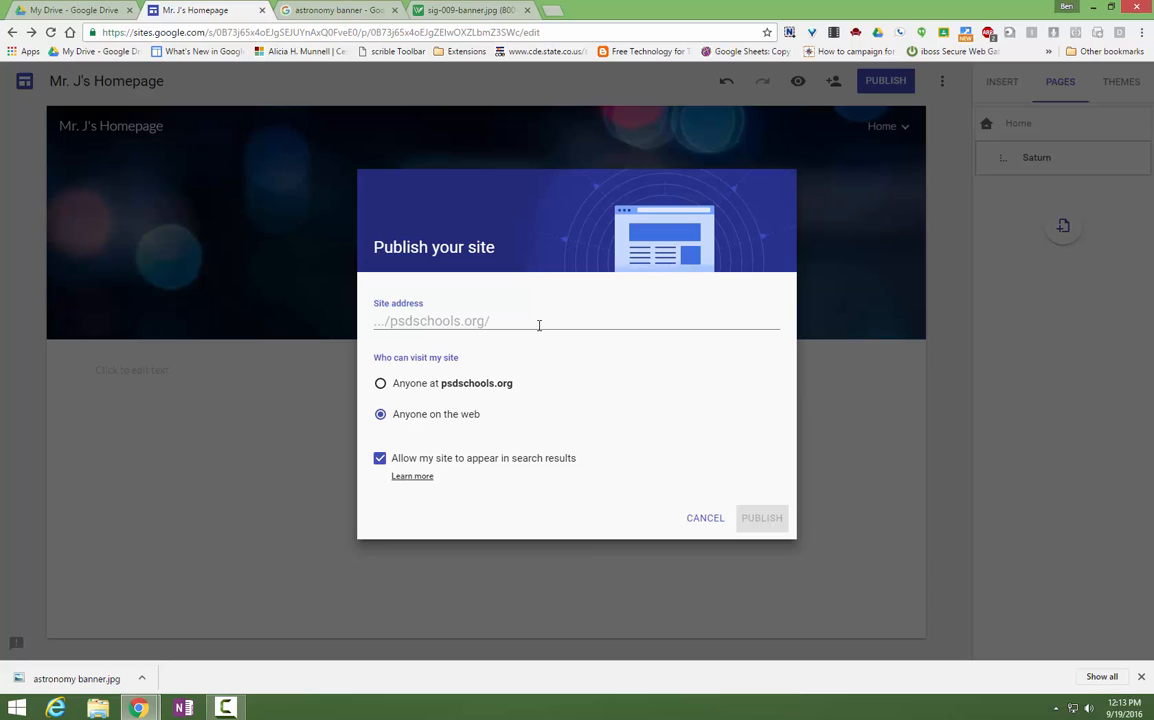
mouse_move(586, 436)
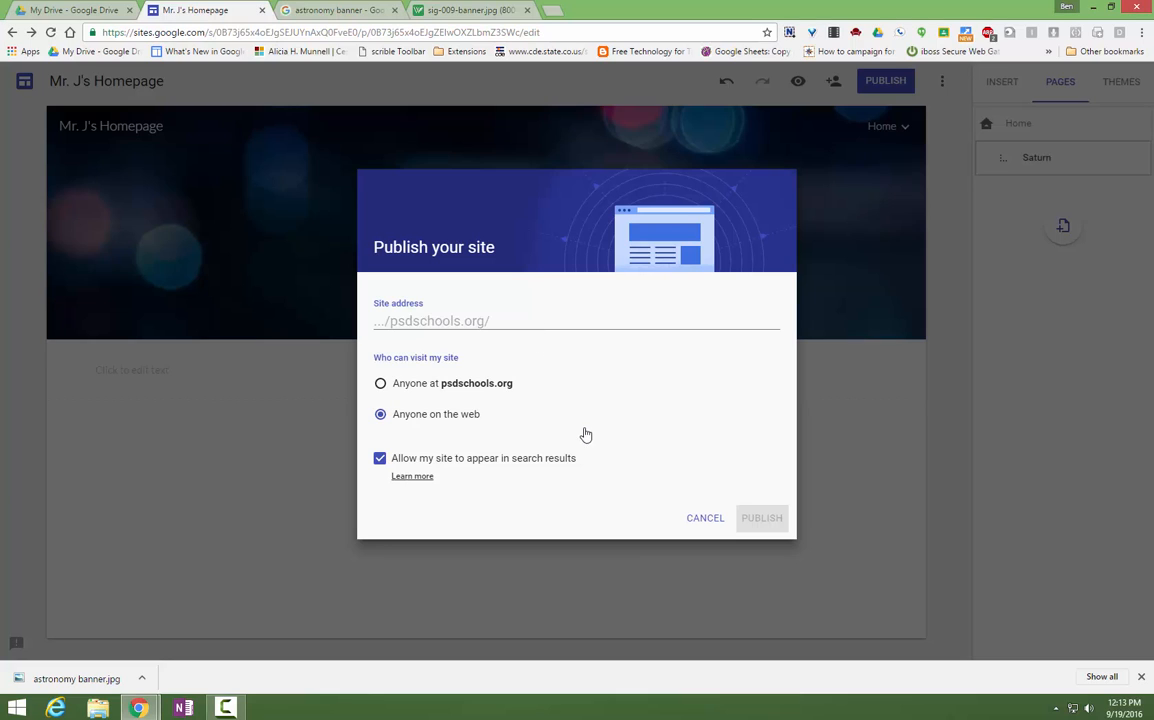
mouse_move(714, 536)
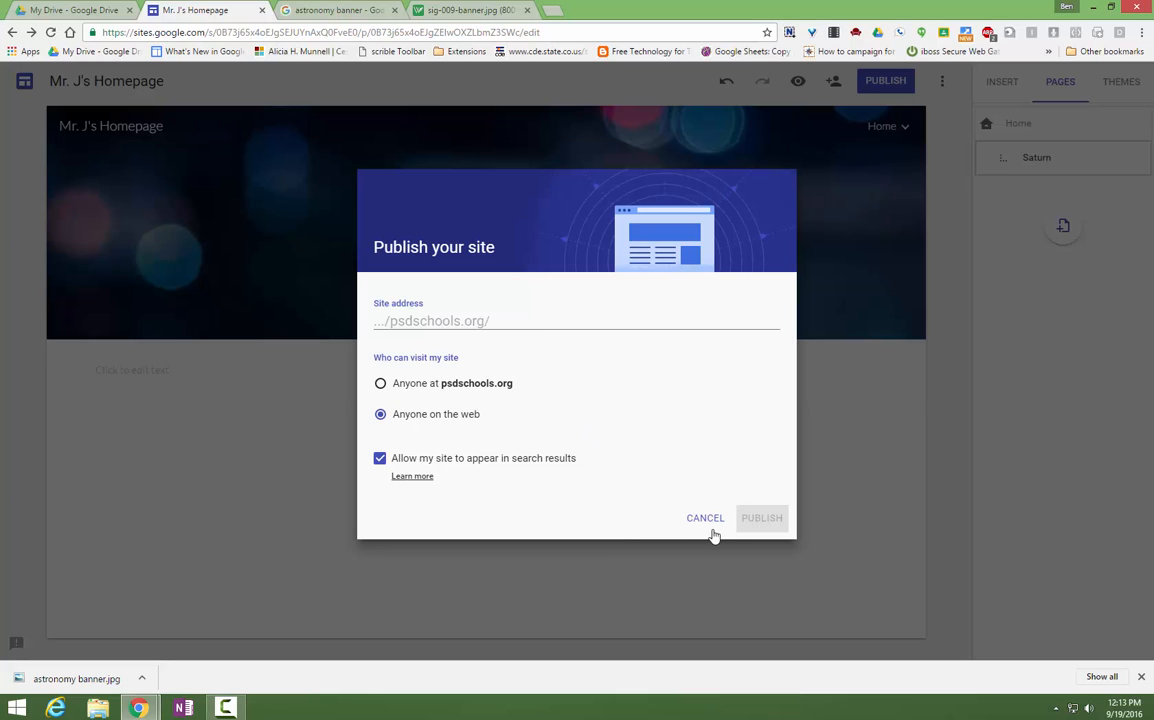
mouse_move(706, 524)
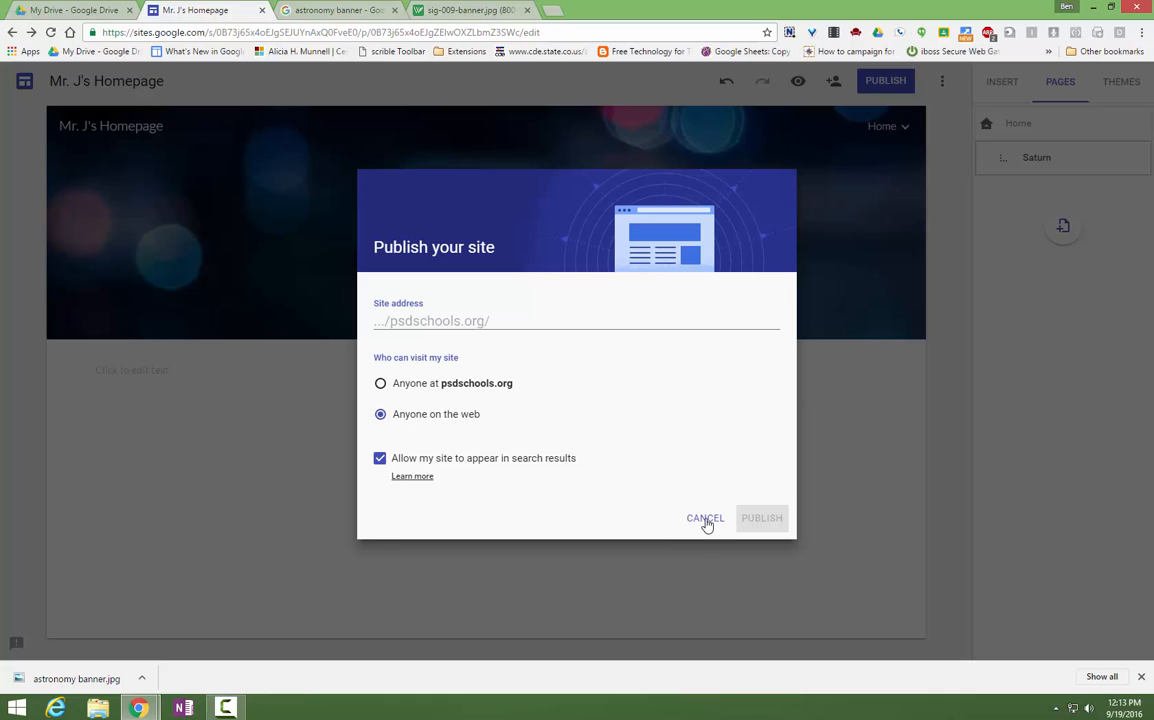
- Cancel the Publish your site dialog and return to editing the Saturn page
click(704, 518)
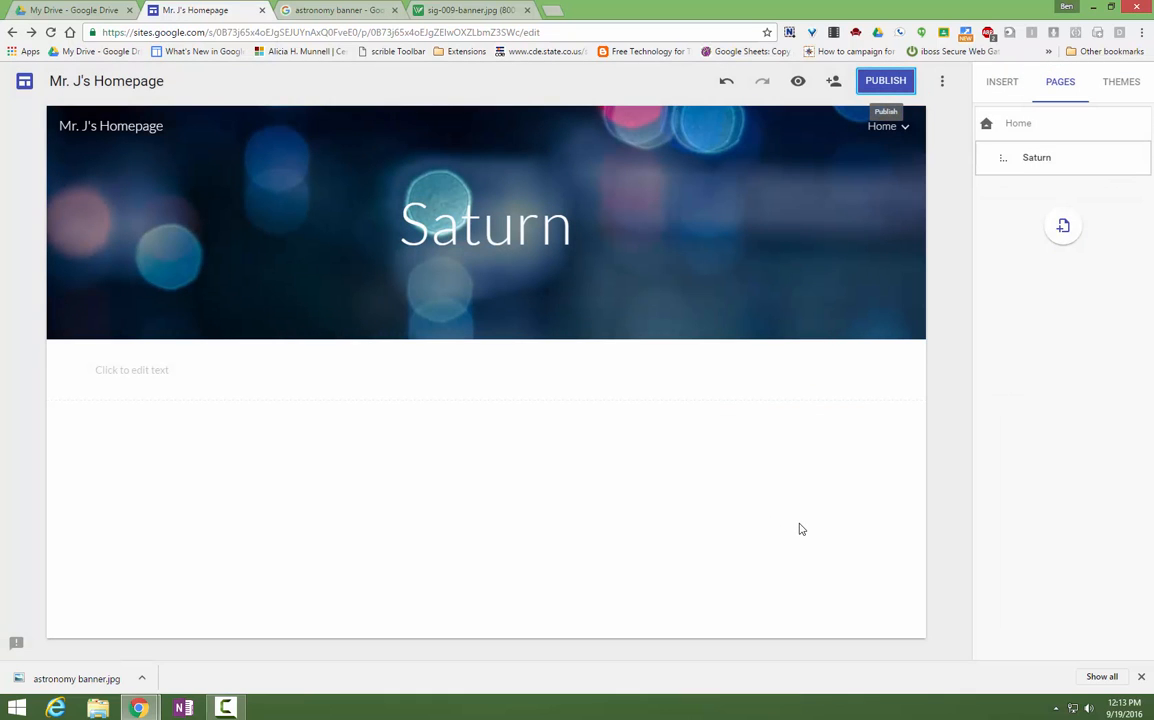
mouse_move(736, 504)
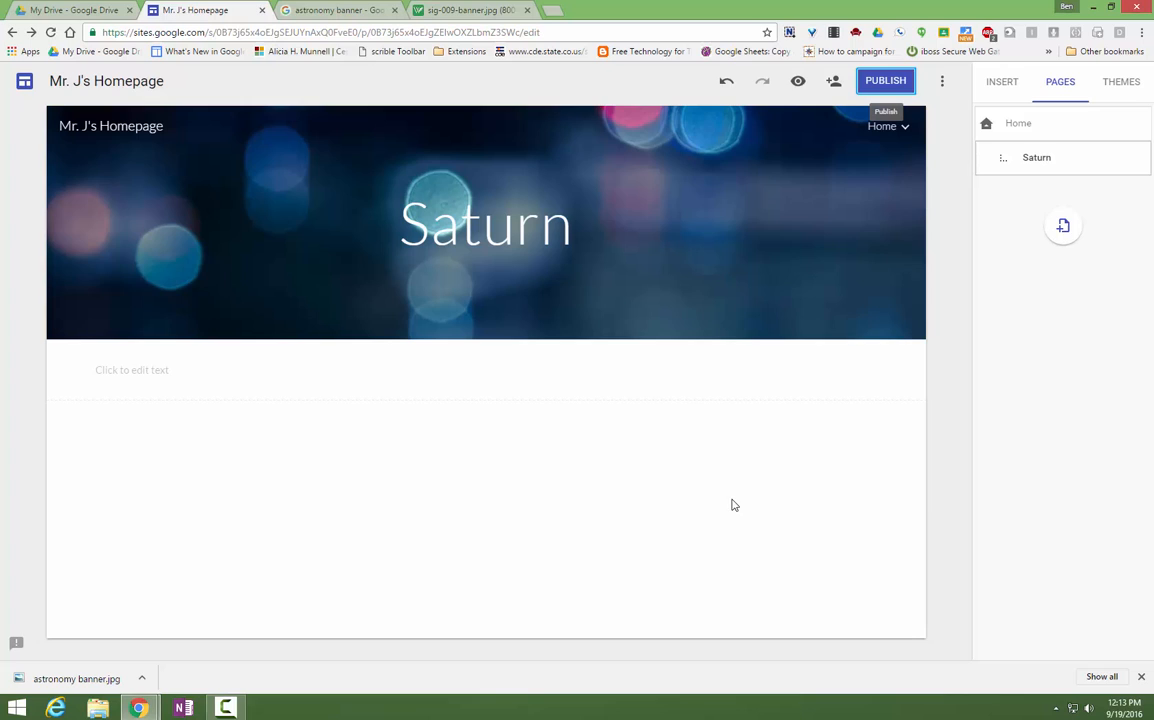
mouse_move(696, 554)
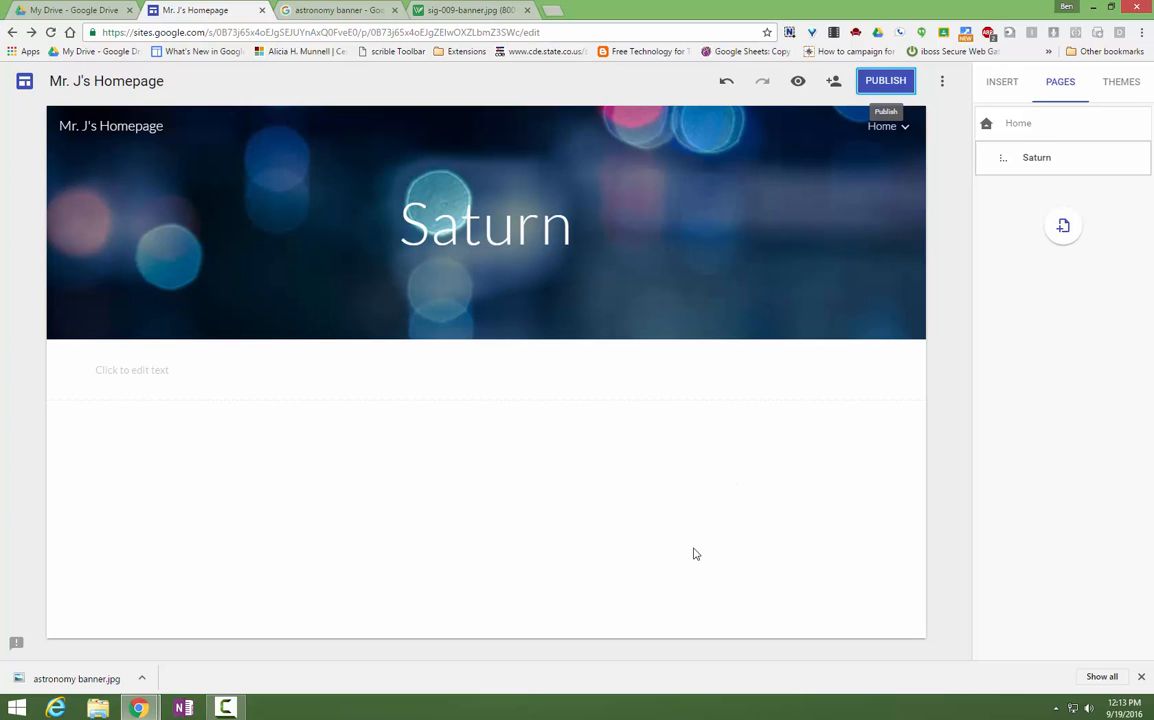
mouse_move(708, 540)
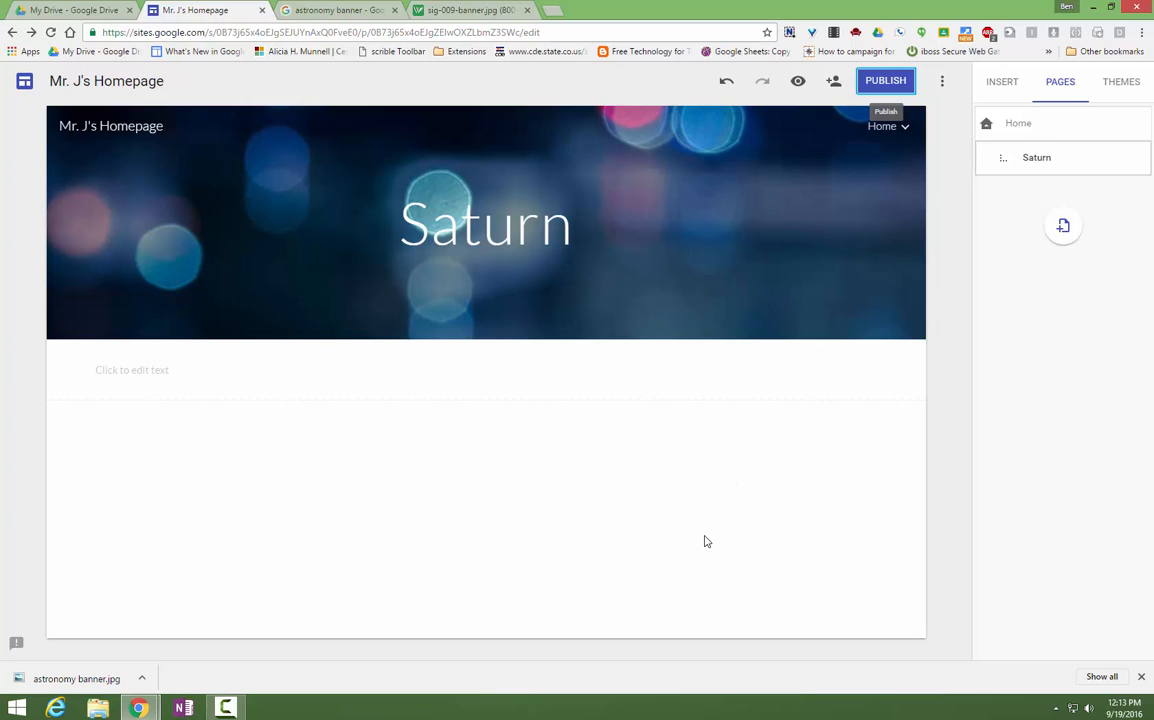
mouse_move(700, 534)
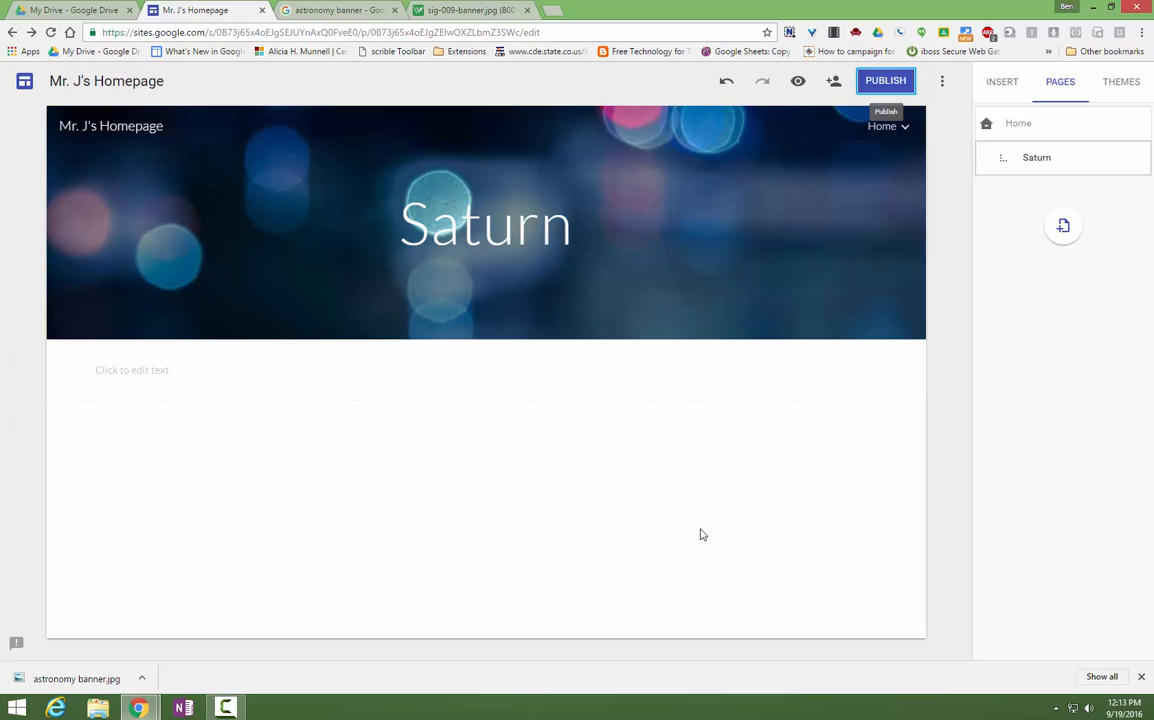
mouse_move(704, 524)
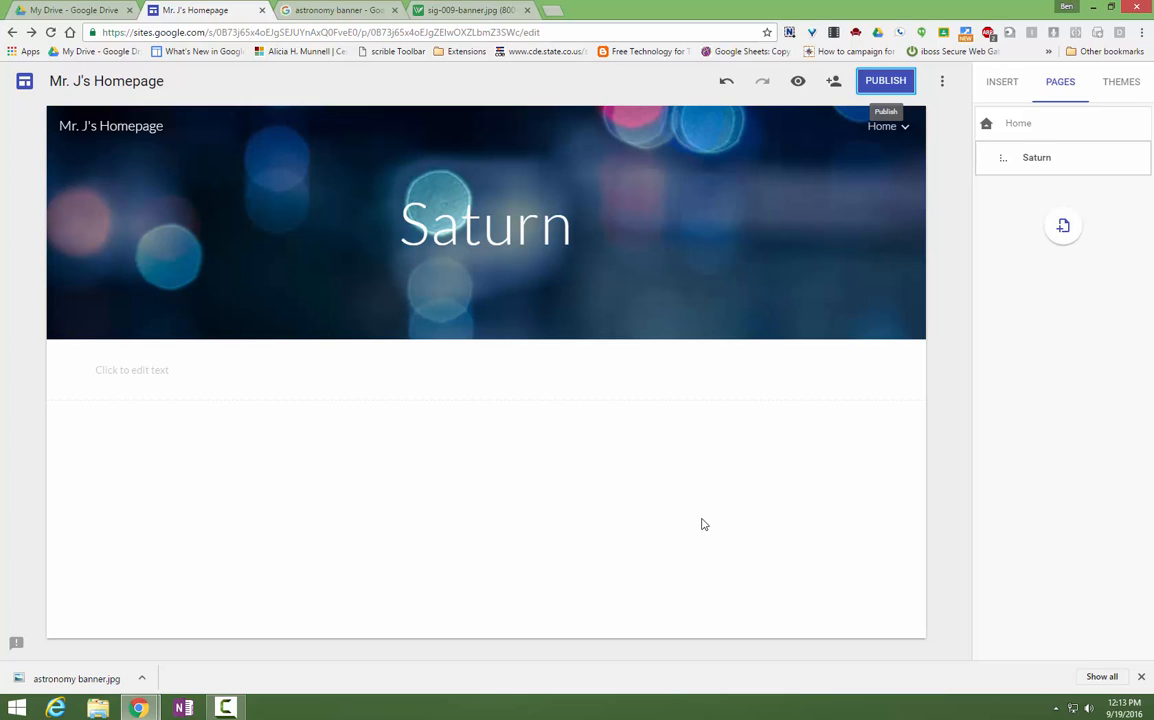